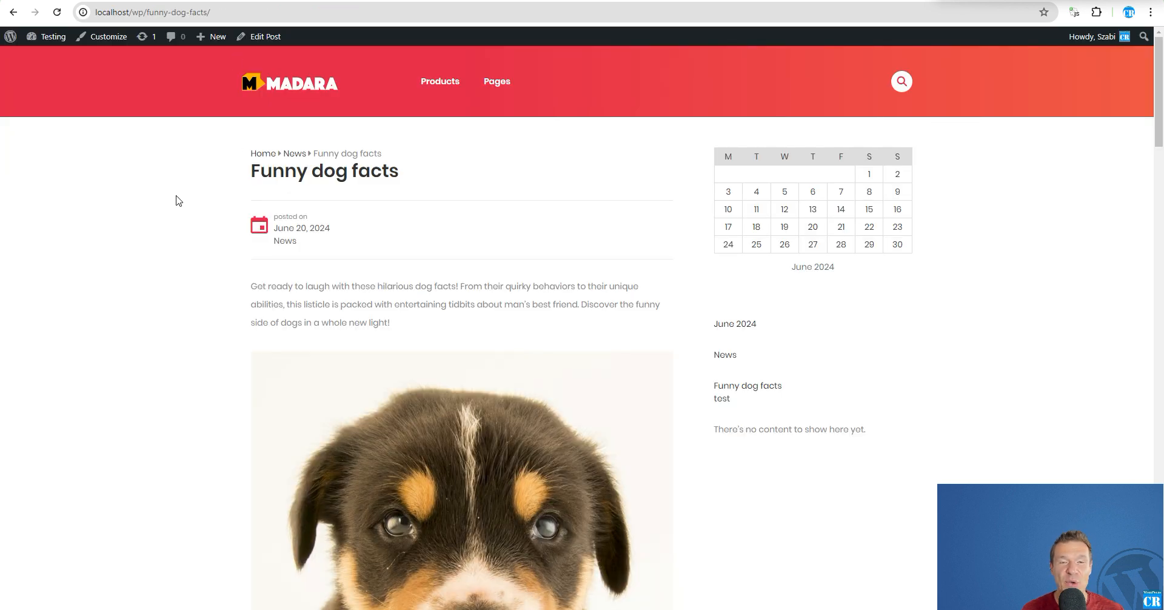
Scroll through the Listicle Creator rules page and reload it
scroll(down, 3)
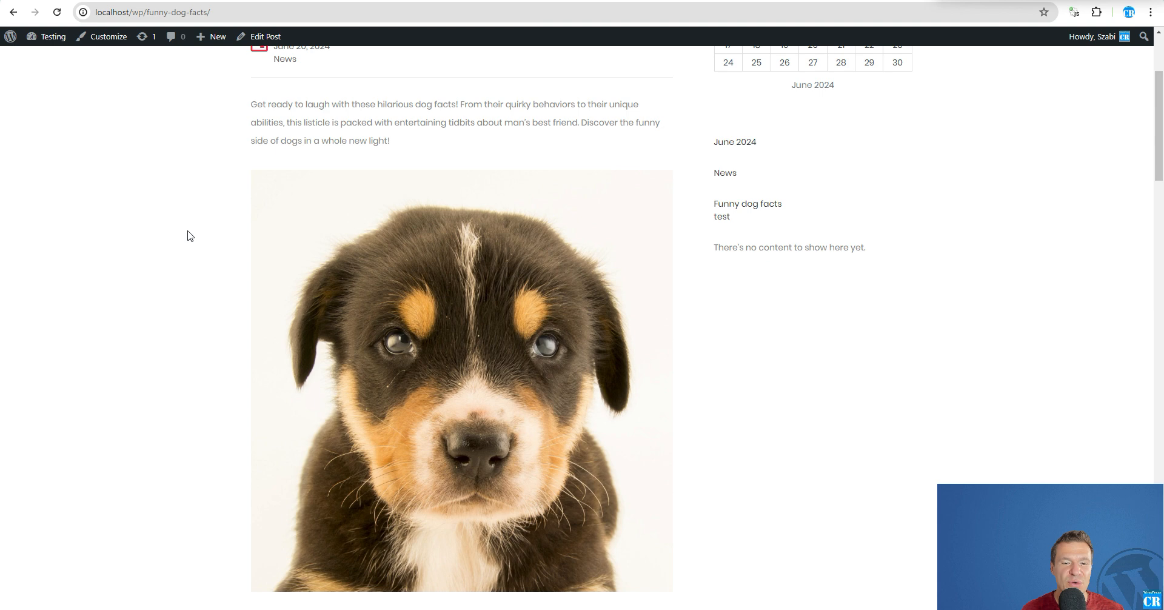
scroll(down, 3)
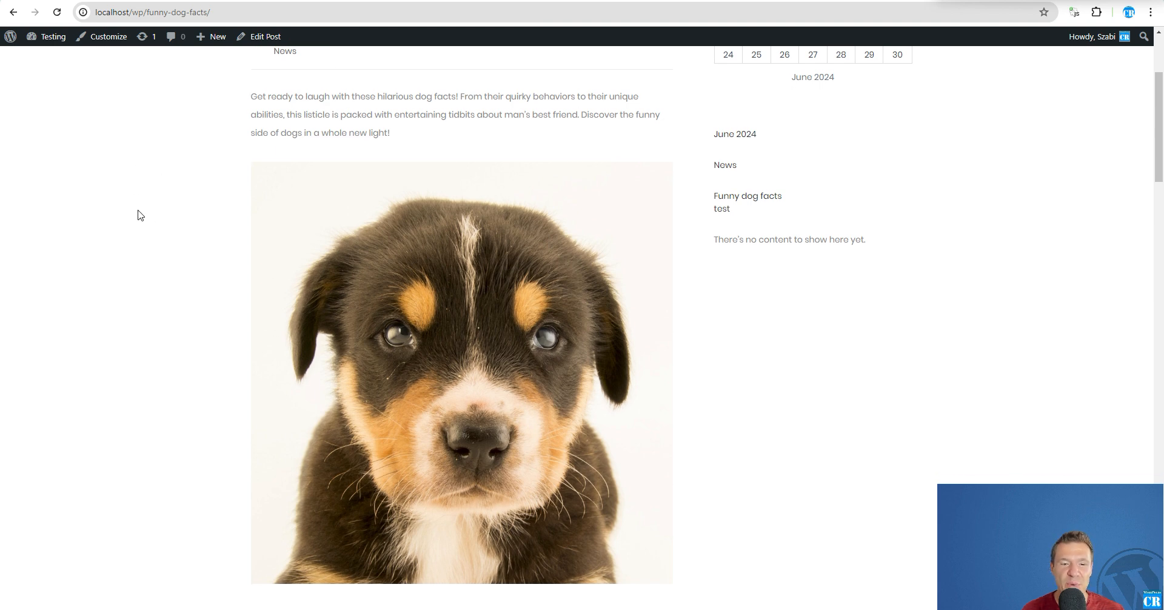
scroll(down, 3)
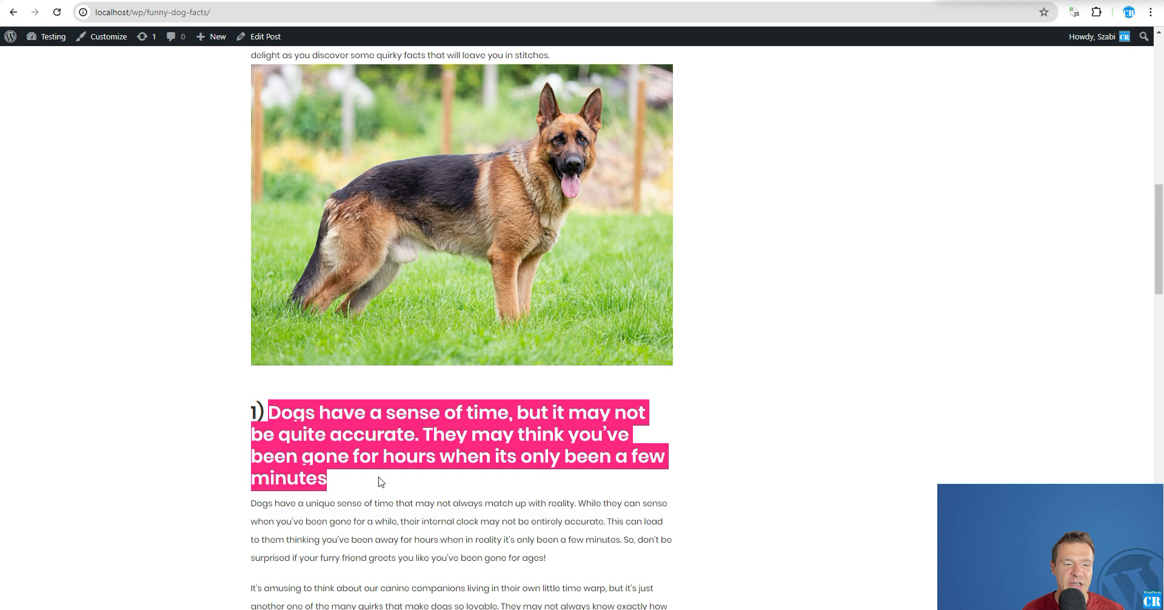
scroll(down, 3)
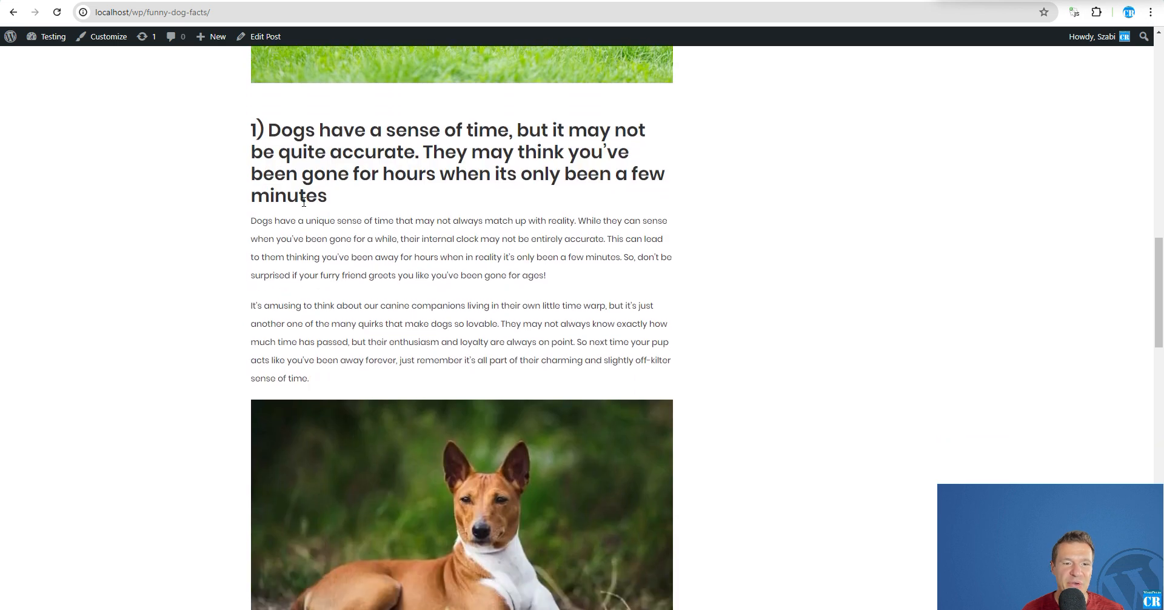
scroll(down, 3)
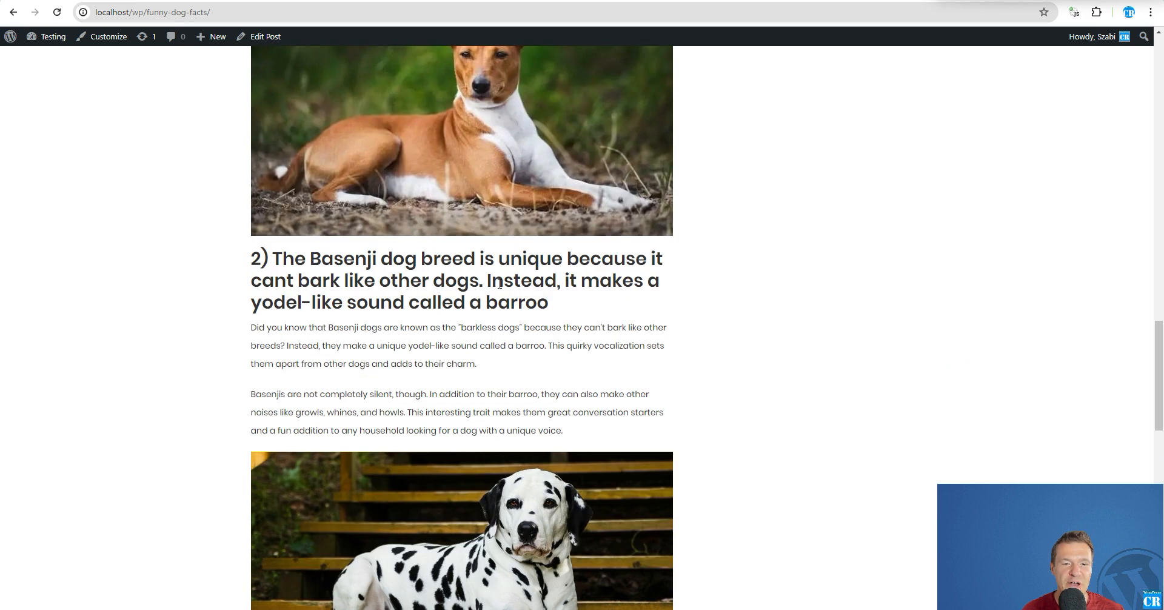
scroll(down, 3)
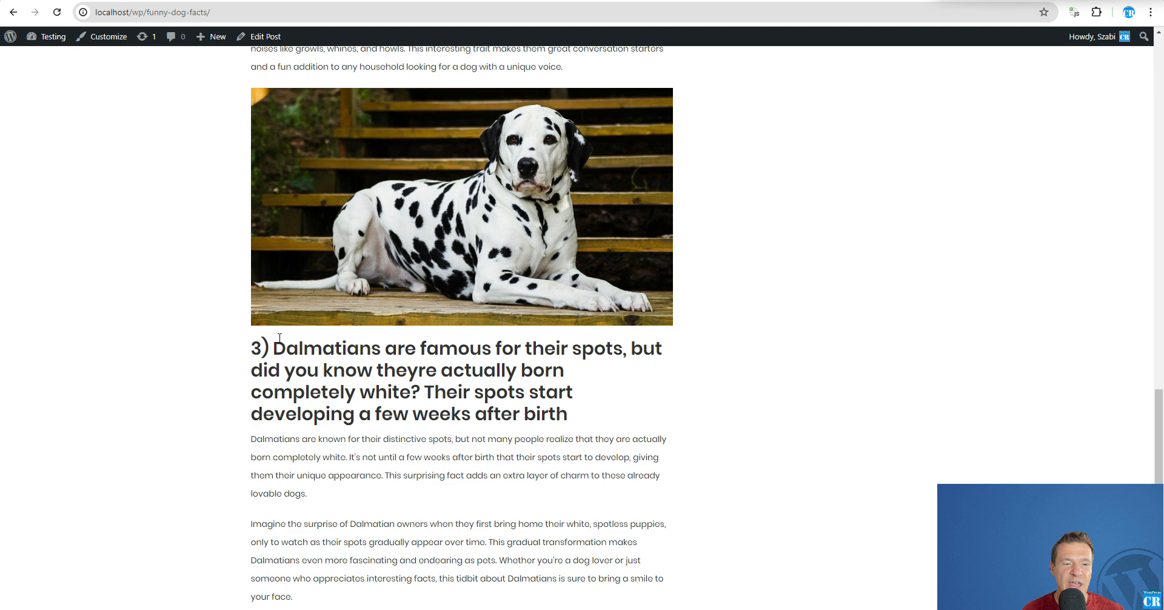
scroll(down, 3)
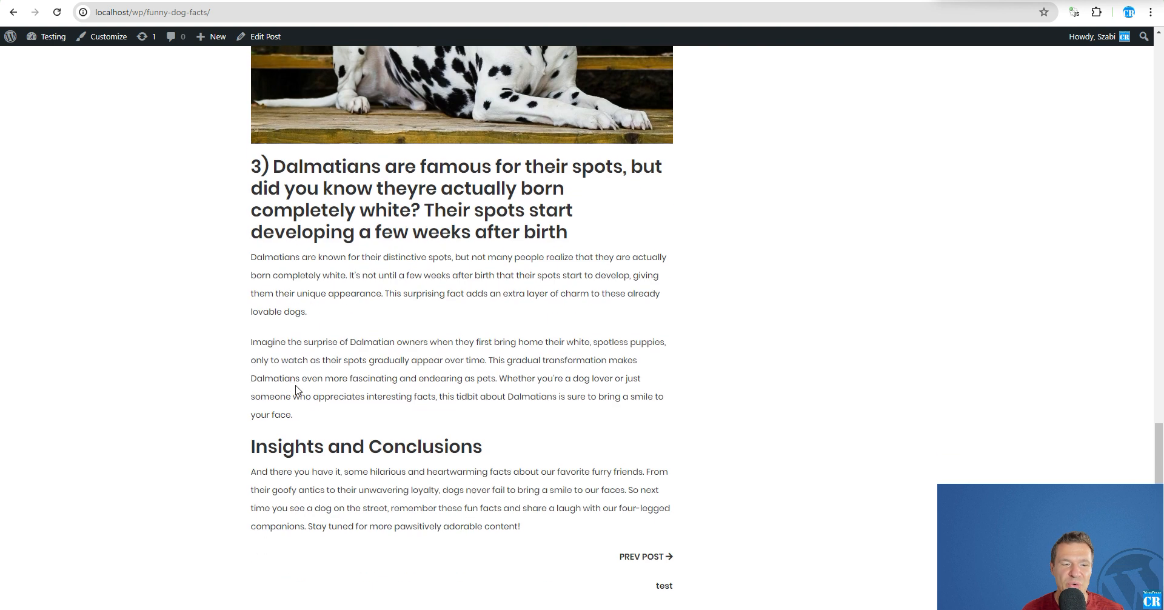
scroll(up, 3)
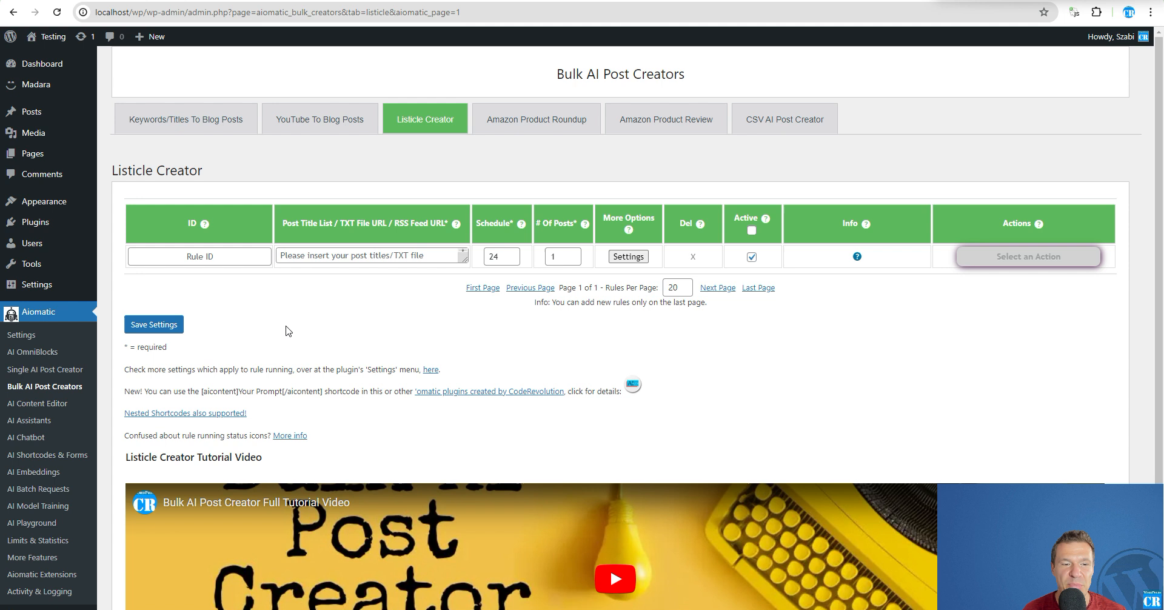
click(372, 254)
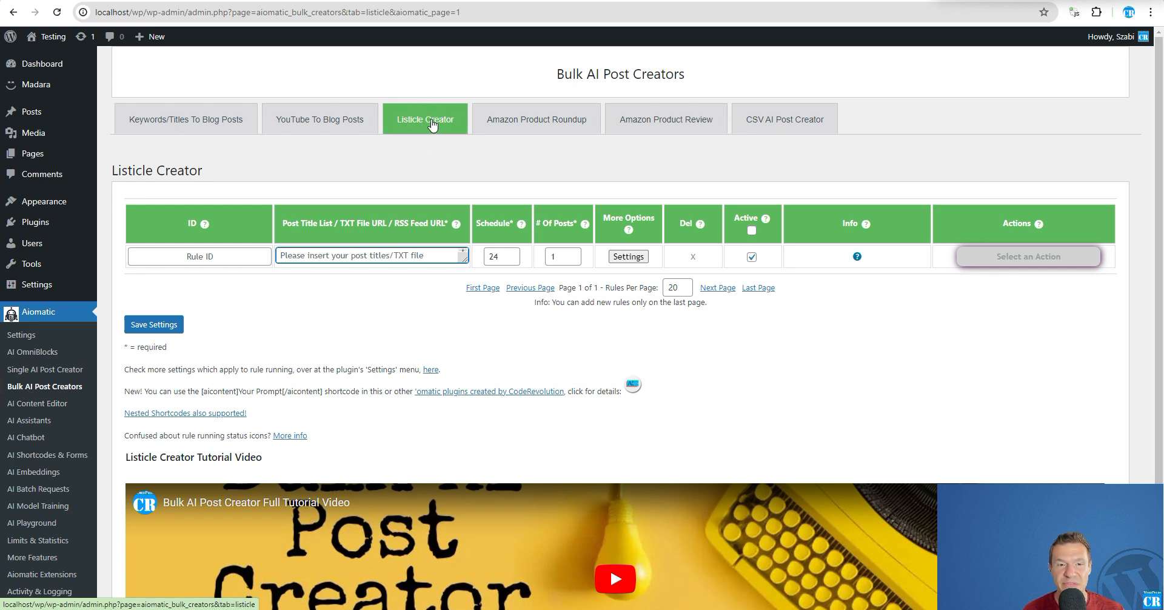
click(372, 255)
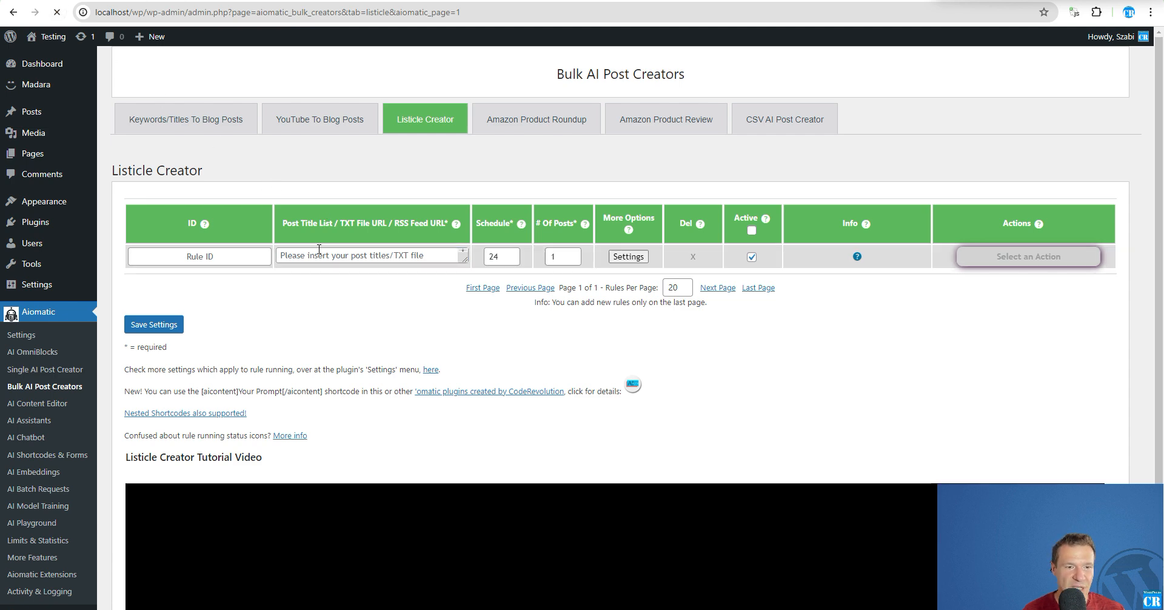
Enter the post title '8 Very Funny Dog Facts' in the new rule's Post Title List field
click(371, 254)
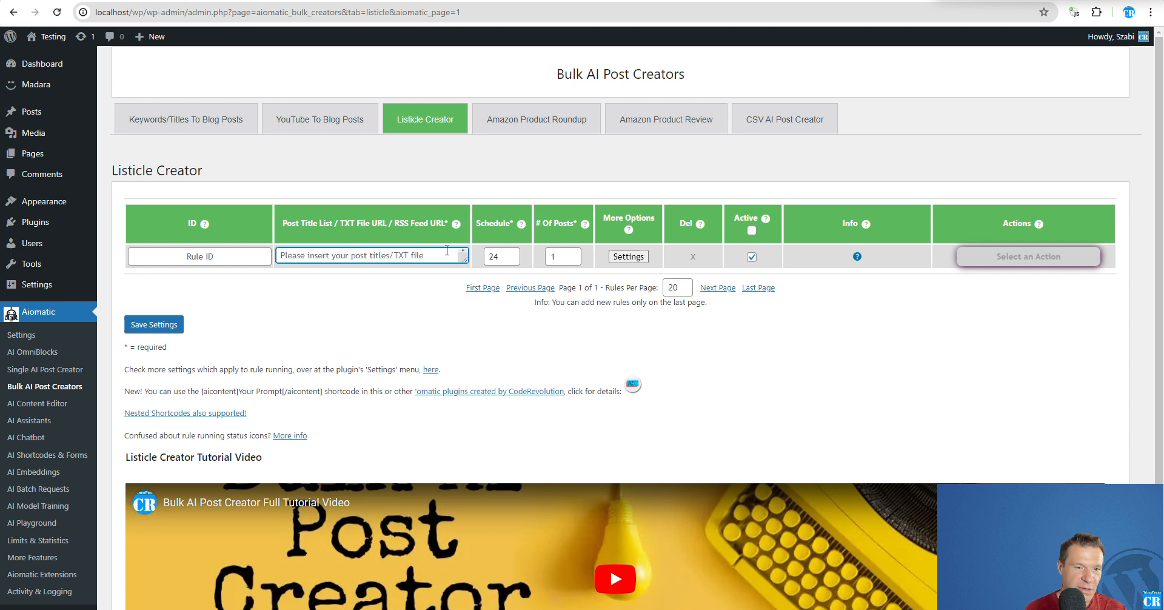
text(Very Funny Dog)
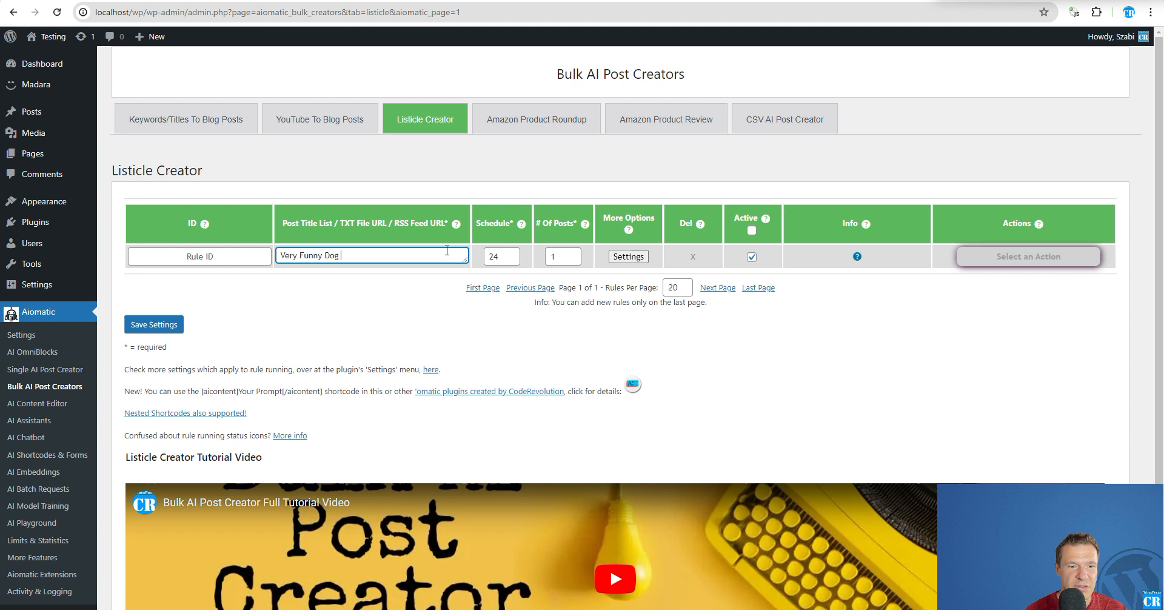
text(Facts)
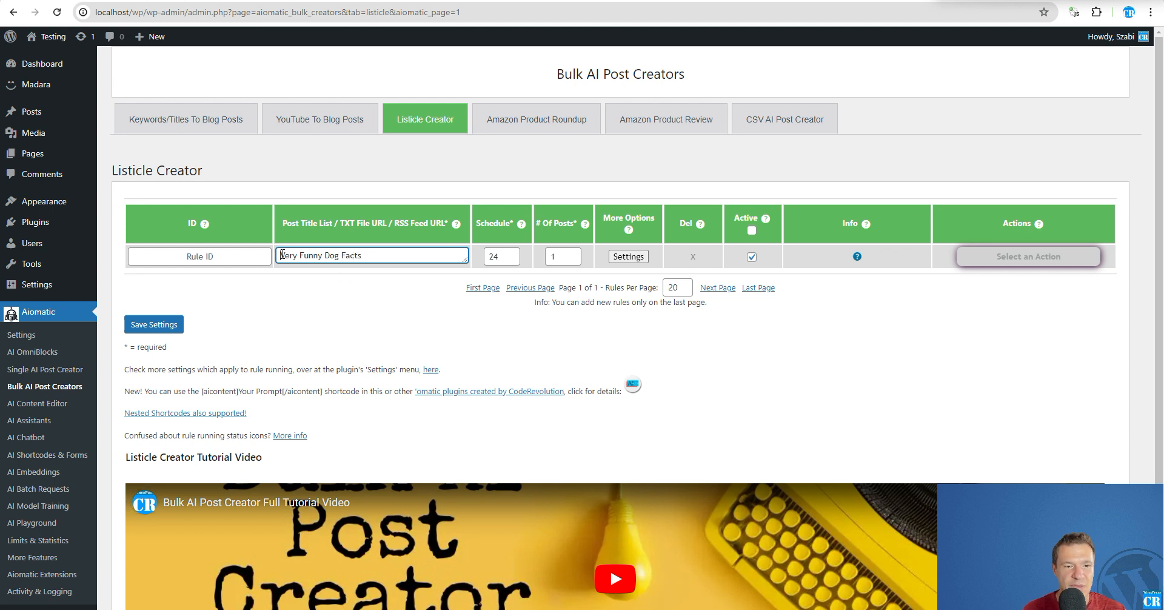
text(1)
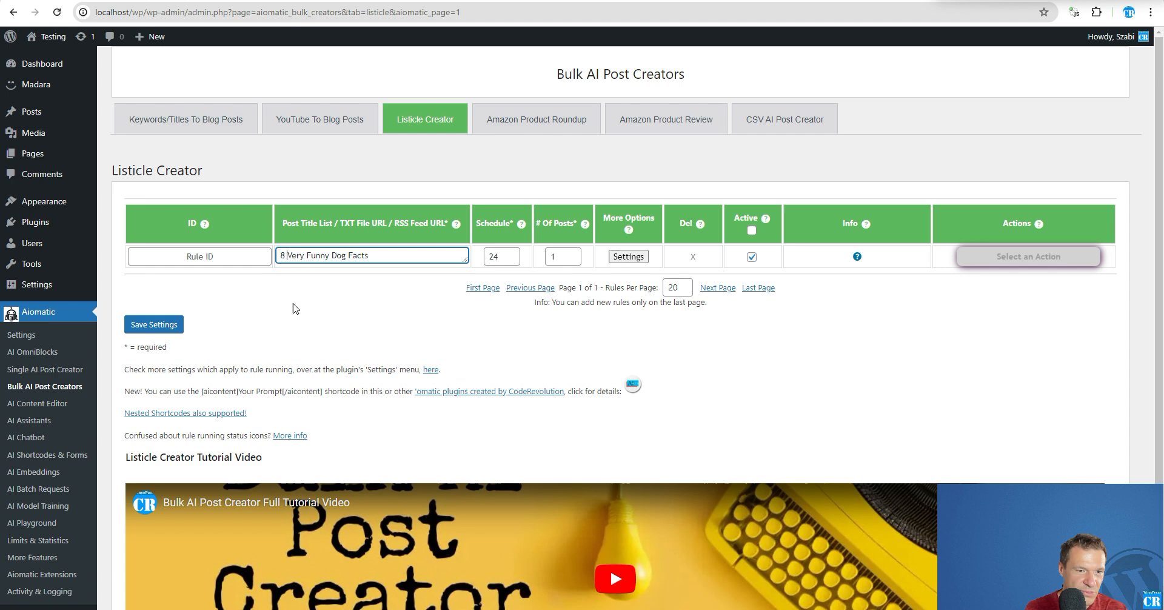
triple_click(371, 255)
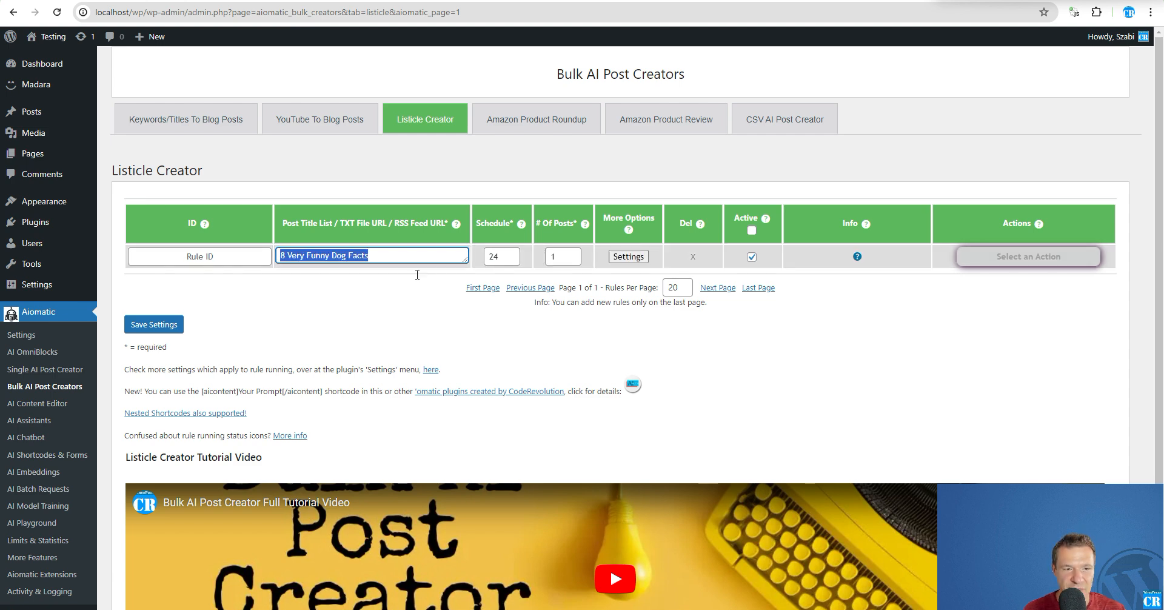
In the rule's settings, set Auto Generate Post Title to 'Very Funny Dog Facts' and 8 listicle entries
click(628, 256)
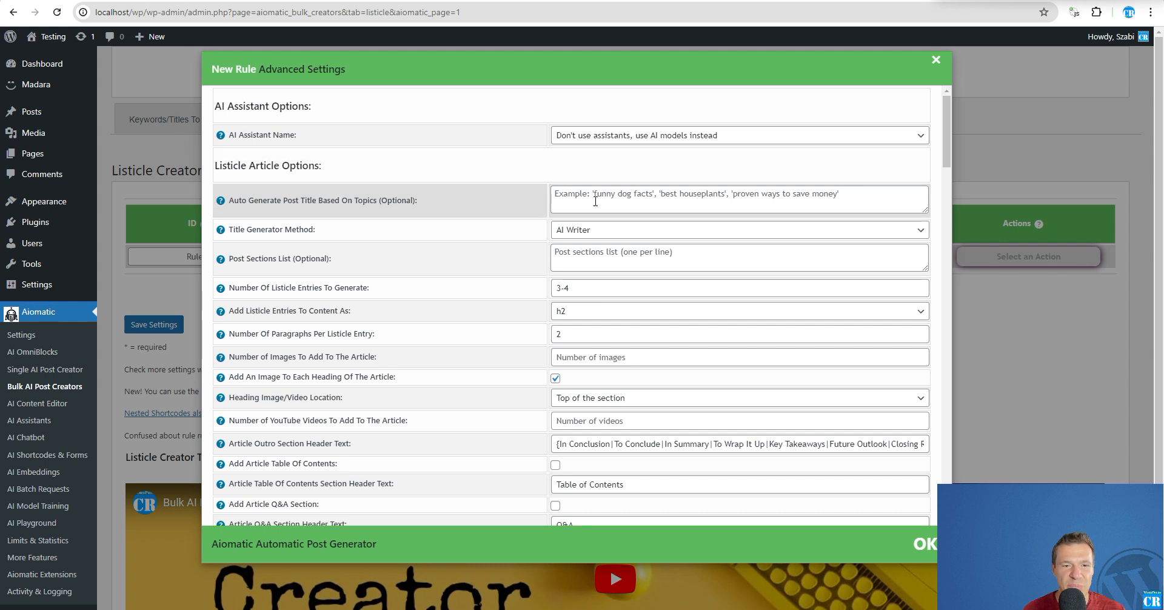
text(Very Funny Dog Facts)
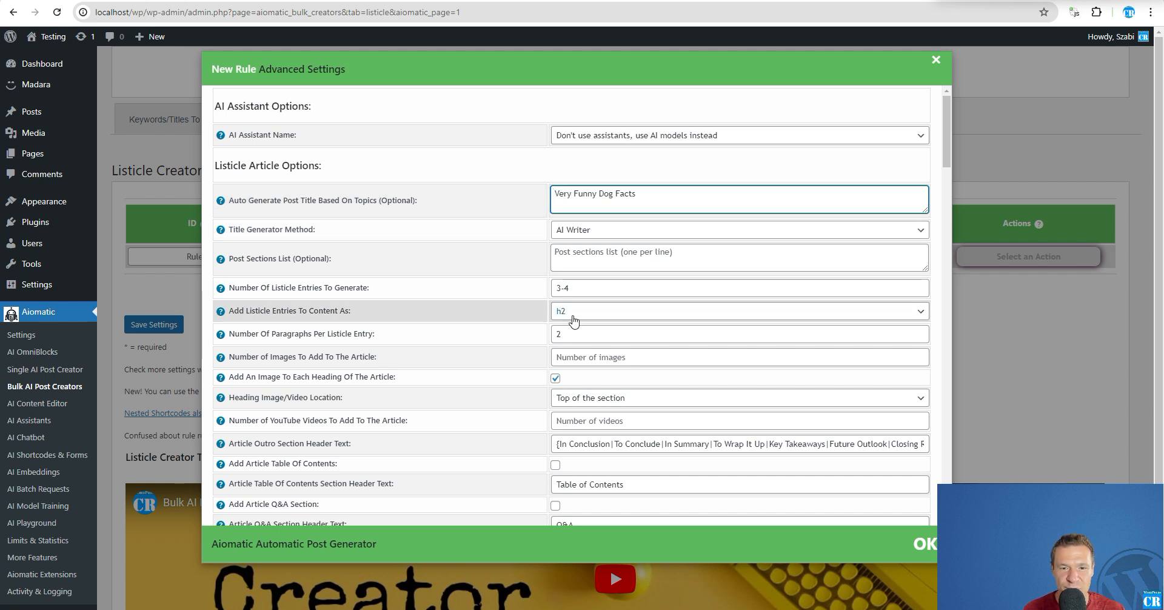
click(738, 287)
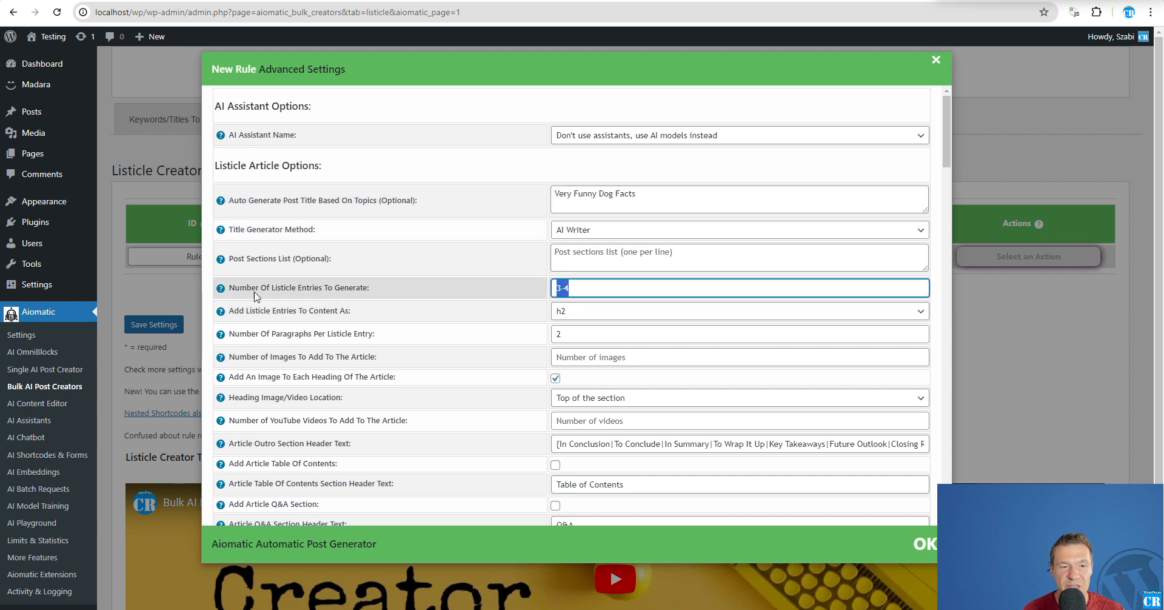
text(8)
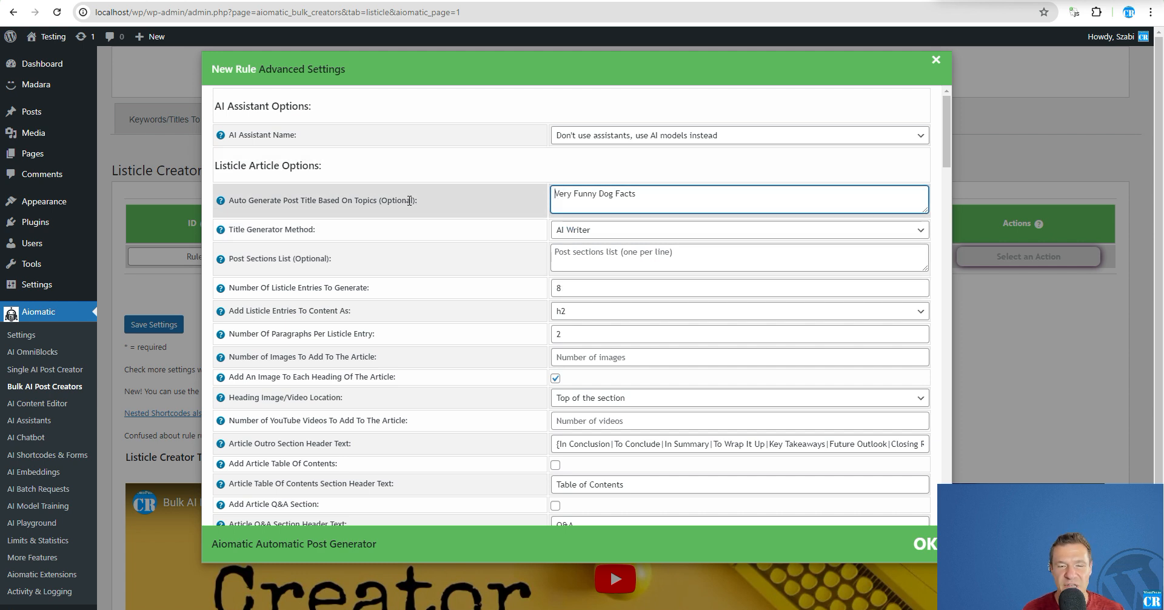
scroll(down, 3)
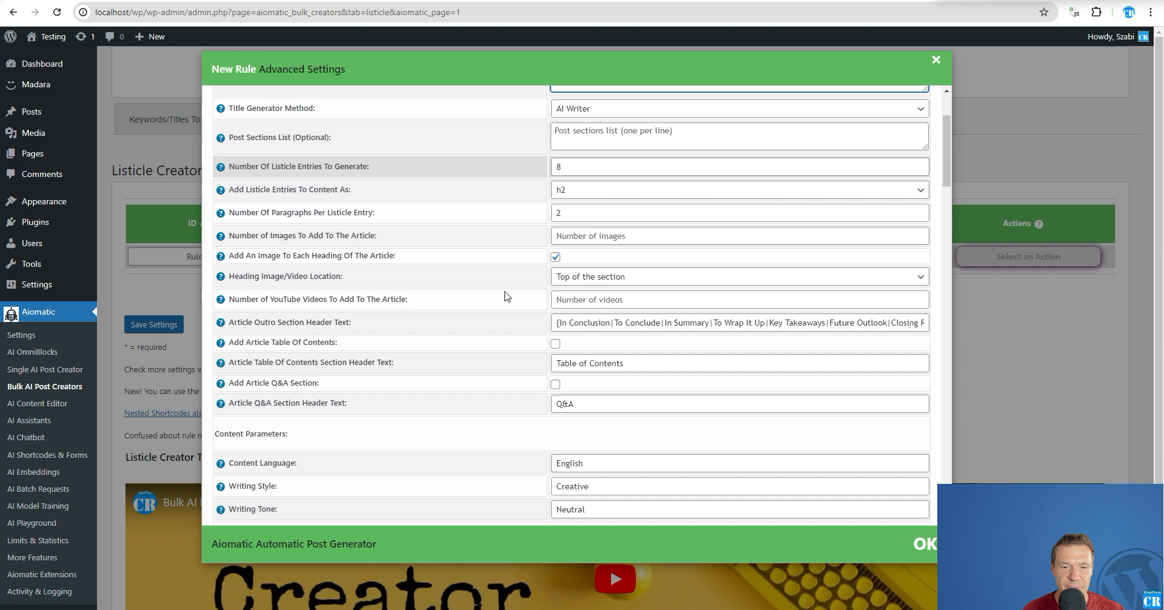
scroll(down, 3)
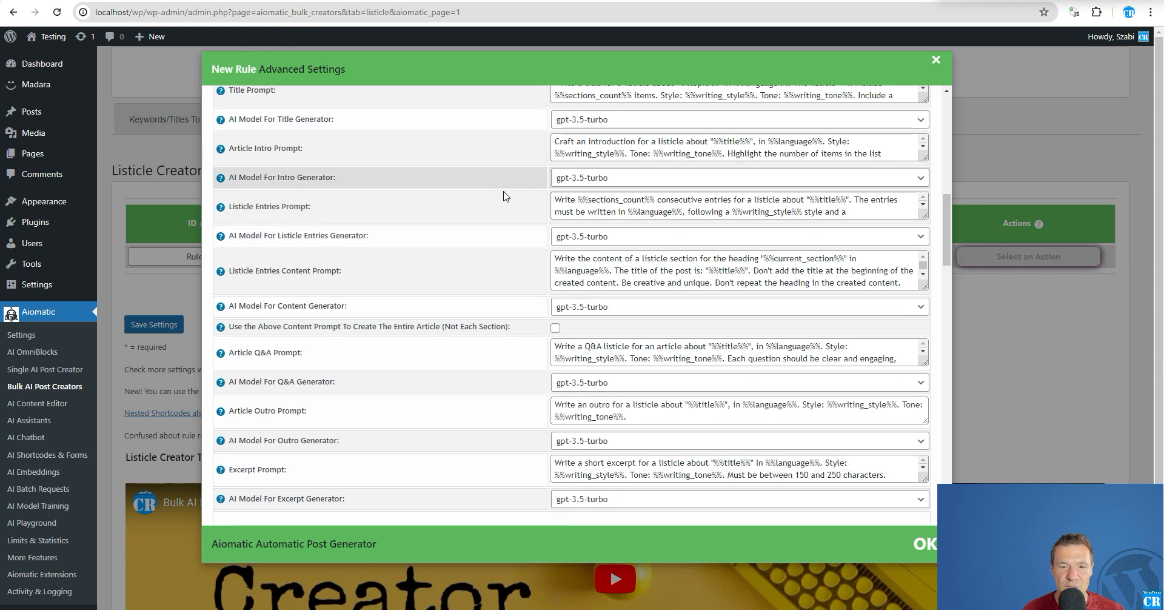
scroll(down, 3)
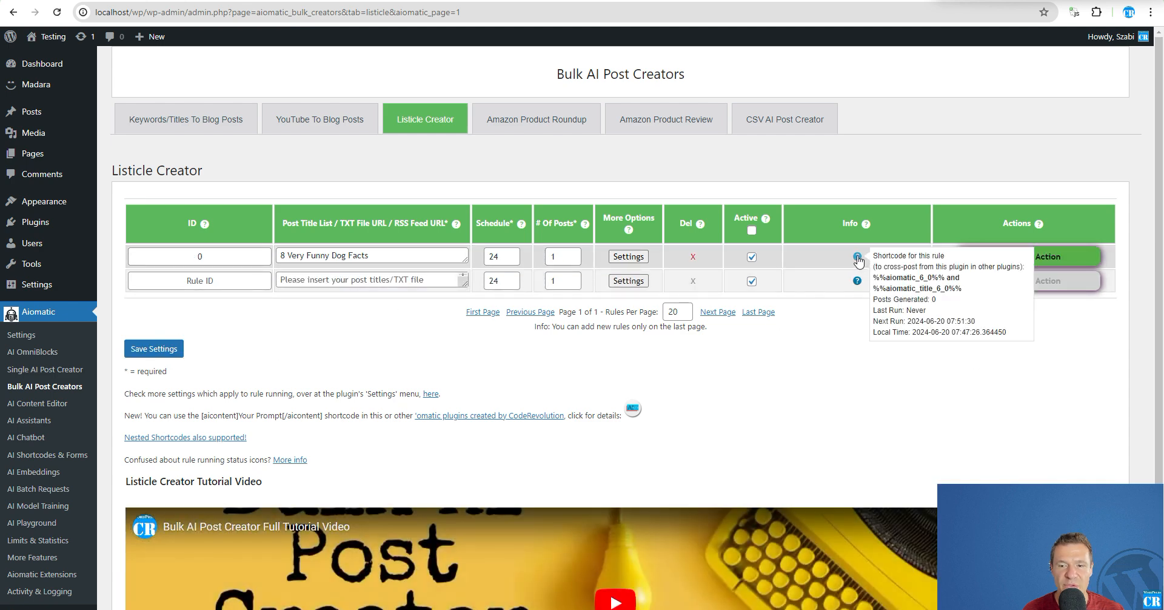
Run the saved dog facts rule now via Select an Action and confirm
click(1046, 256)
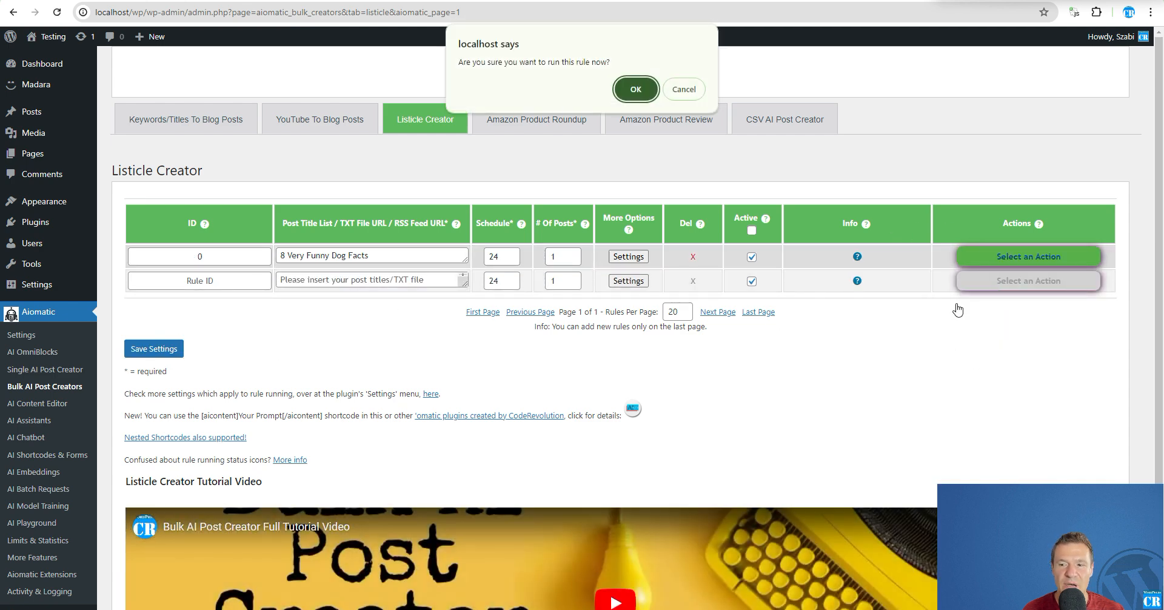
click(636, 89)
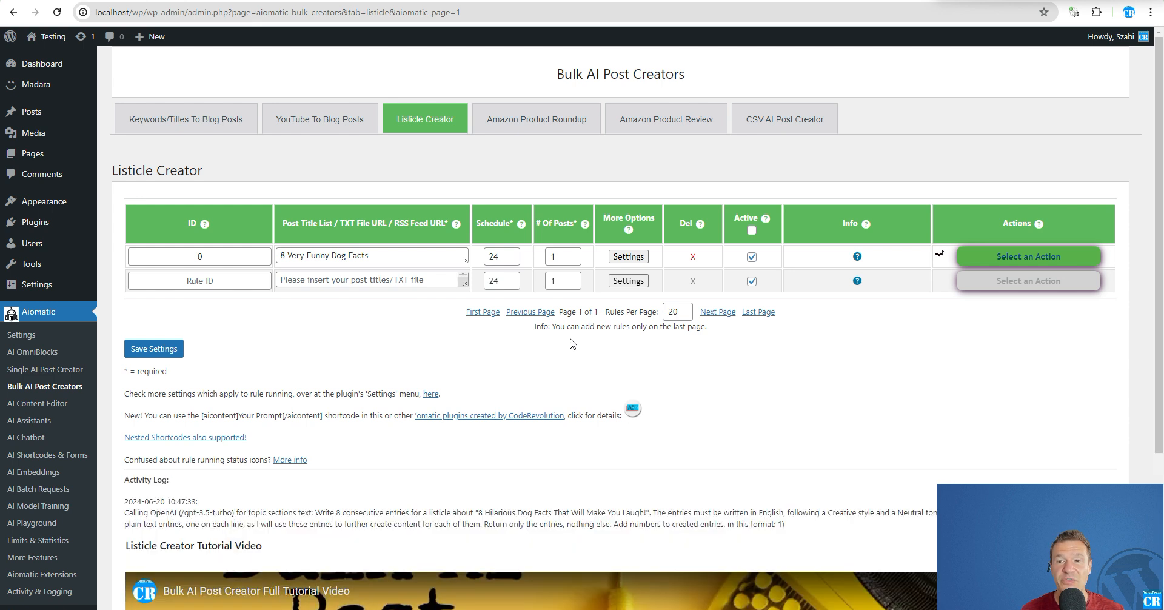
mouse_move(357, 521)
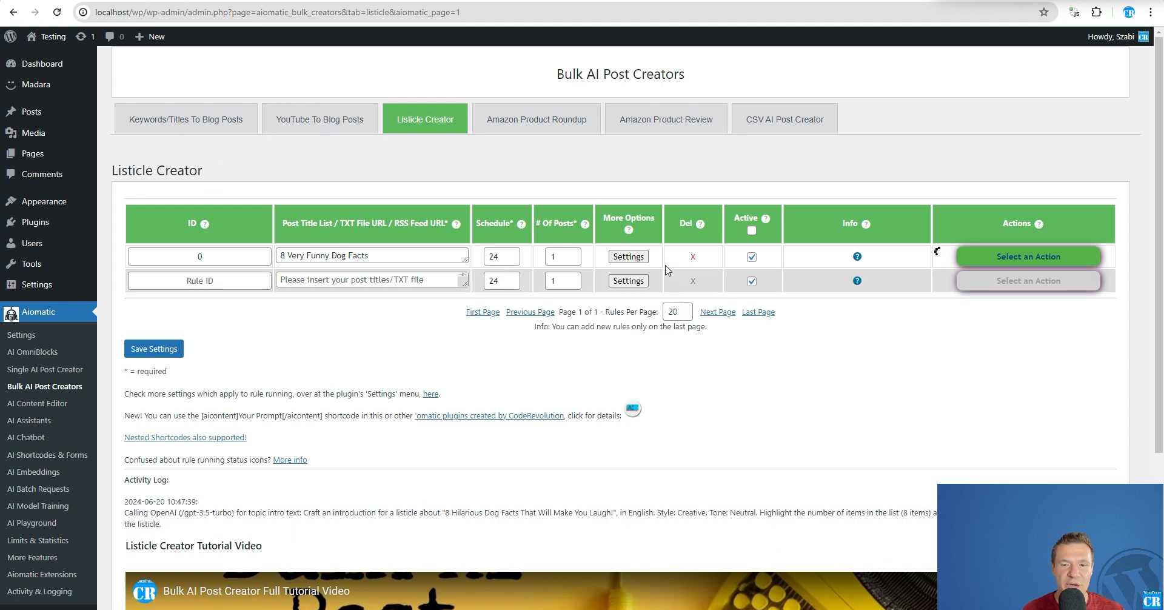
mouse_move(459, 511)
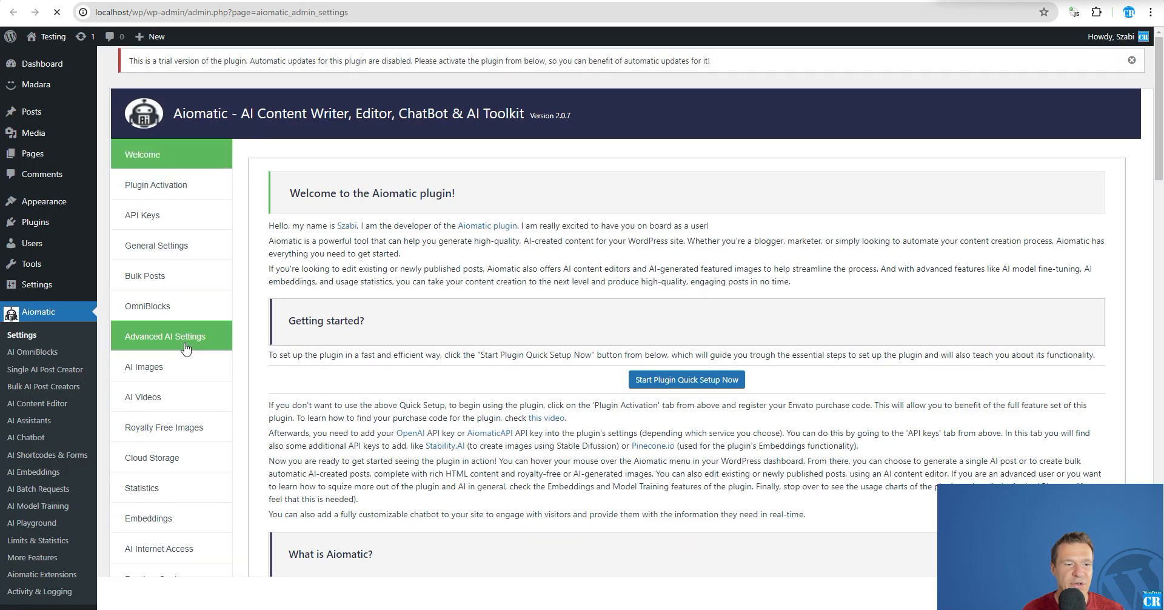
Review the Royalty Free Images settings, highlighting the Google Images search option
click(162, 427)
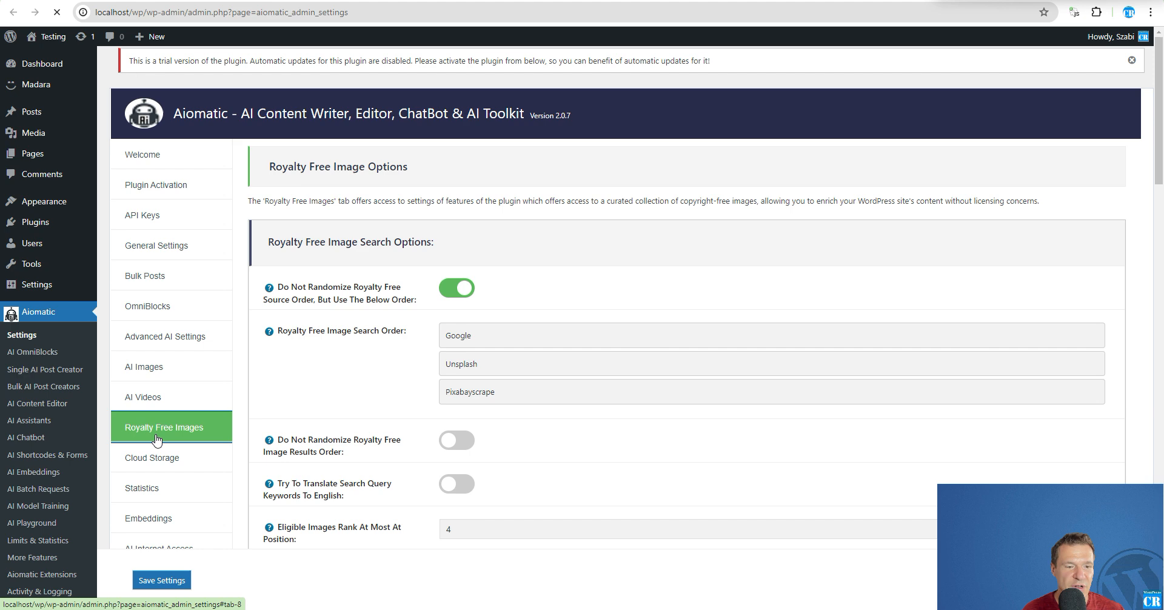
scroll(down, 3)
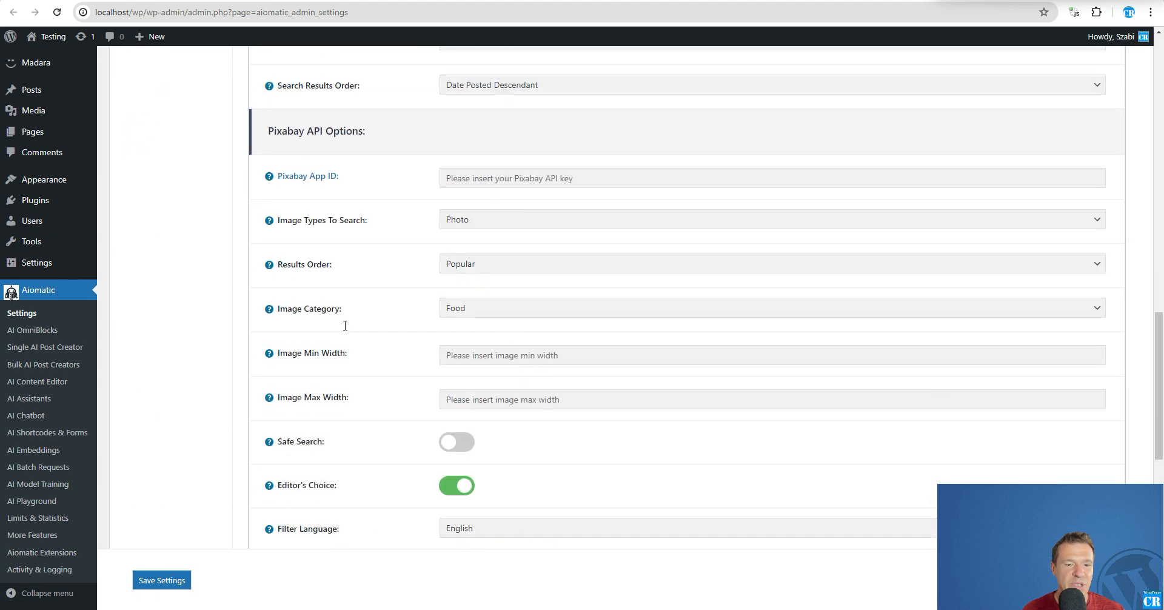
scroll(down, 3)
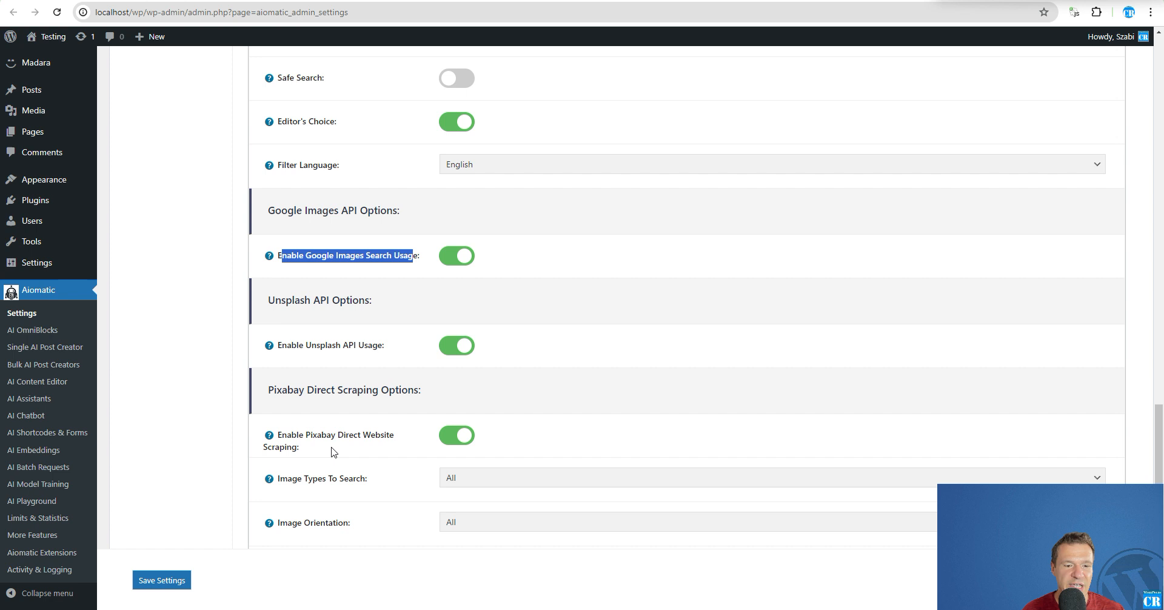
double_click(322, 345)
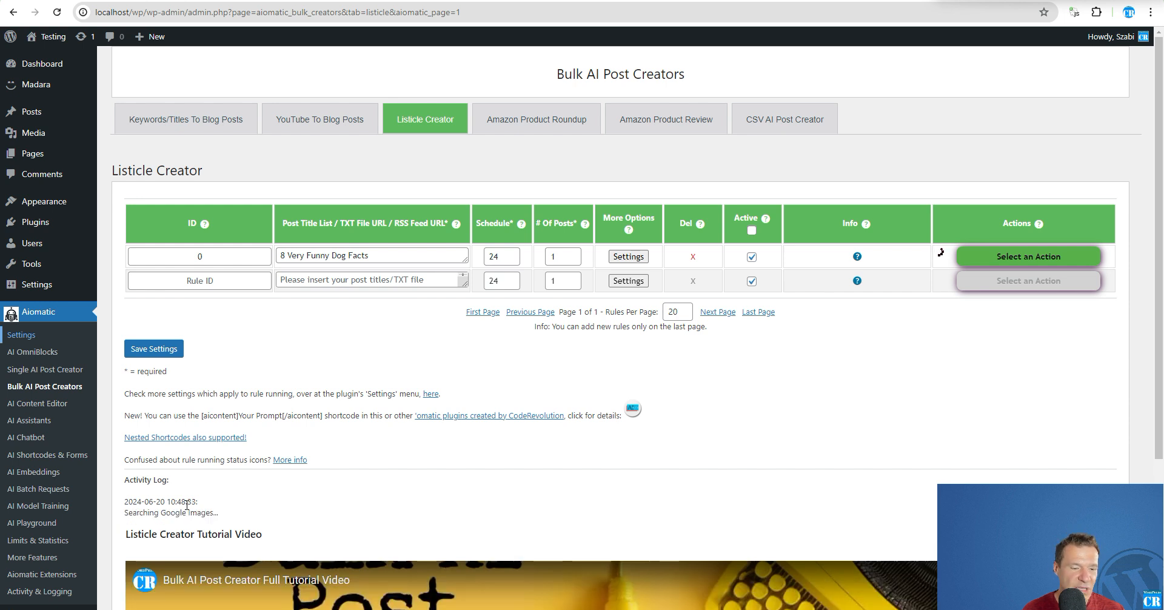
mouse_move(264, 501)
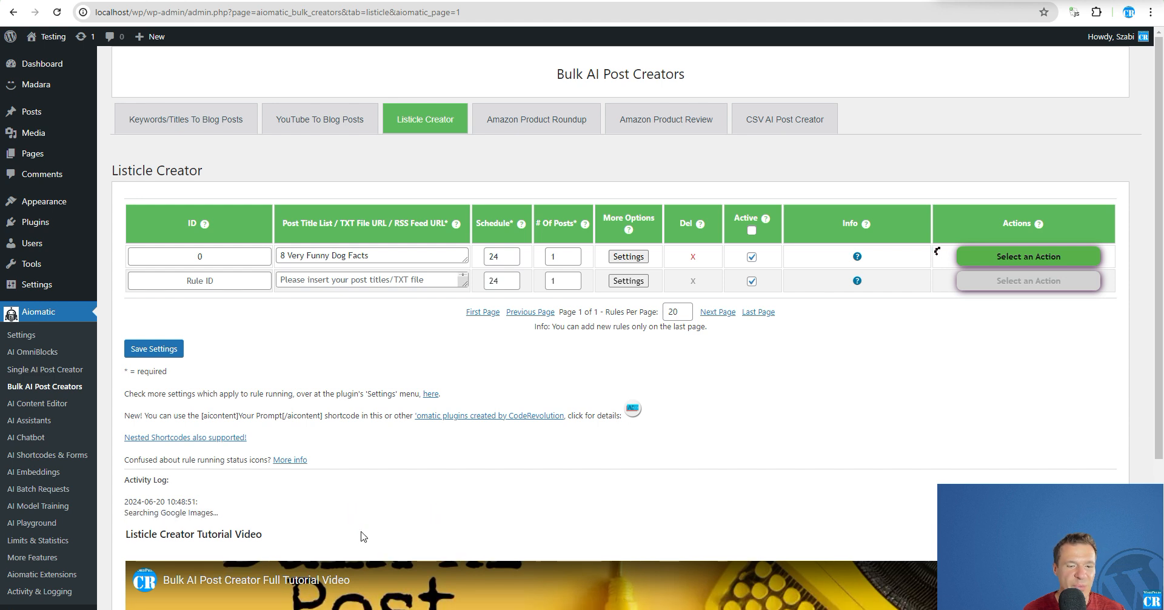
mouse_move(240, 494)
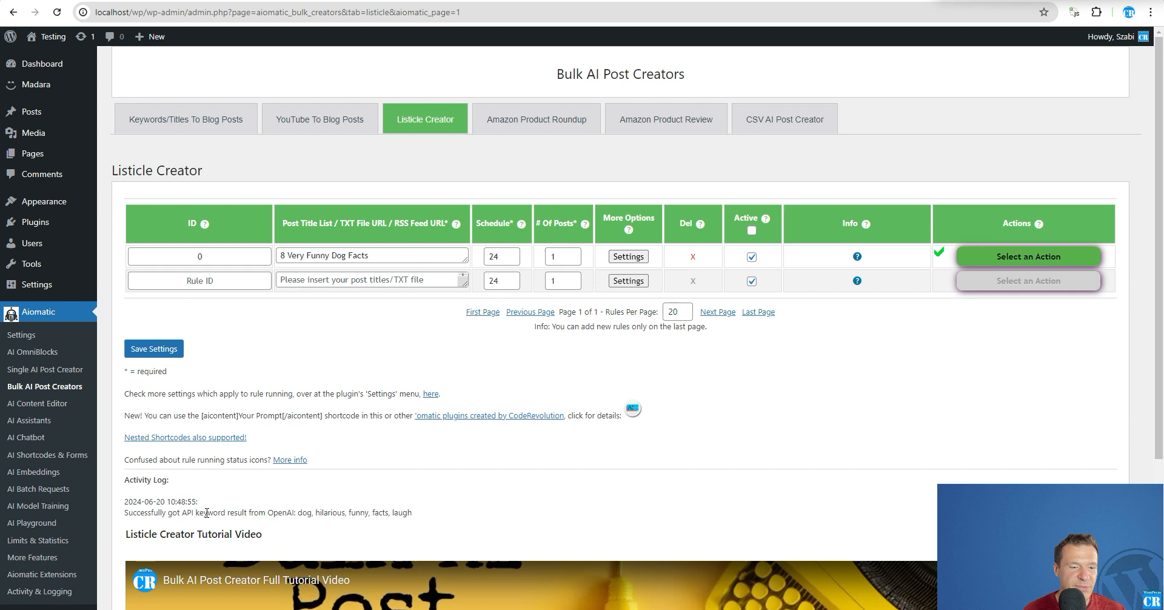
mouse_move(376, 388)
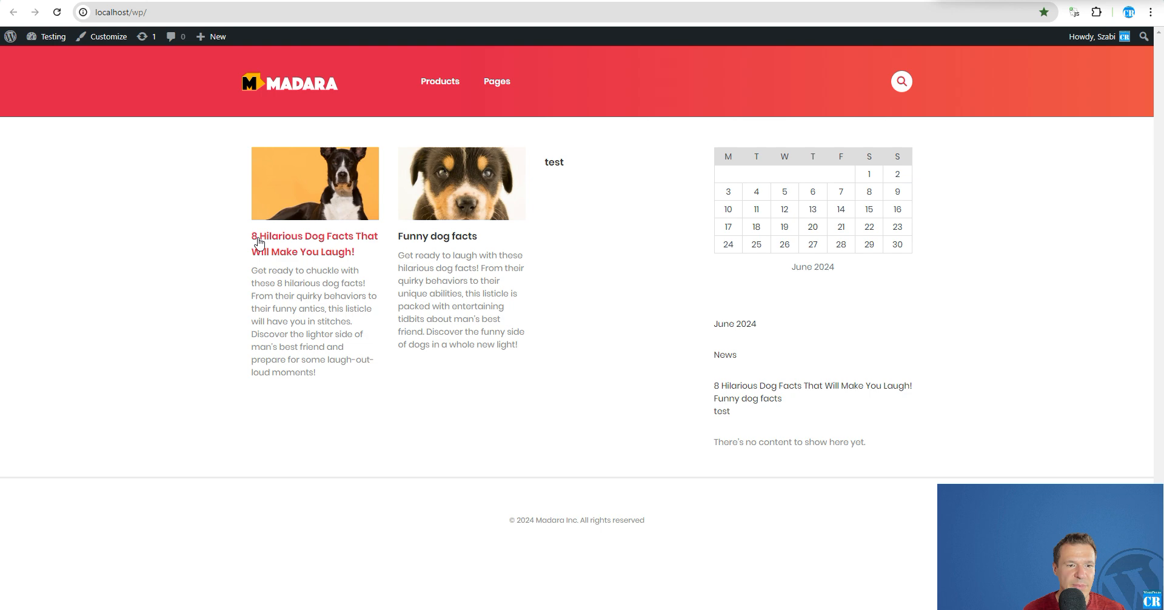
Read through the '8 Hilarious Dog Facts That Will Make You Laugh!' post's eight illustrated facts and conclusion
click(319, 240)
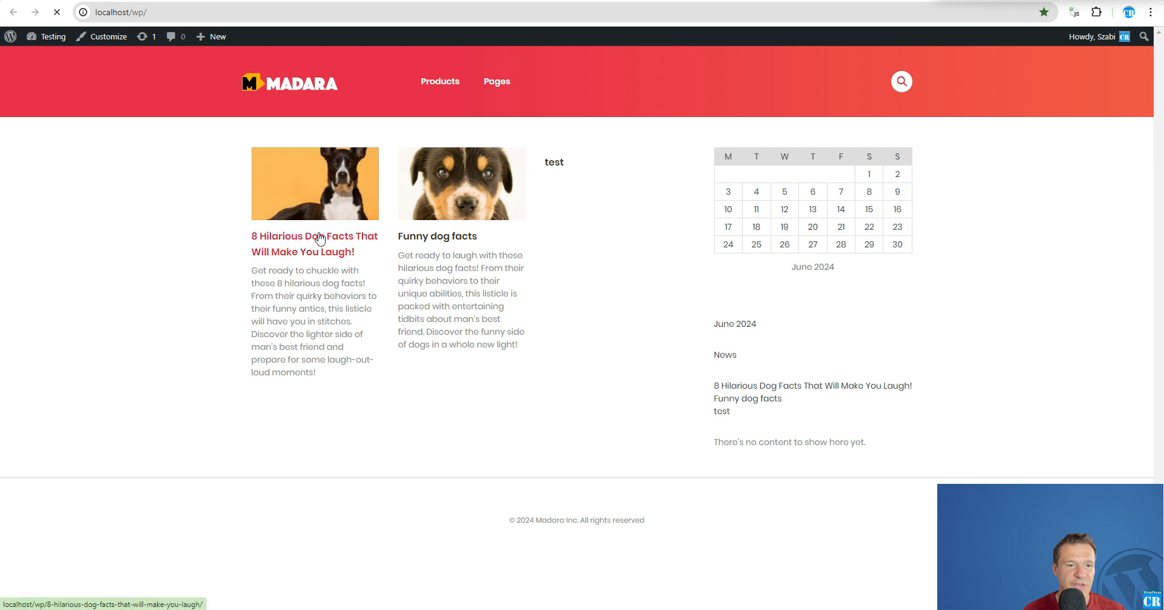
click(314, 244)
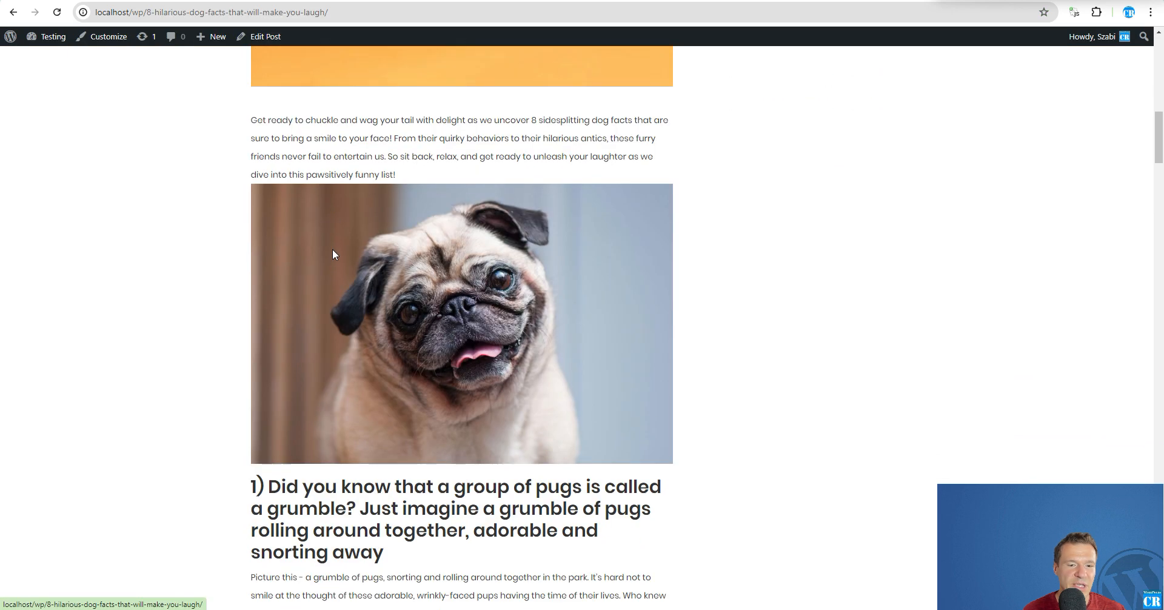
scroll(down, 3)
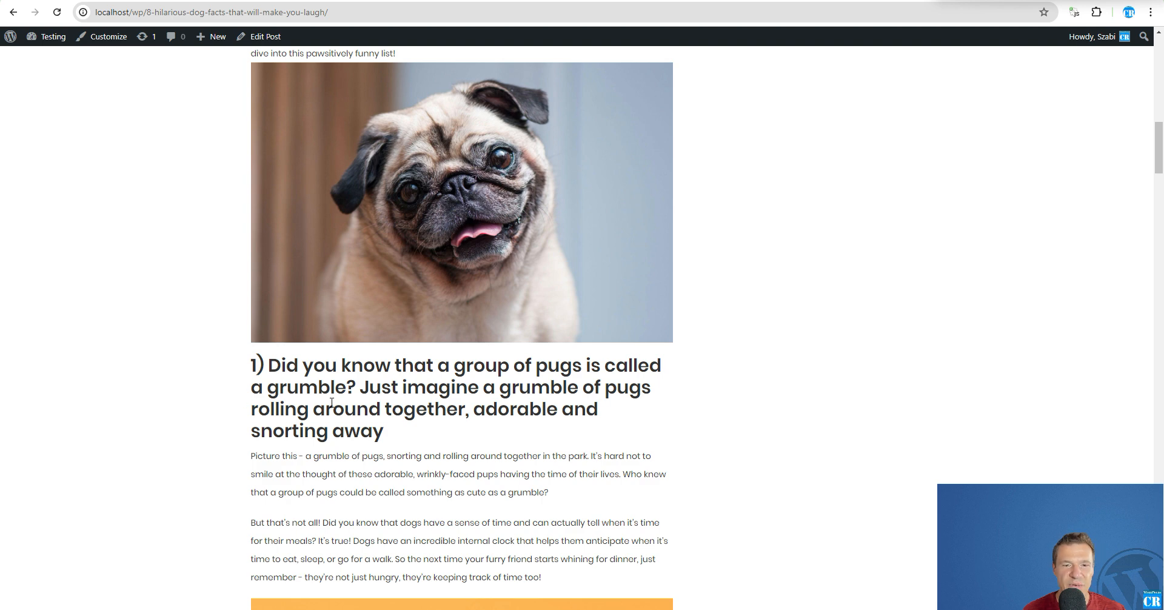
scroll(down, 3)
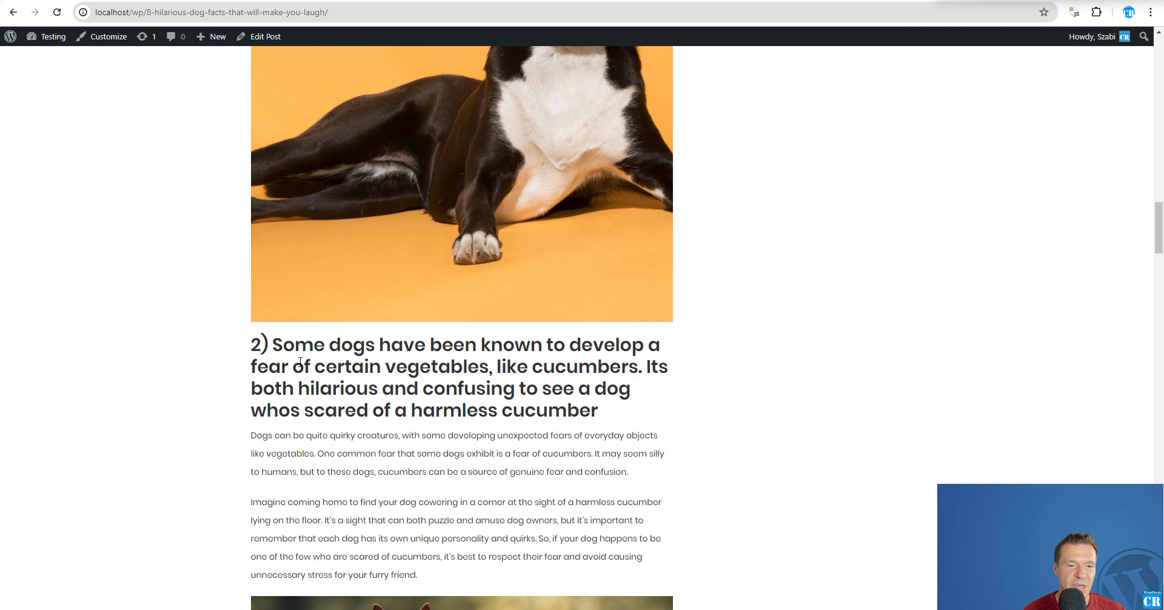
scroll(down, 3)
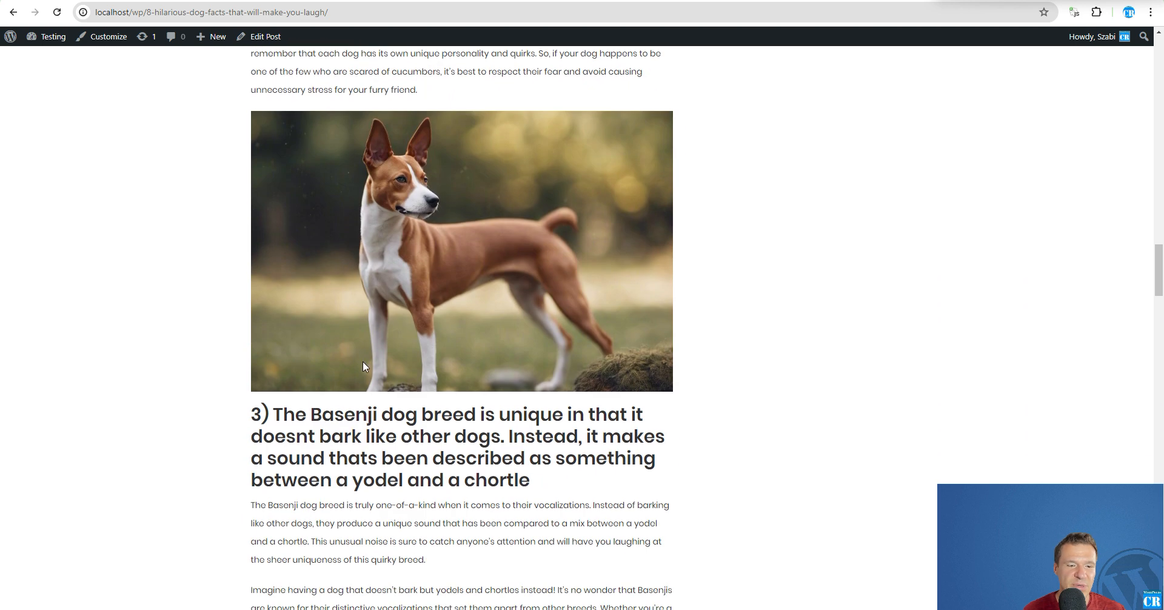
mouse_move(420, 414)
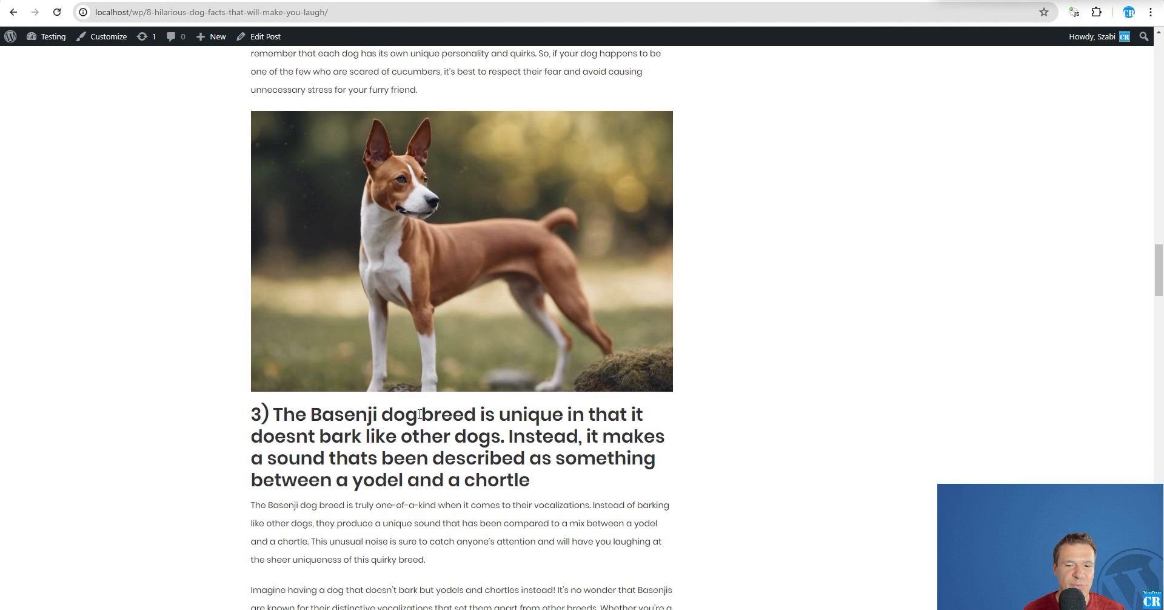
scroll(down, 3)
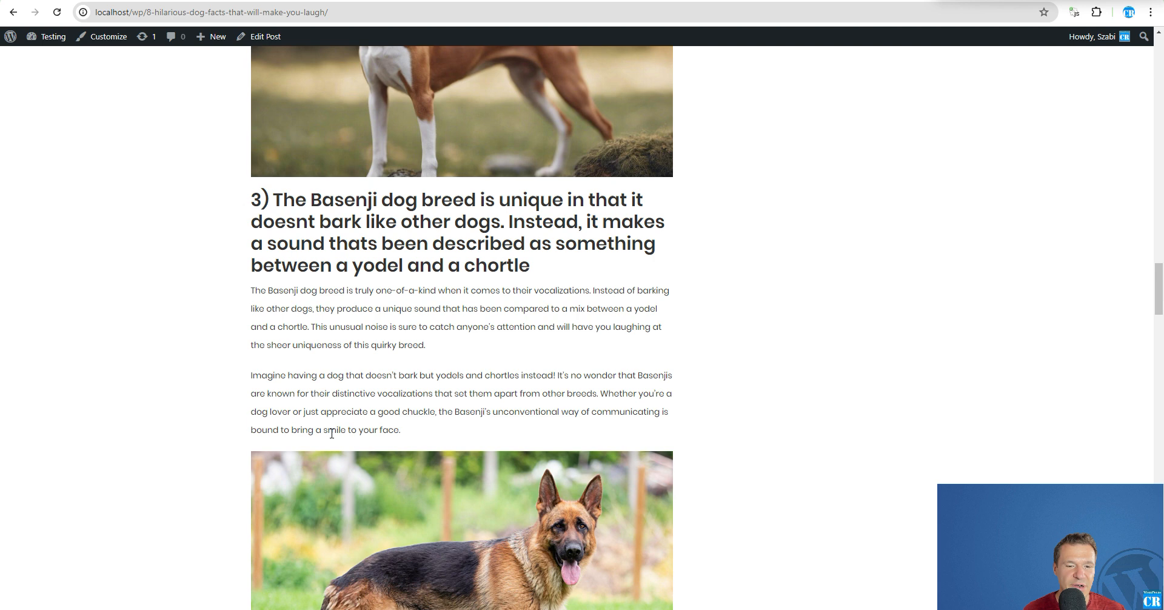
scroll(down, 3)
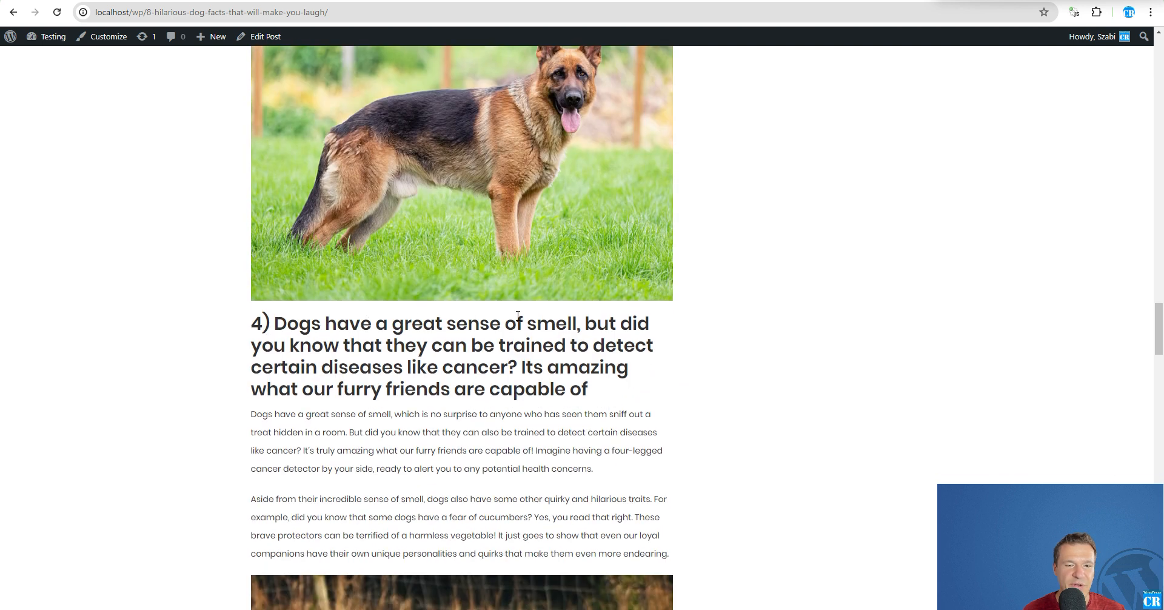
scroll(down, 3)
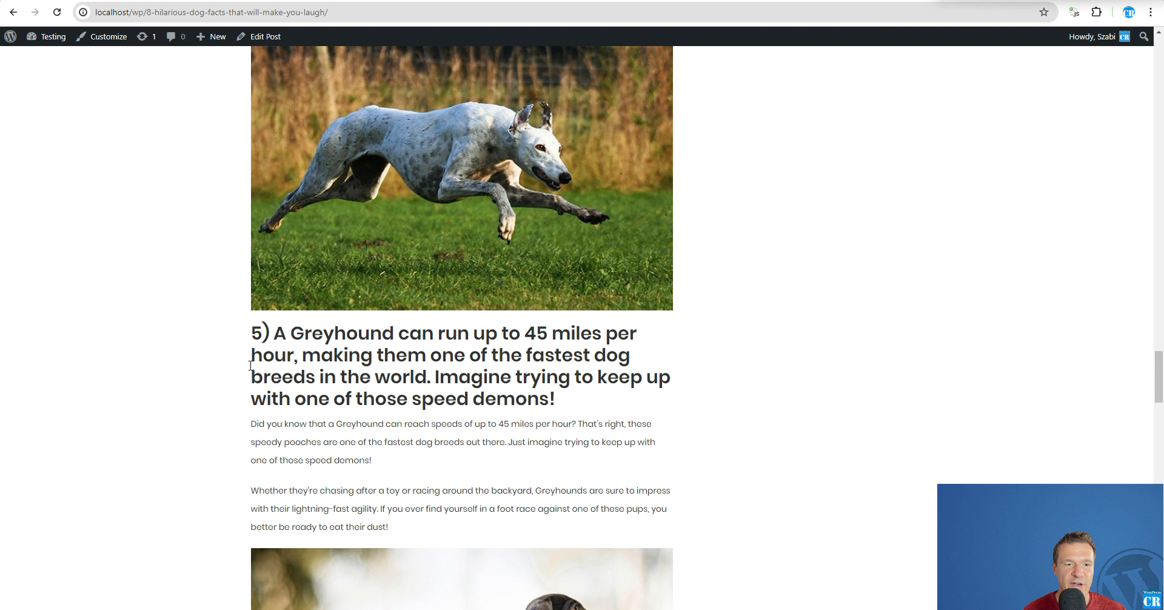
scroll(down, 3)
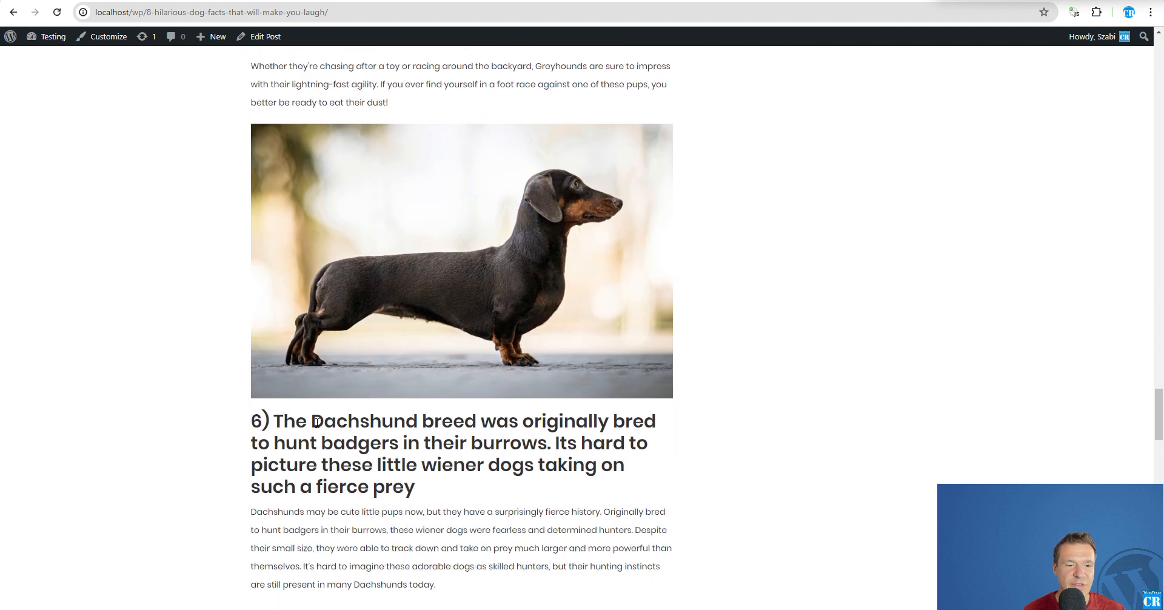
scroll(down, 3)
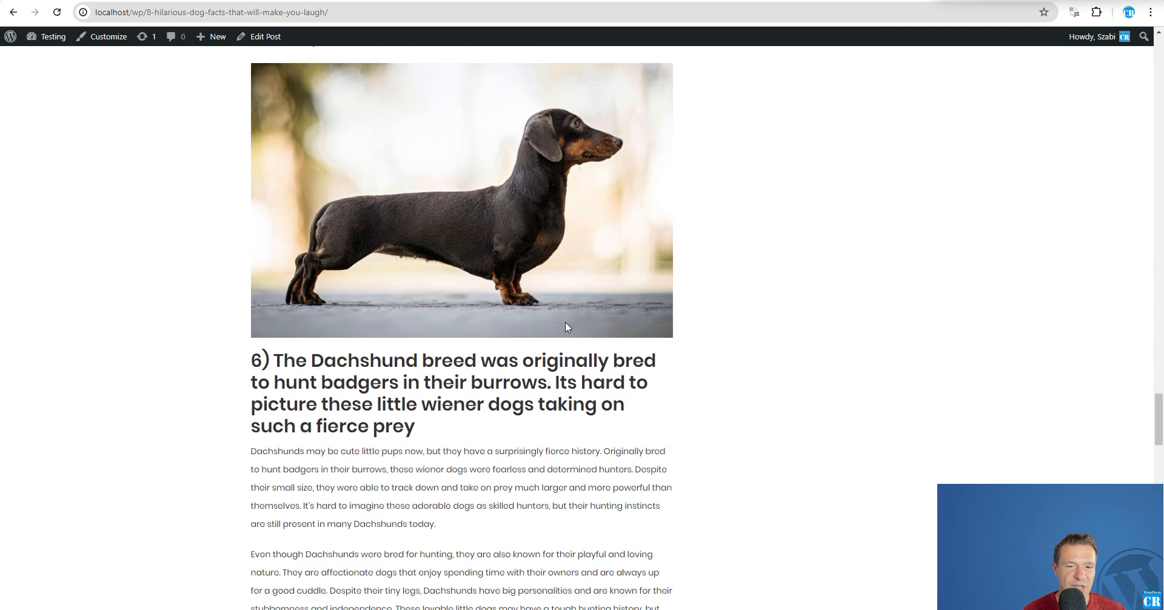
scroll(down, 3)
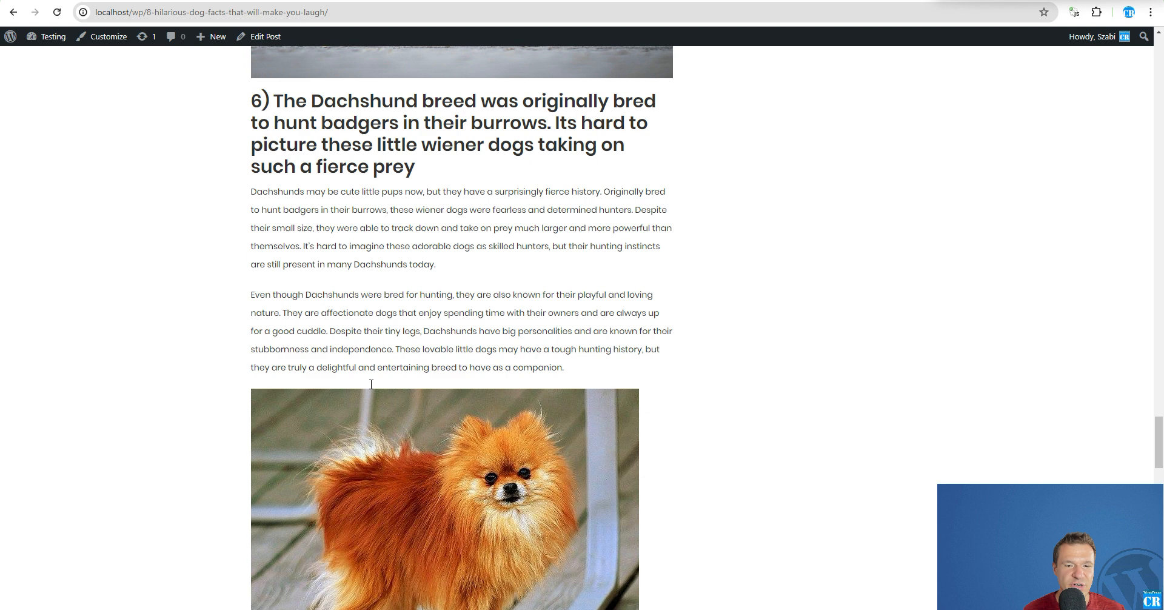
scroll(down, 3)
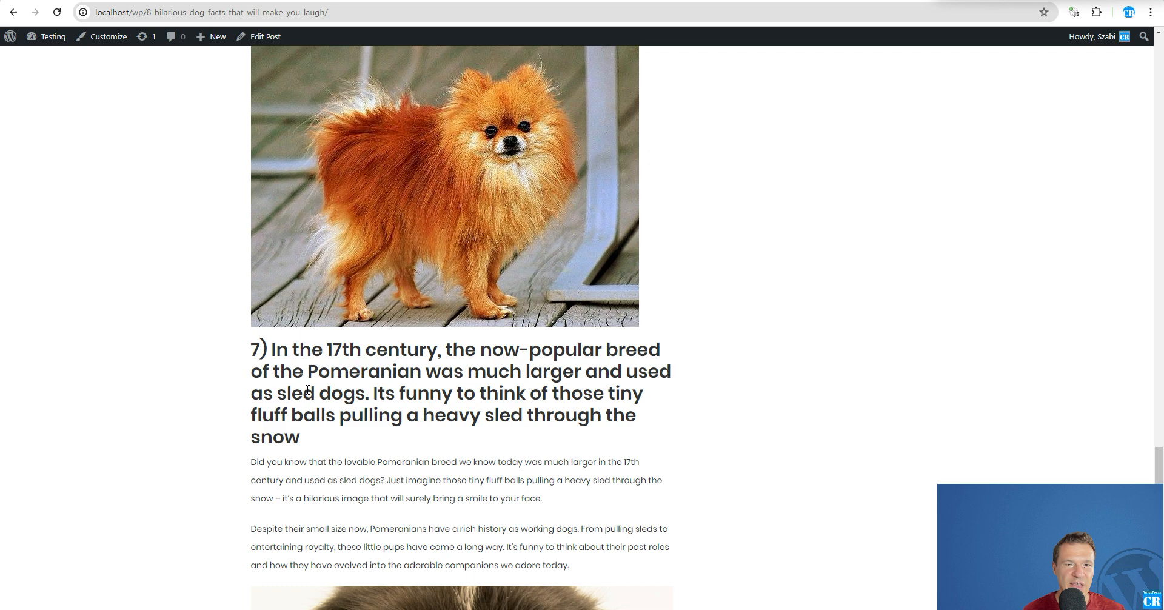
scroll(down, 3)
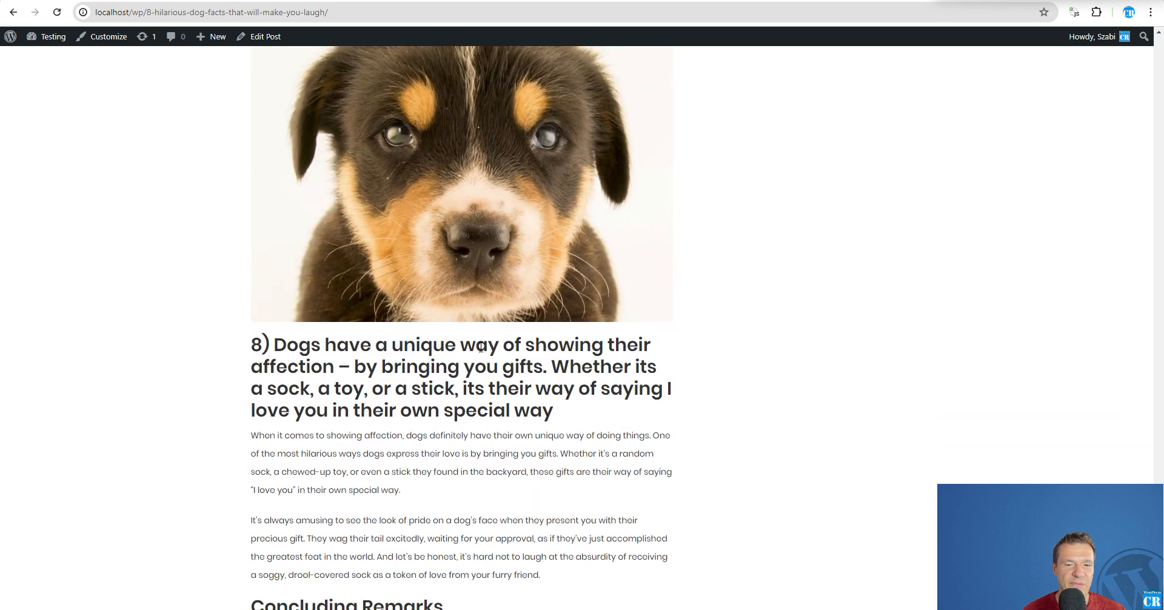
scroll(down, 3)
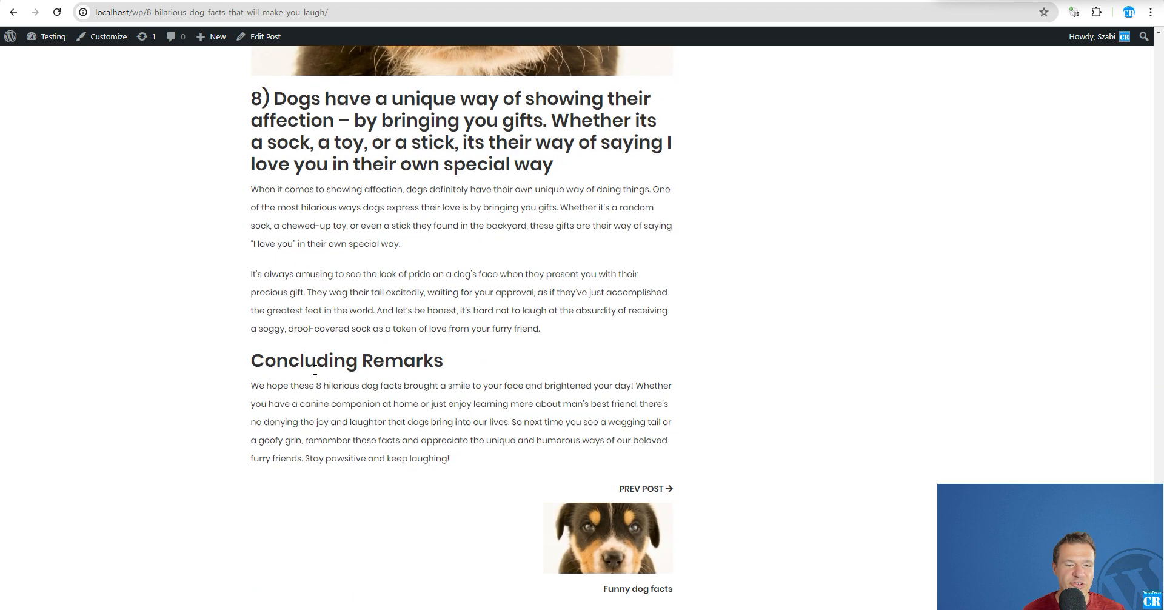
scroll(up, 3)
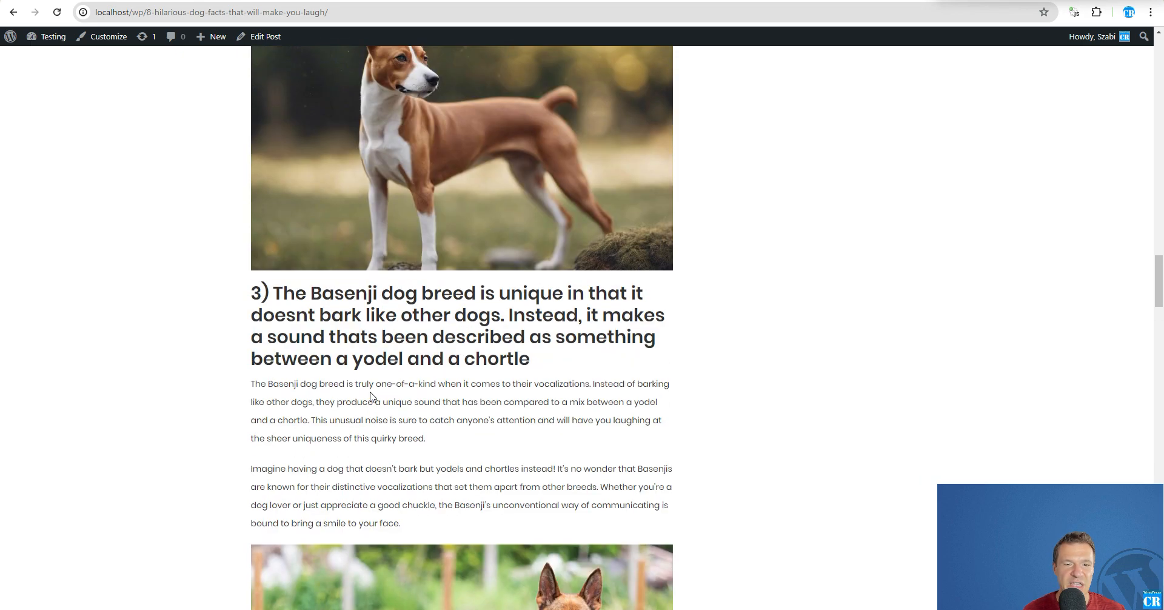
scroll(down, 3)
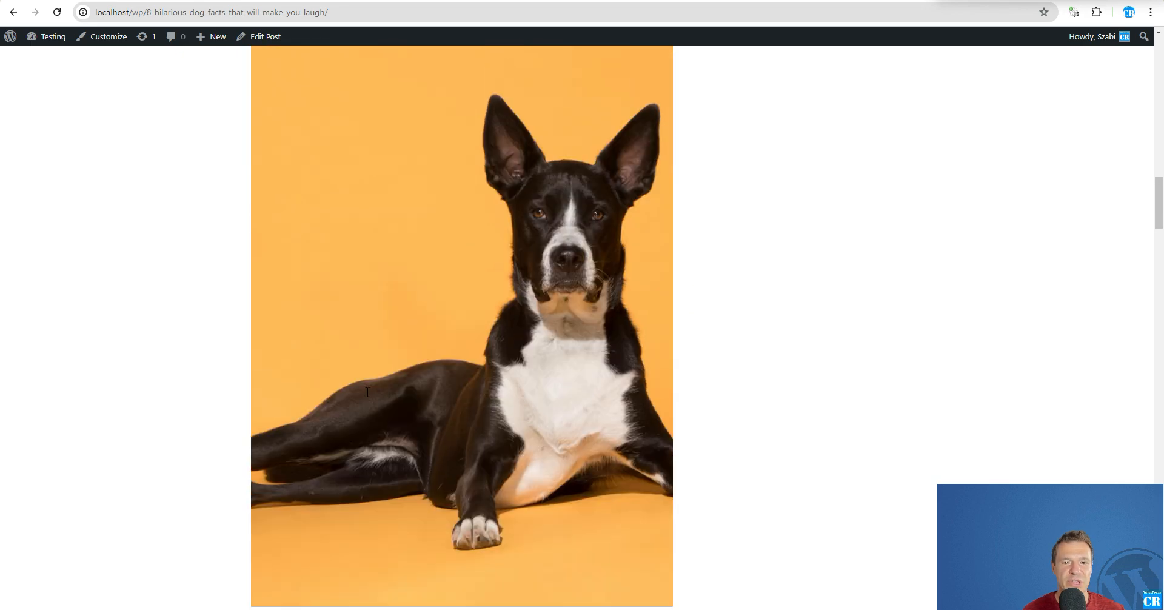
scroll(up, 3)
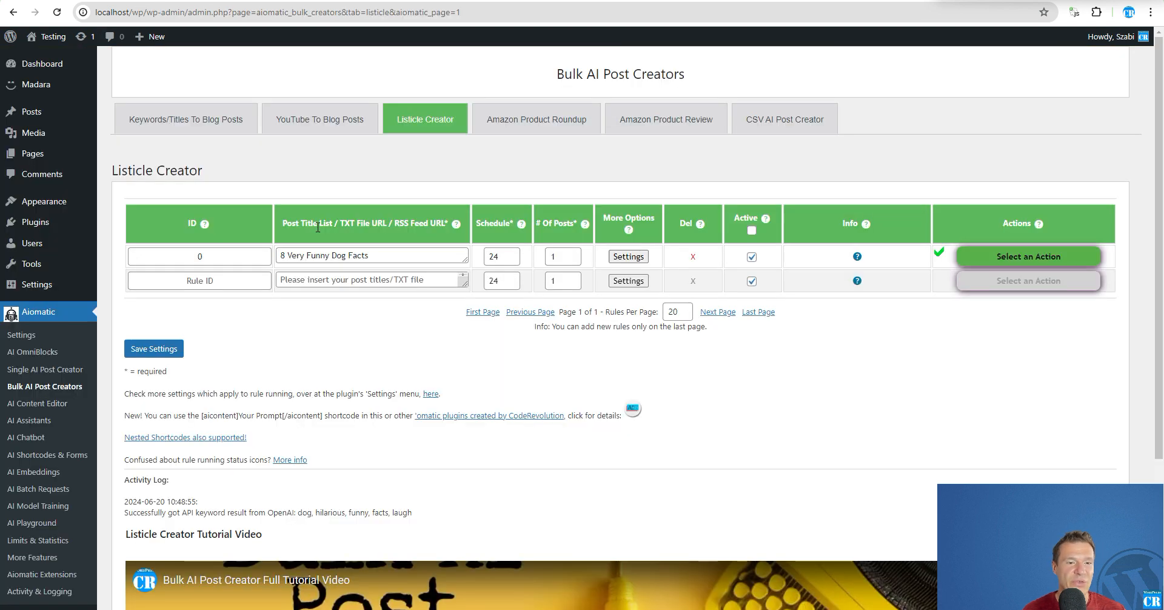
Browse the blank new rule's advanced settings and close them, leaving rule 0 listed
click(628, 256)
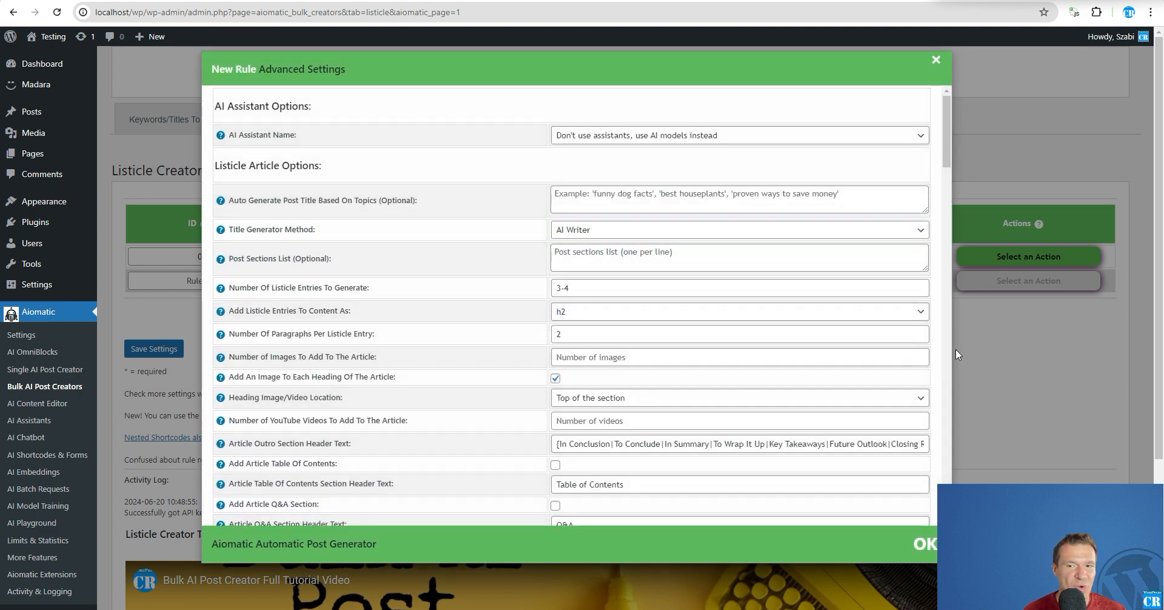
click(936, 59)
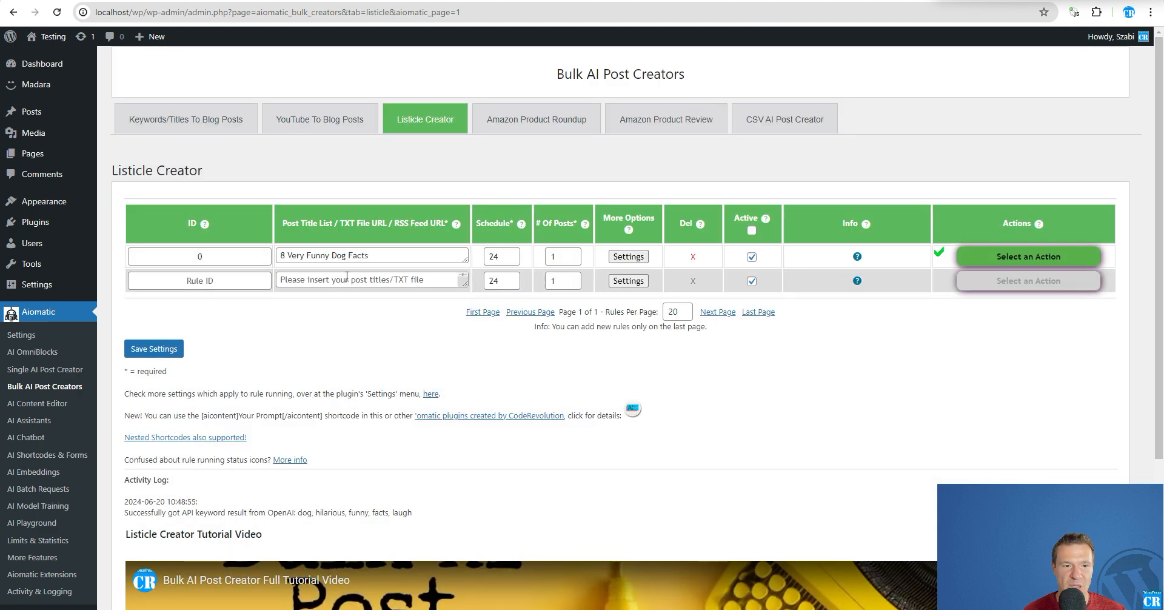
click(371, 278)
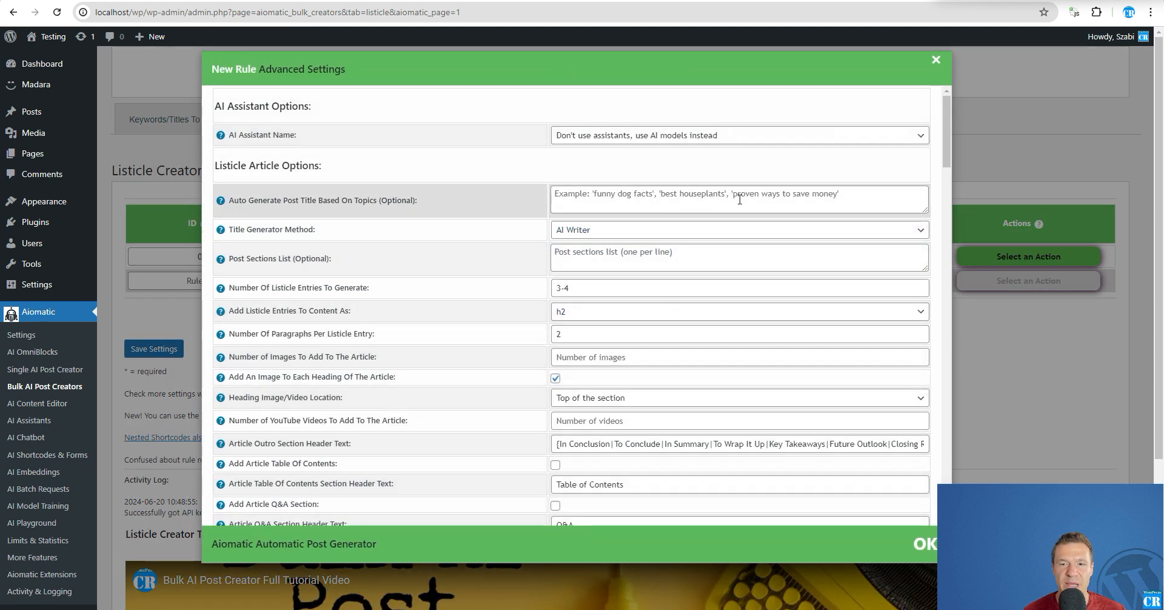
click(936, 59)
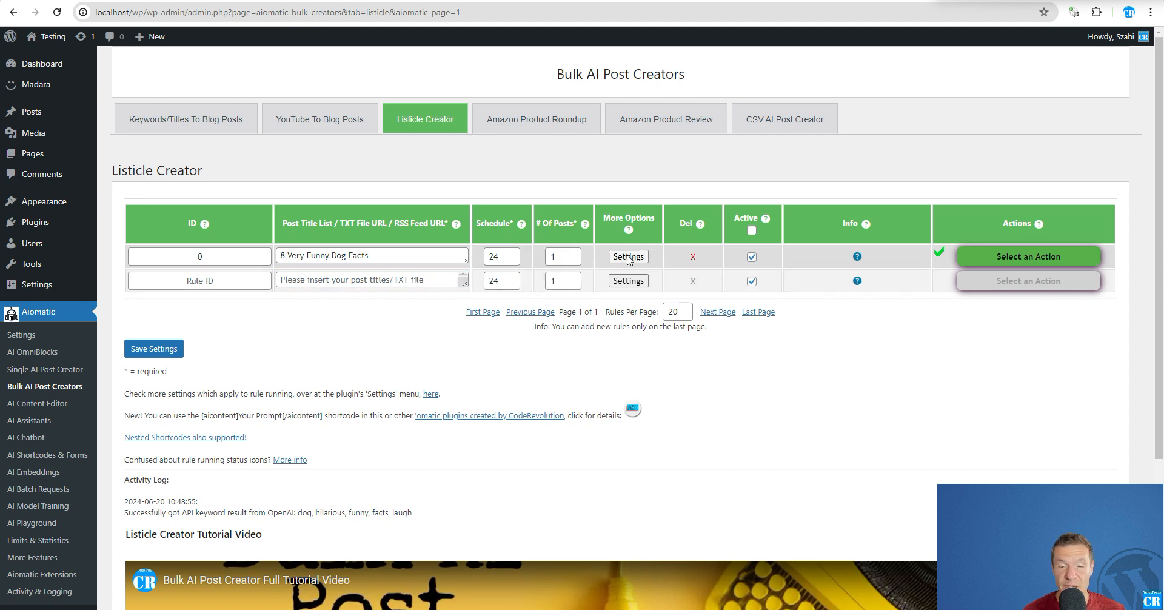
click(628, 256)
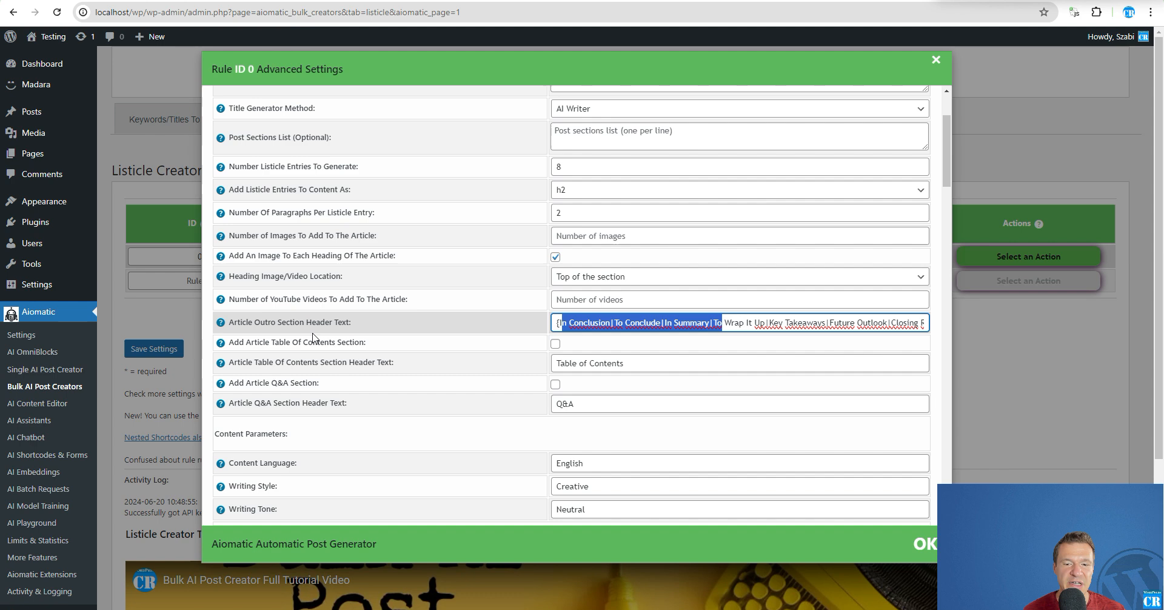
mouse_move(497, 400)
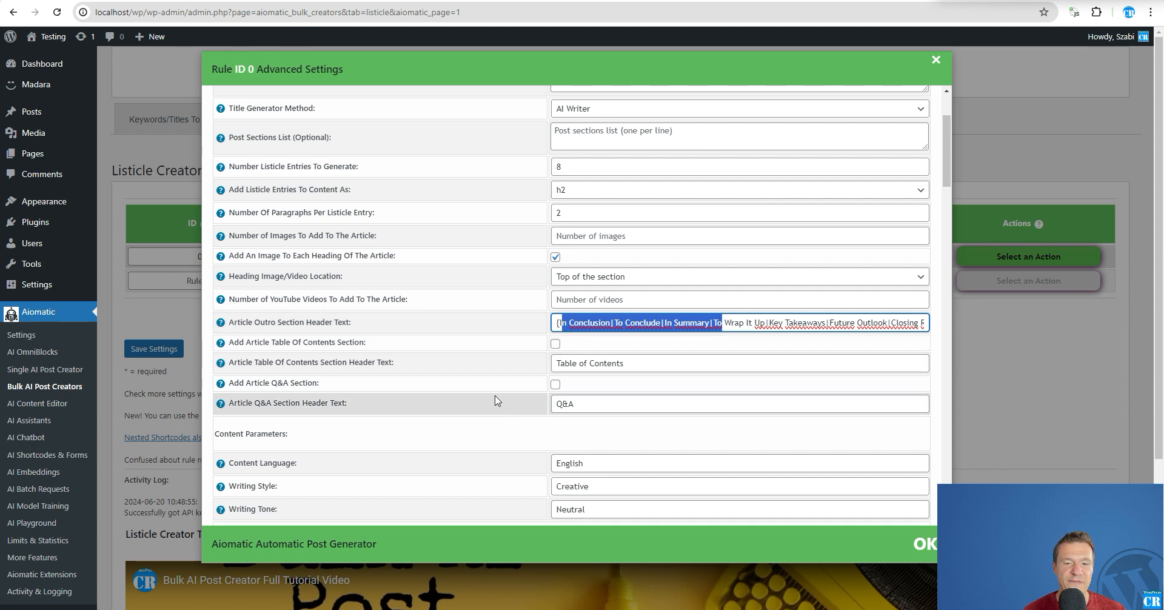
click(555, 383)
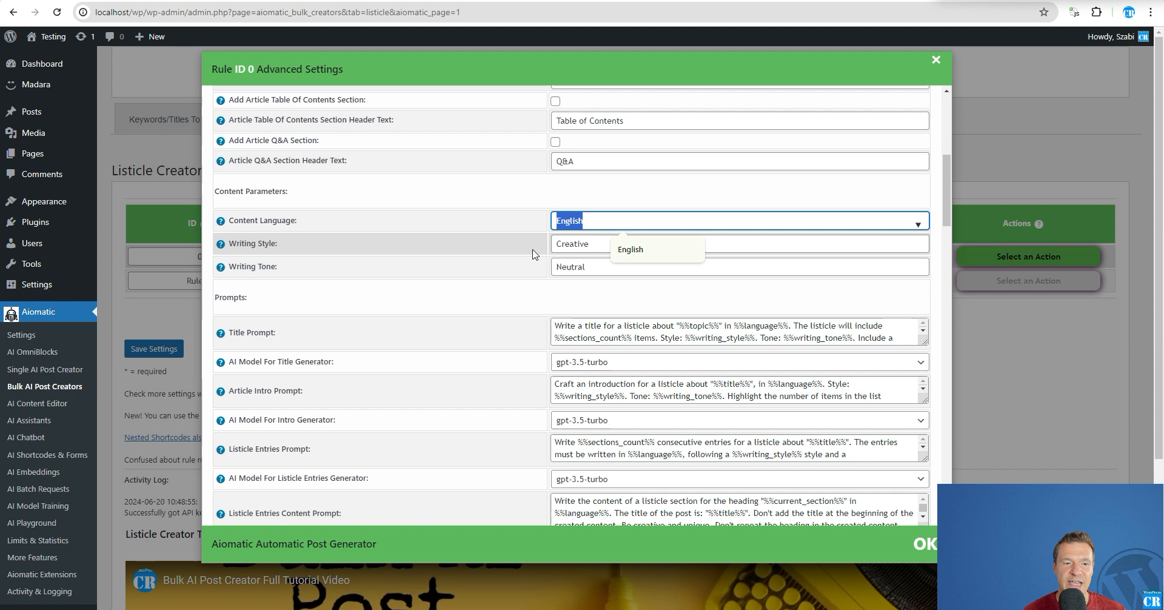
scroll(down, 3)
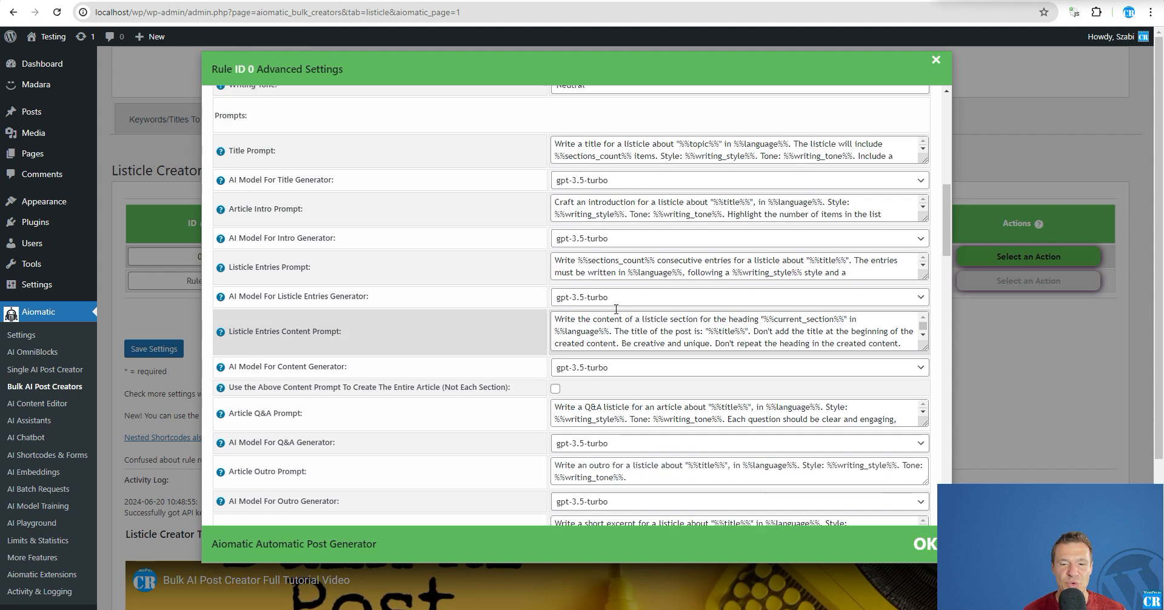
scroll(down, 3)
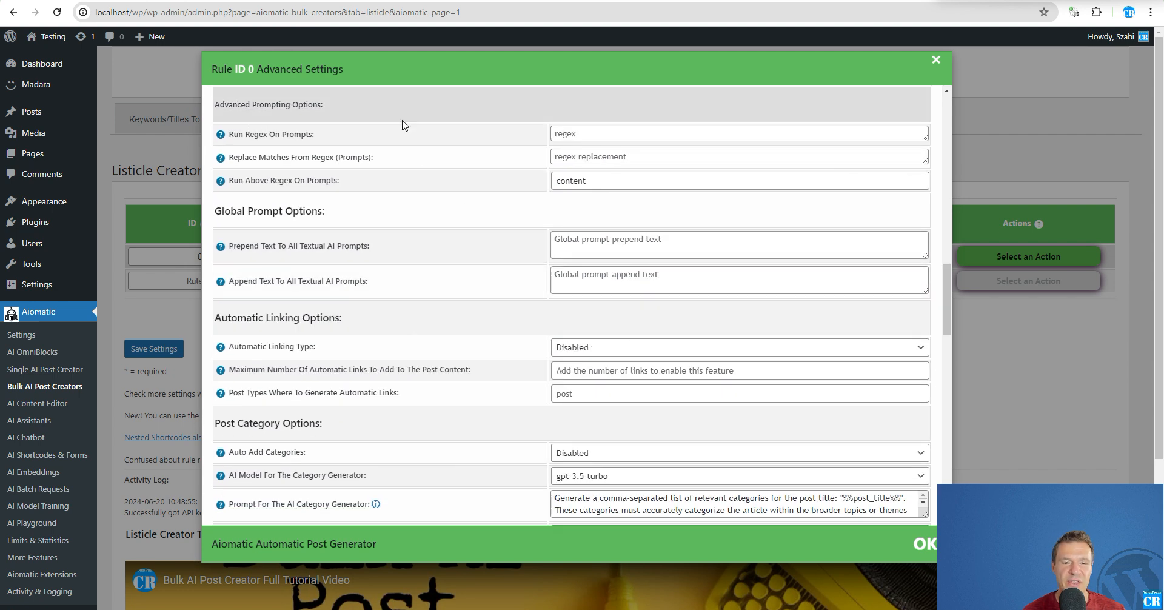
scroll(down, 3)
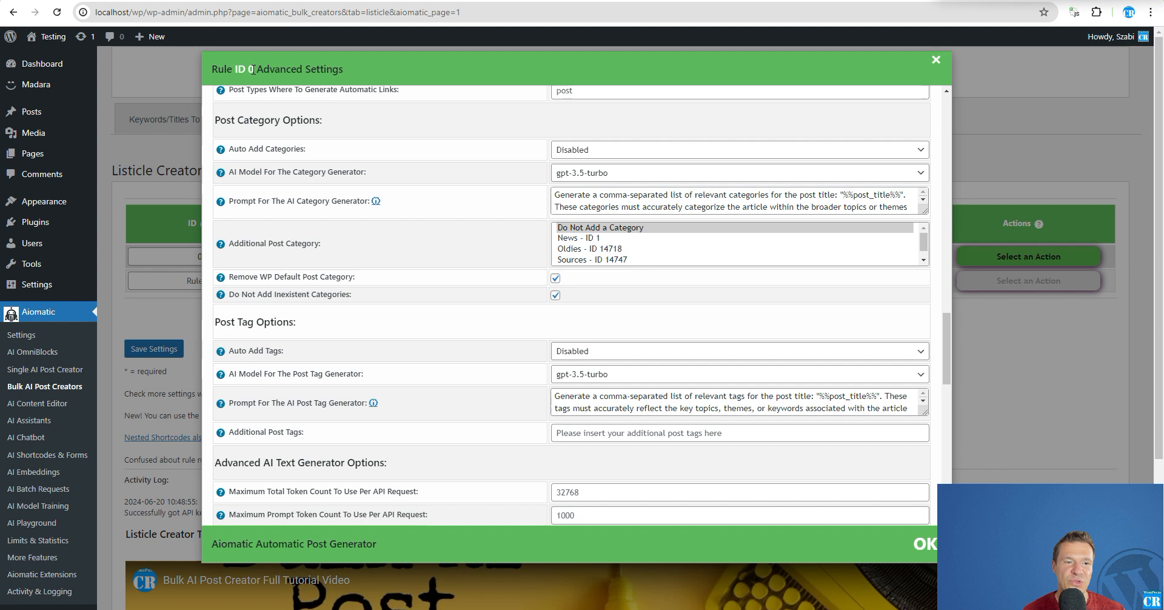
scroll(down, 3)
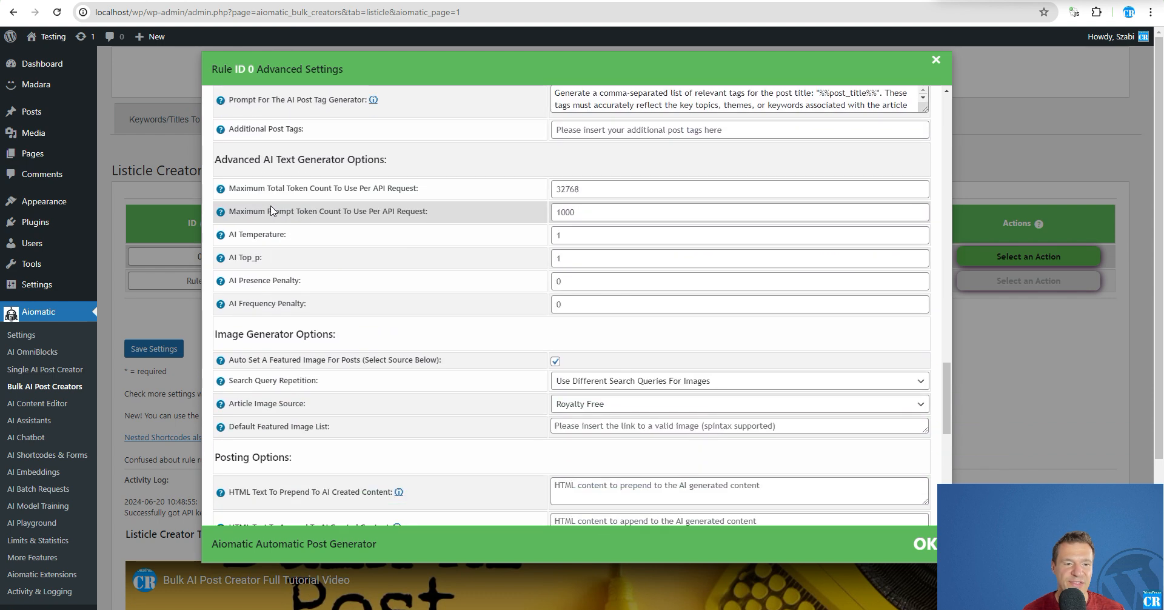
scroll(down, 3)
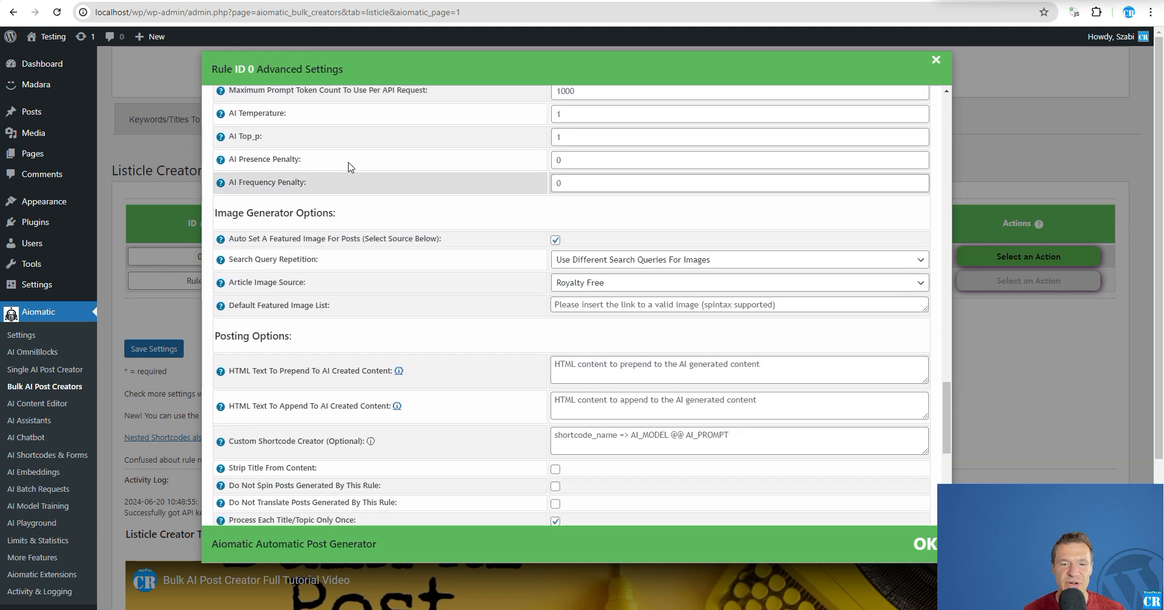
scroll(down, 3)
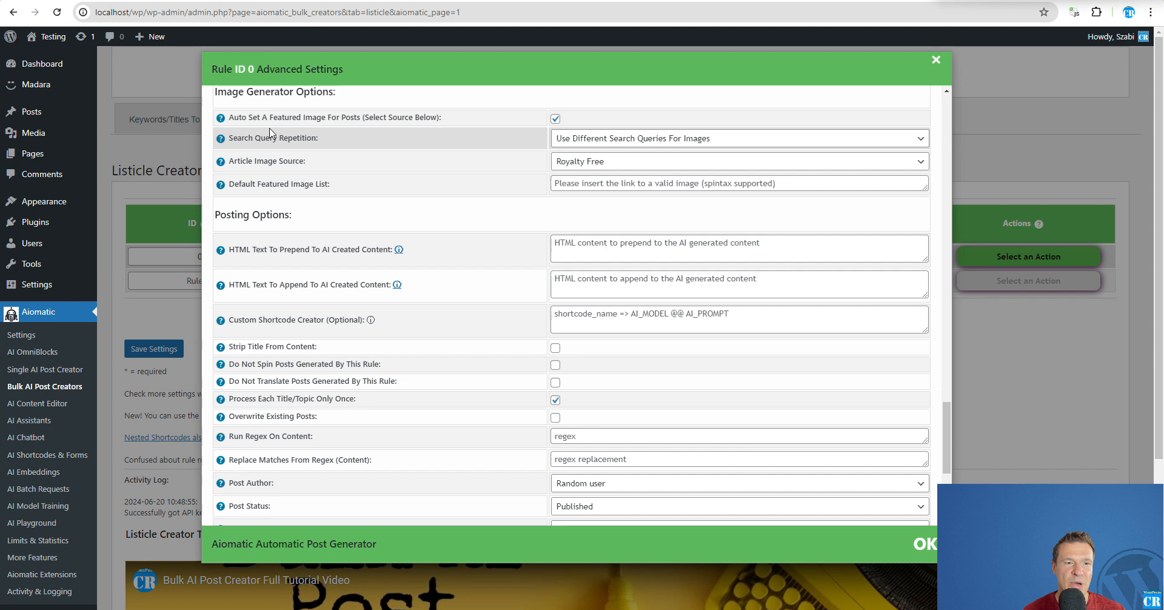
scroll(down, 3)
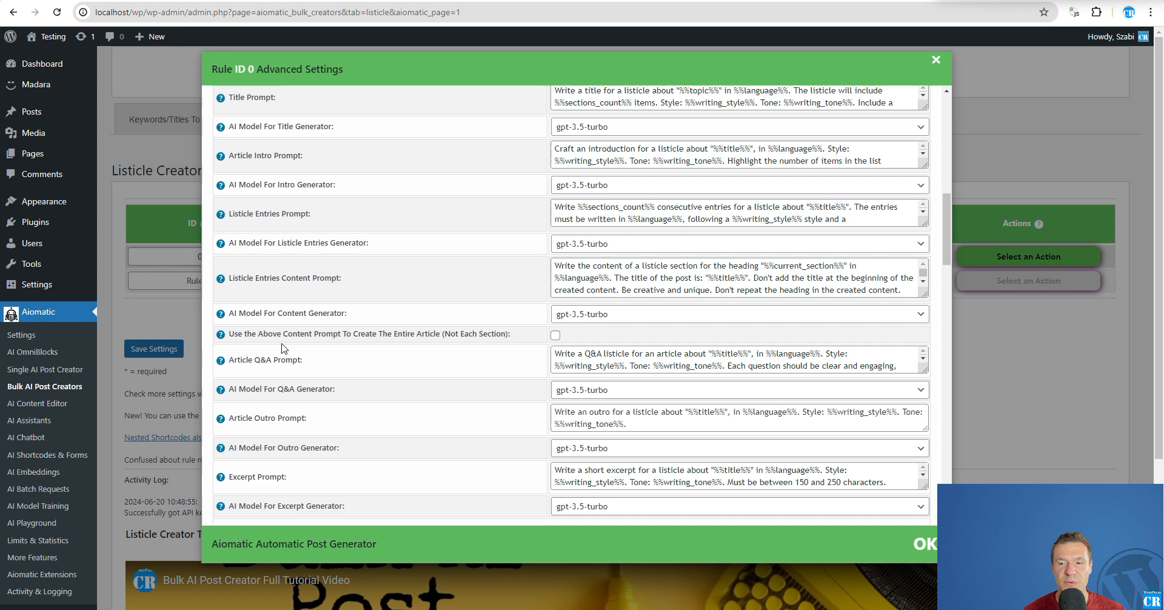
scroll(up, 3)
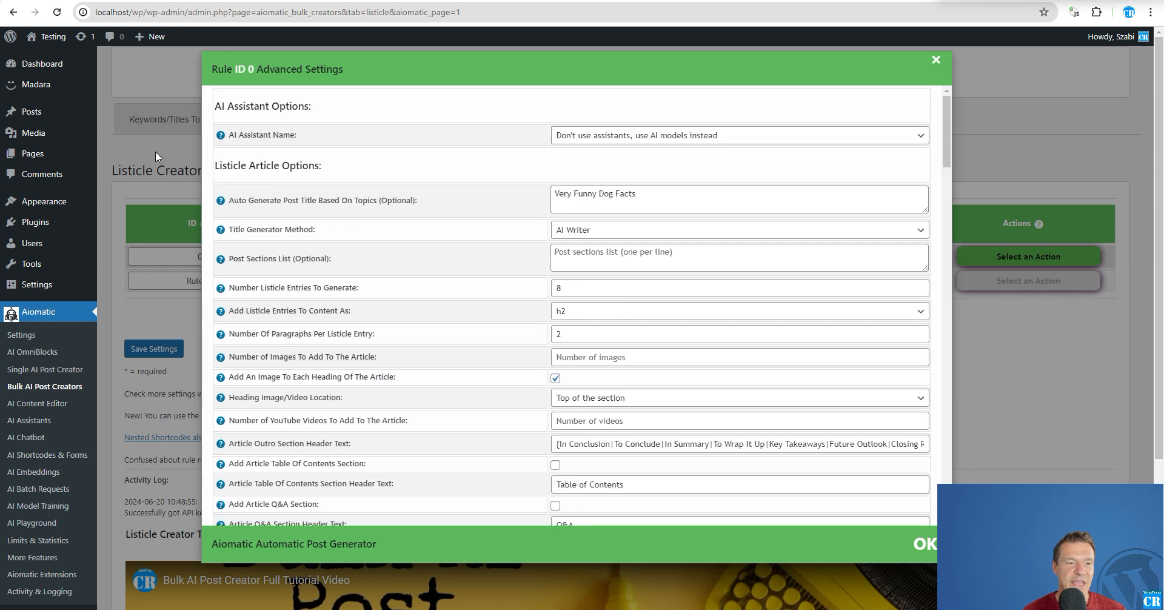
click(936, 59)
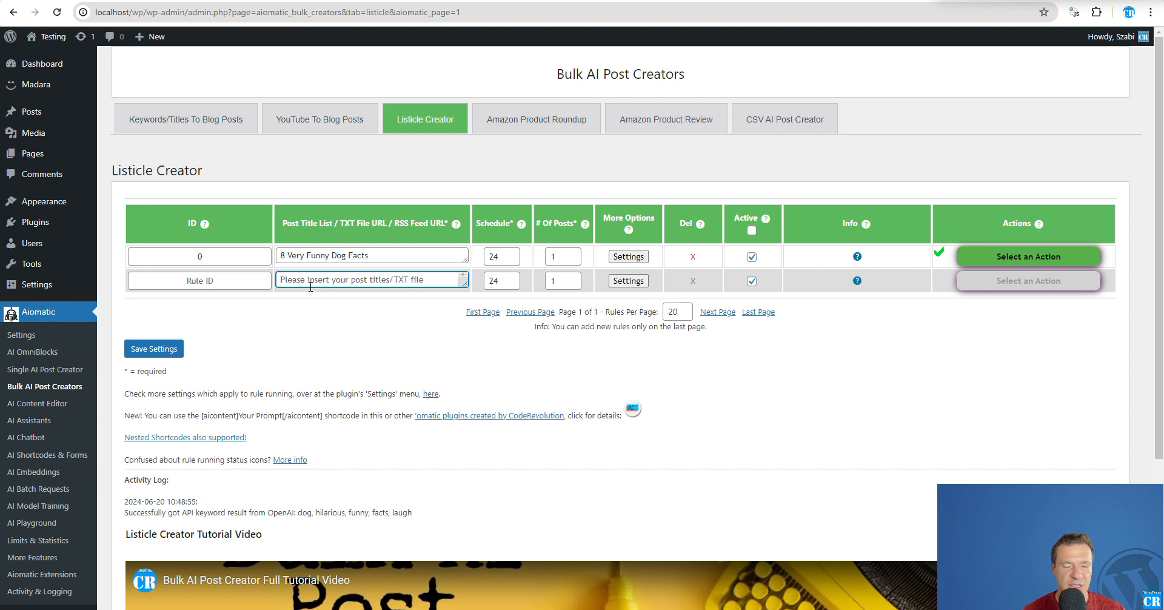
Give the empty new rule the post title '5 Best Houseplants'
click(629, 256)
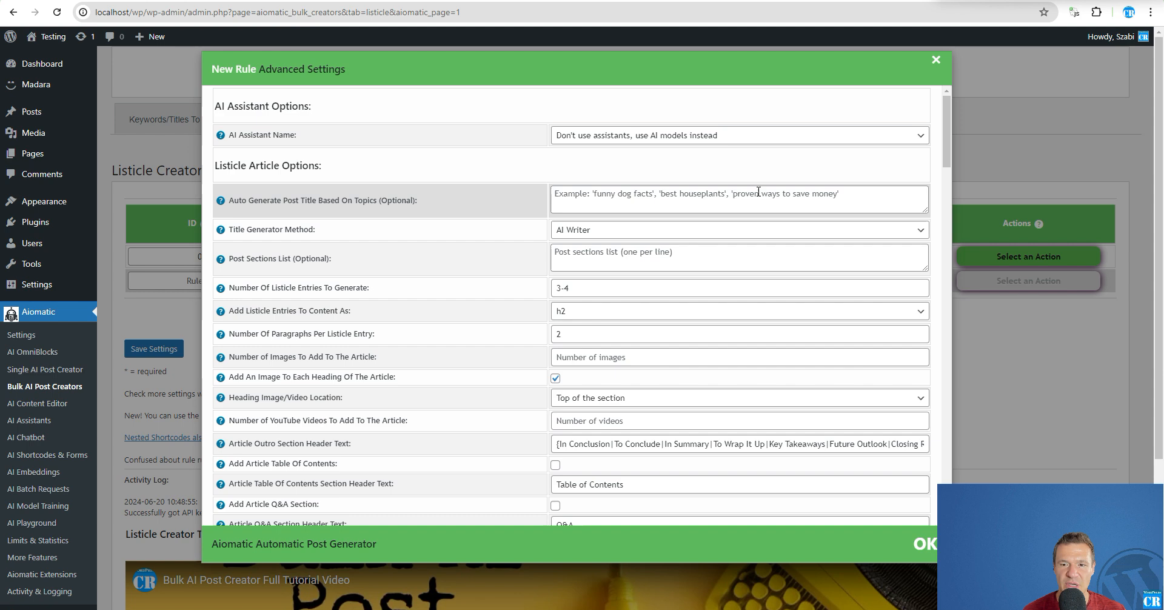
mouse_move(164, 292)
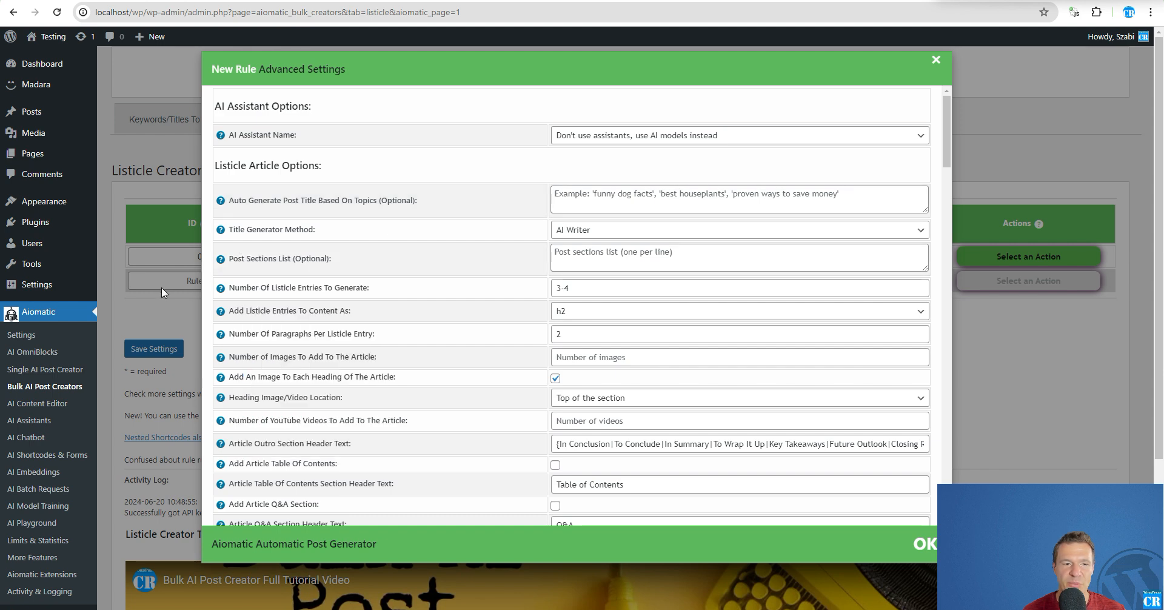
click(937, 59)
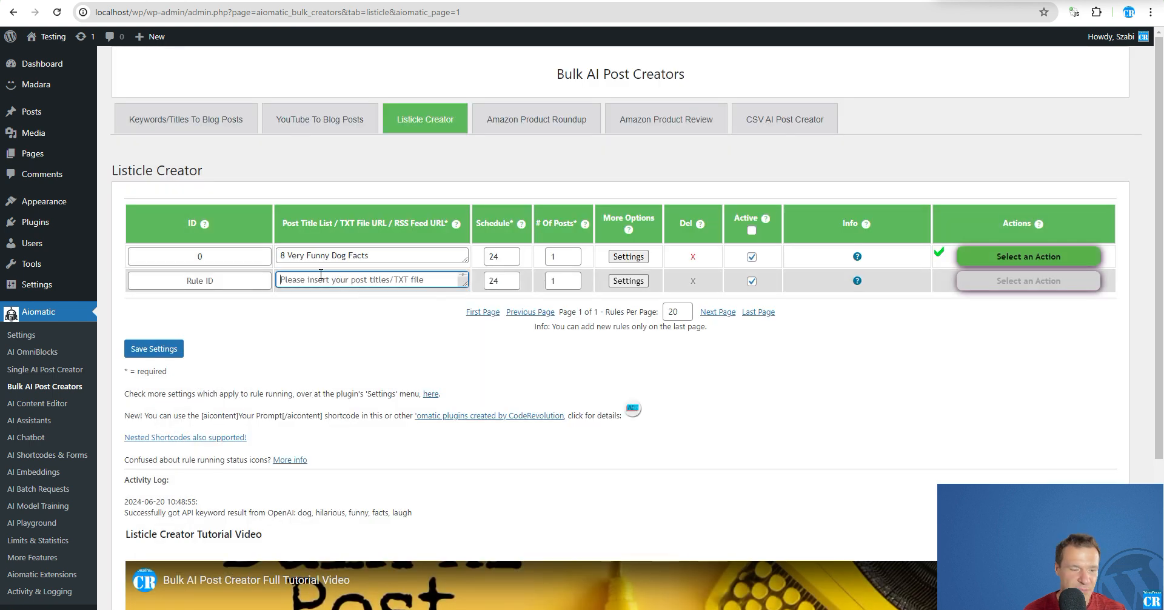
text(5 Best H)
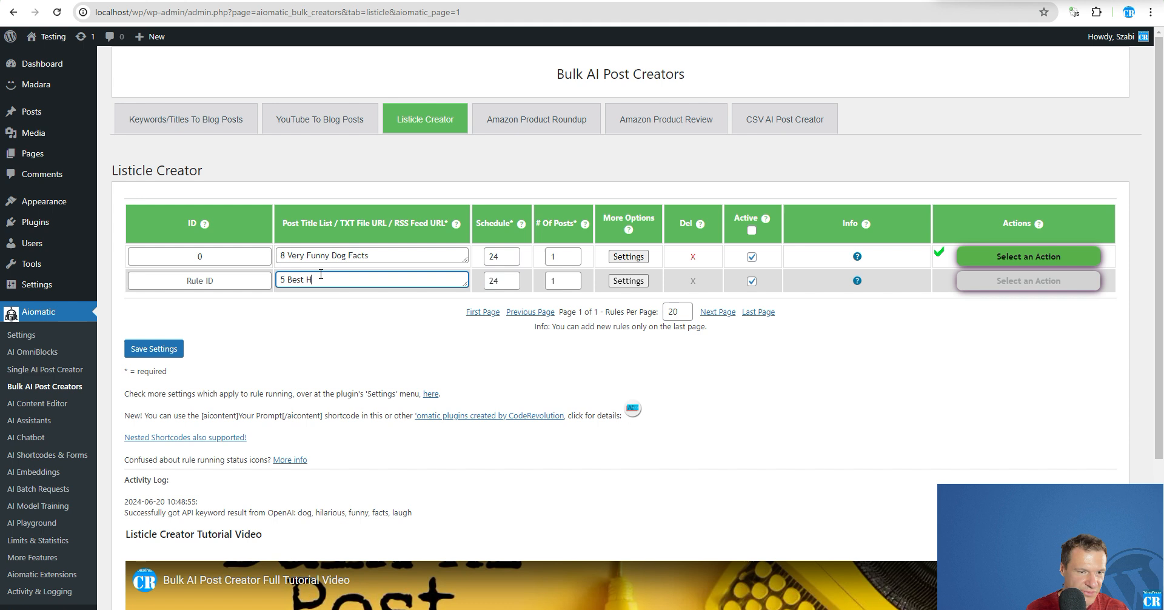
text(ouseplants)
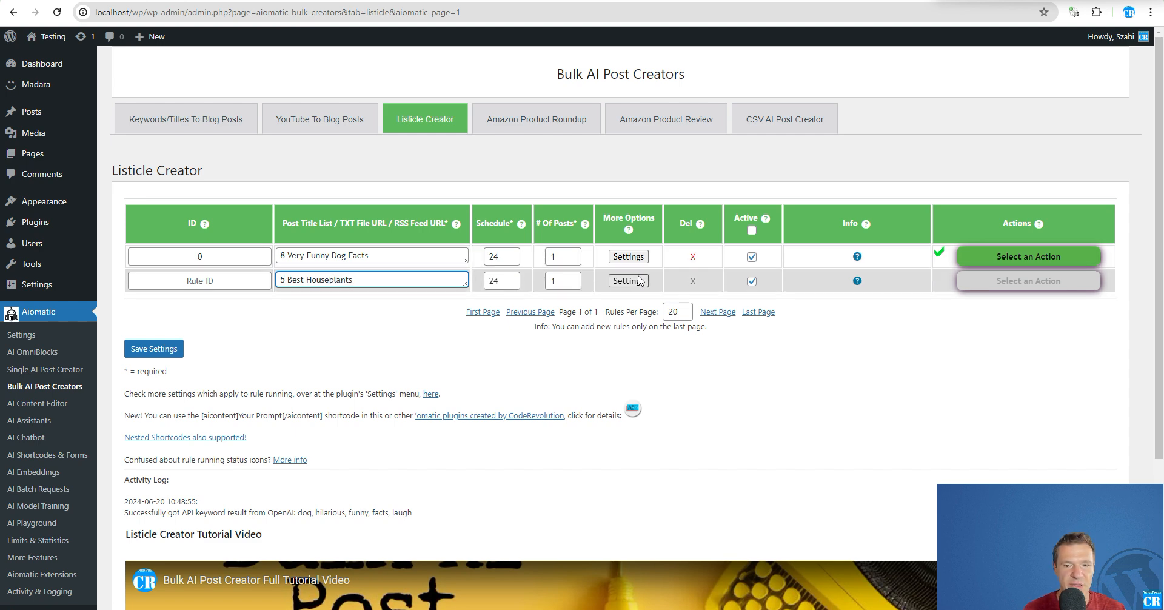
In its settings, set the title topic to Best Houseplants with 5 listicle entries
click(628, 281)
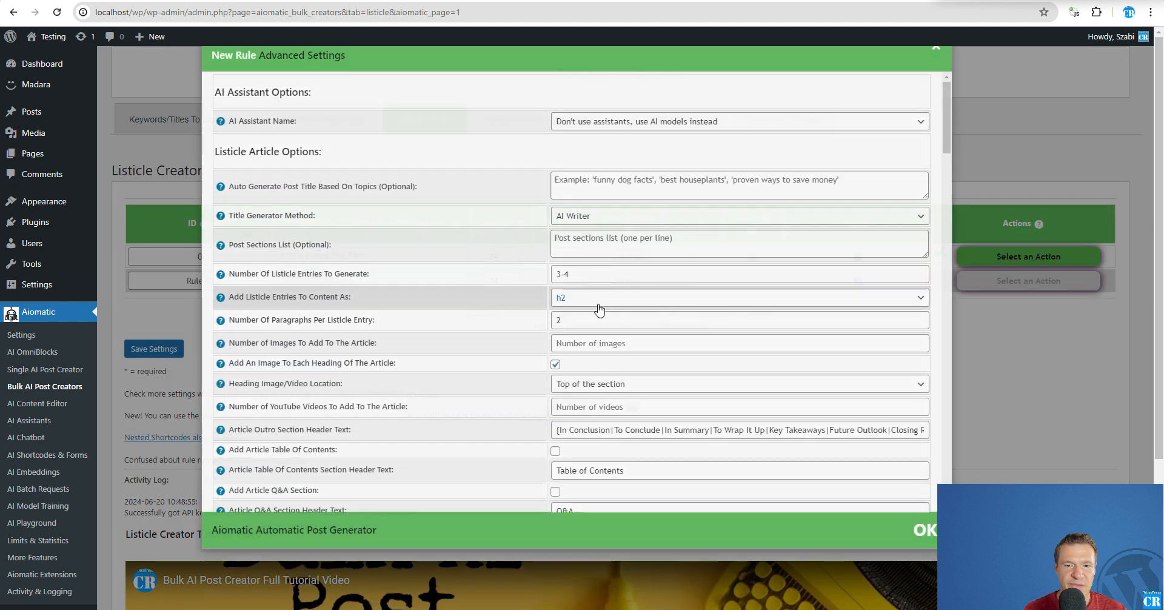
text(5 Best Houseplants)
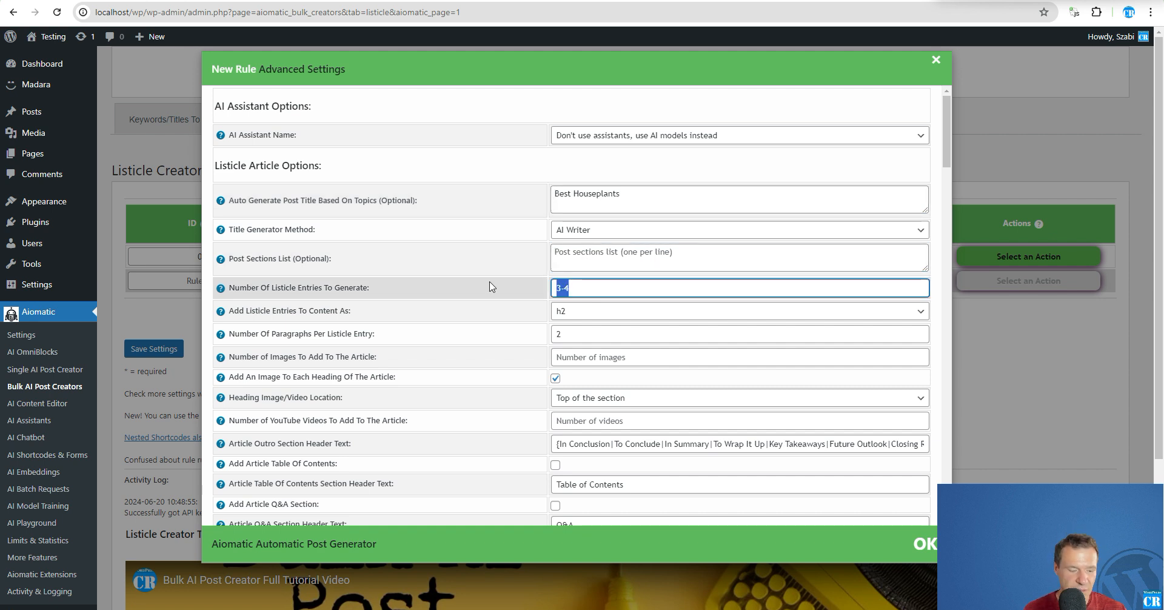
text(5)
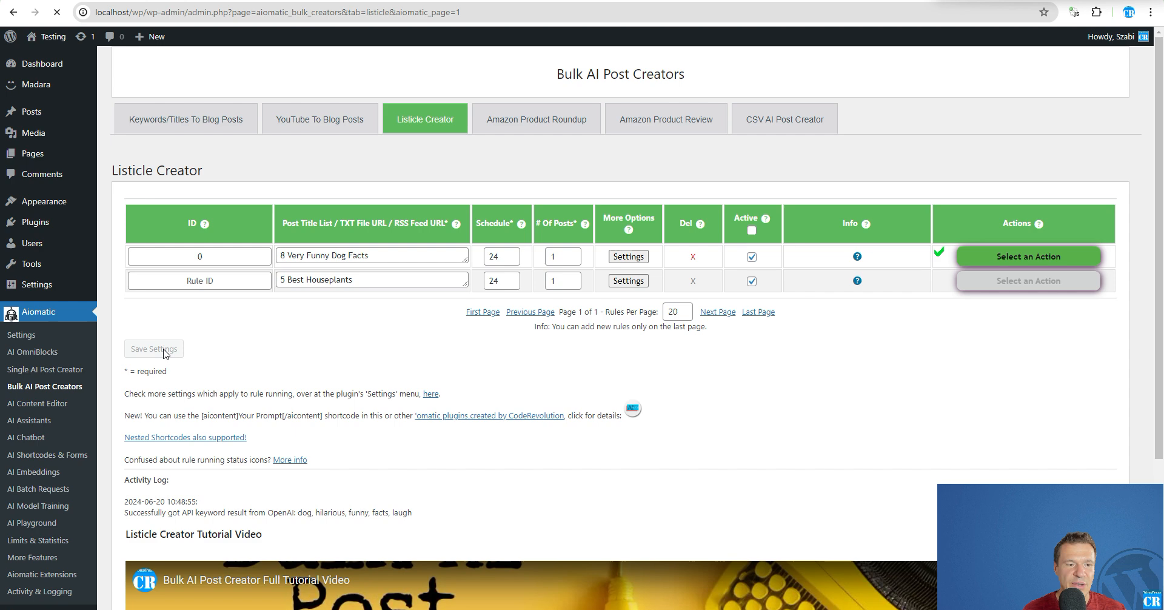
Save the houseplants rule as rule 1 and run it now
click(1028, 280)
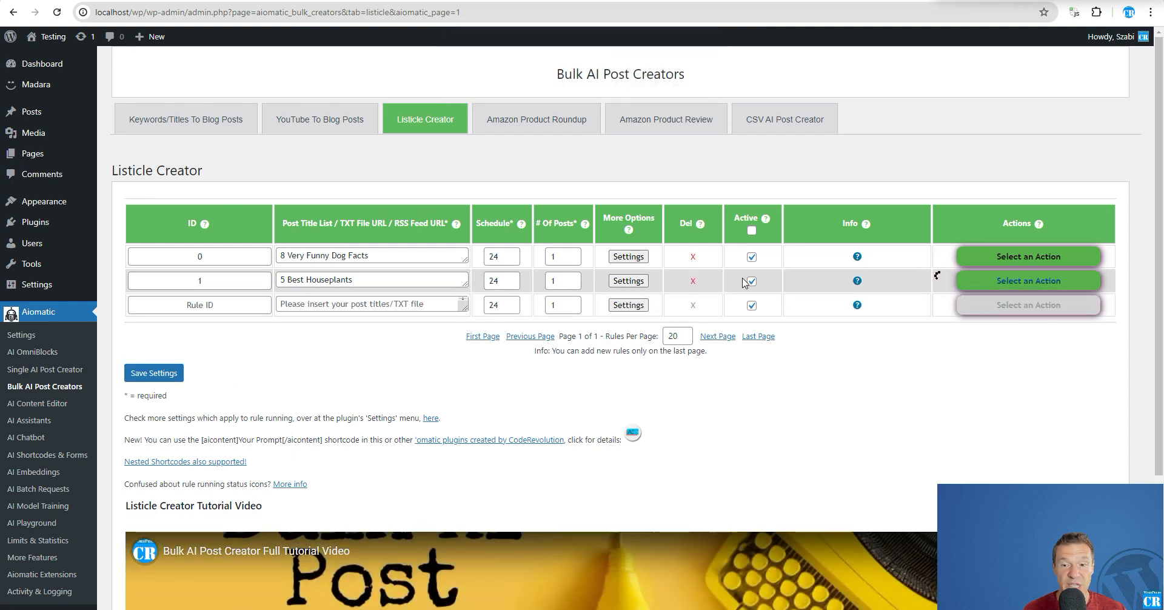
click(1028, 280)
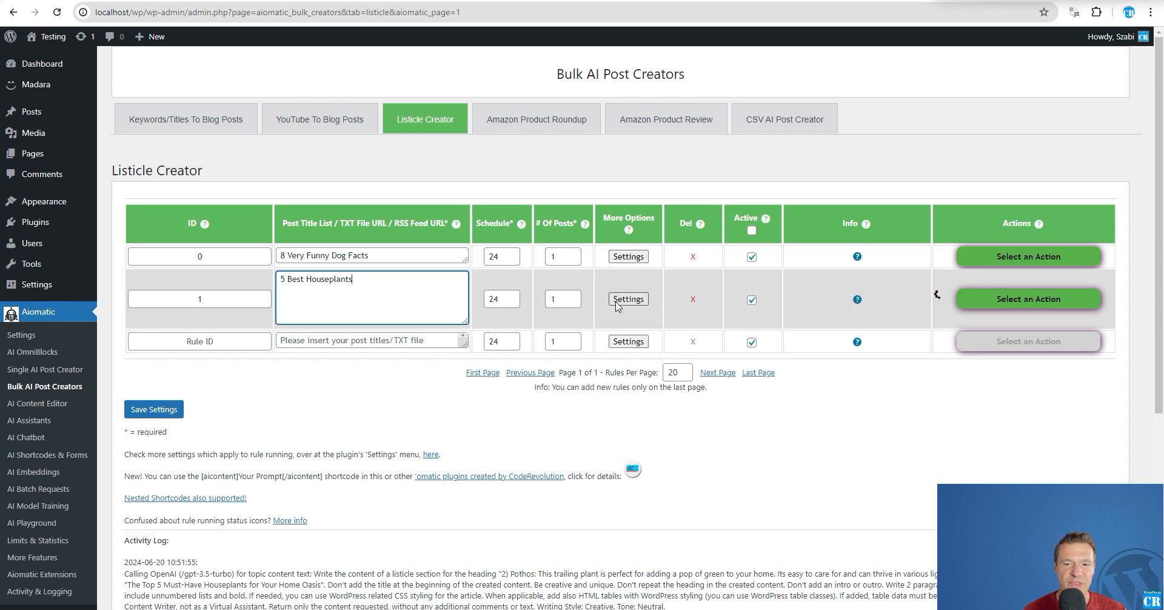
Review rule 1's advanced settings, set Process Each Title/Topic Only Once, and close with OK
click(628, 298)
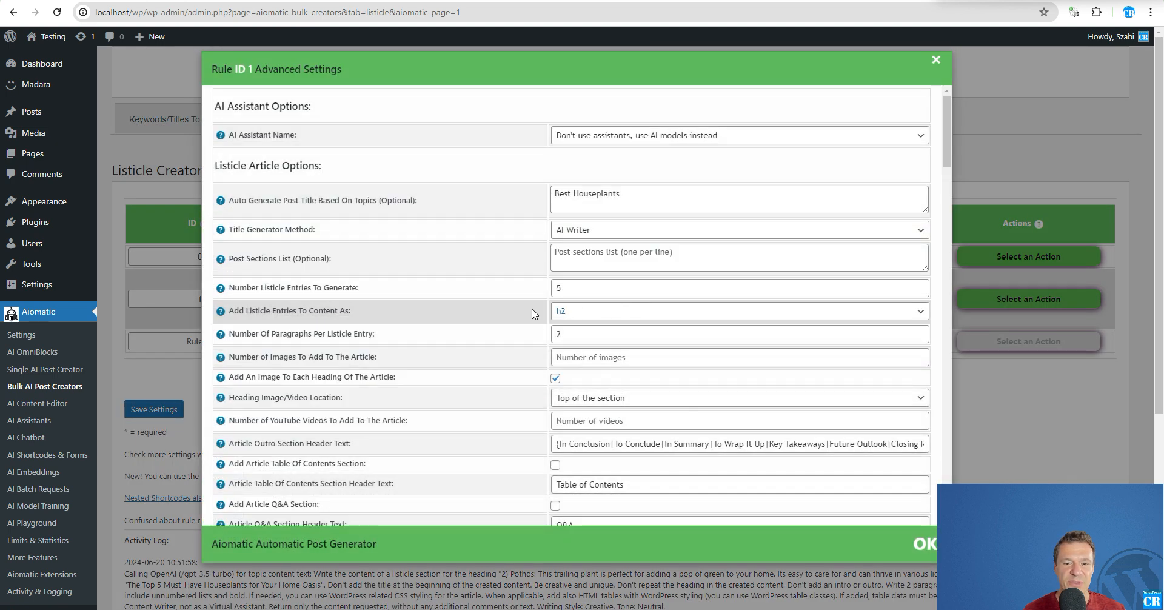
scroll(down, 3)
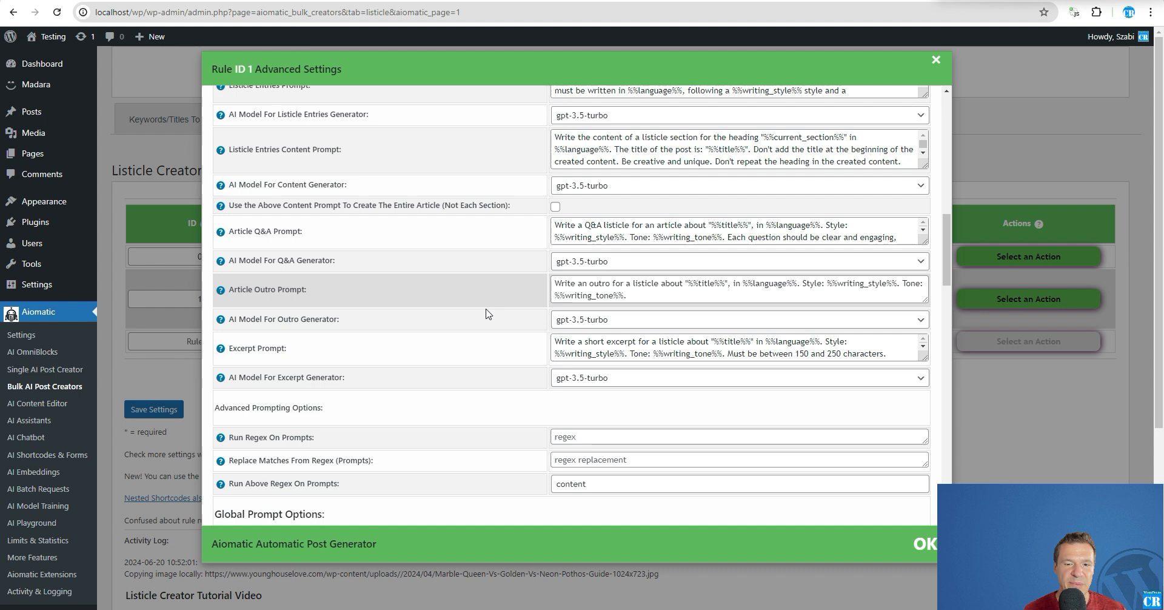
scroll(down, 3)
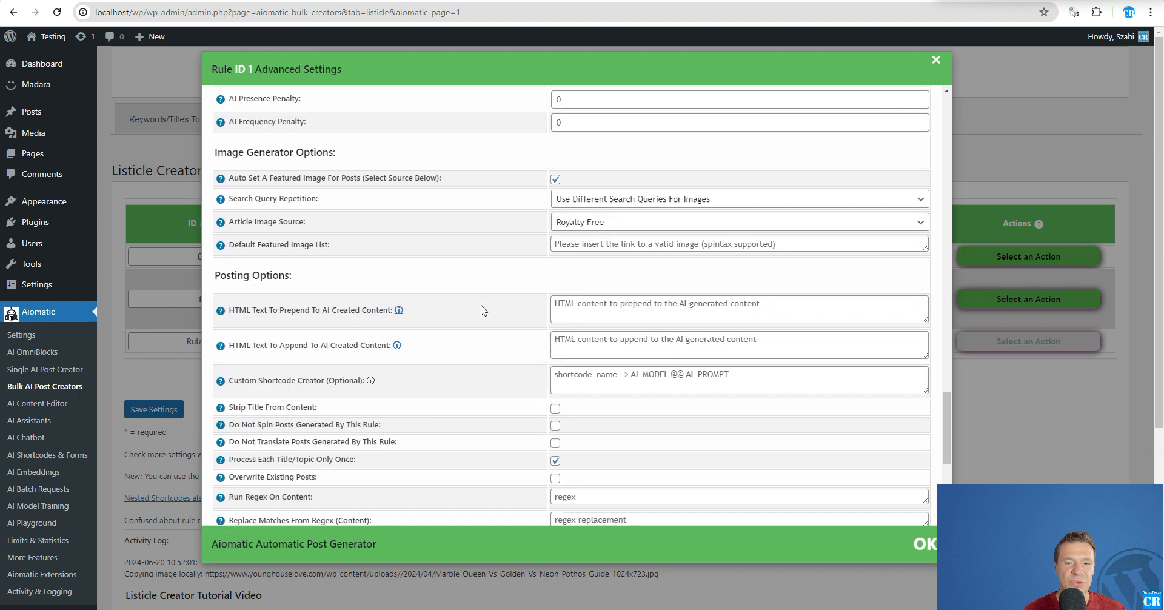
scroll(down, 3)
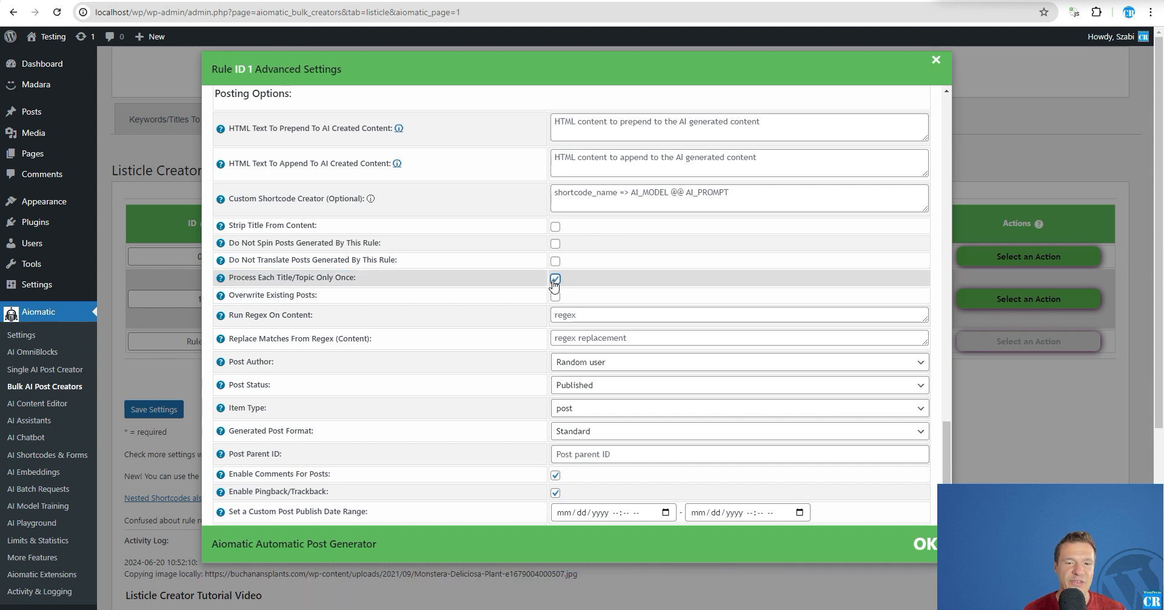
click(937, 60)
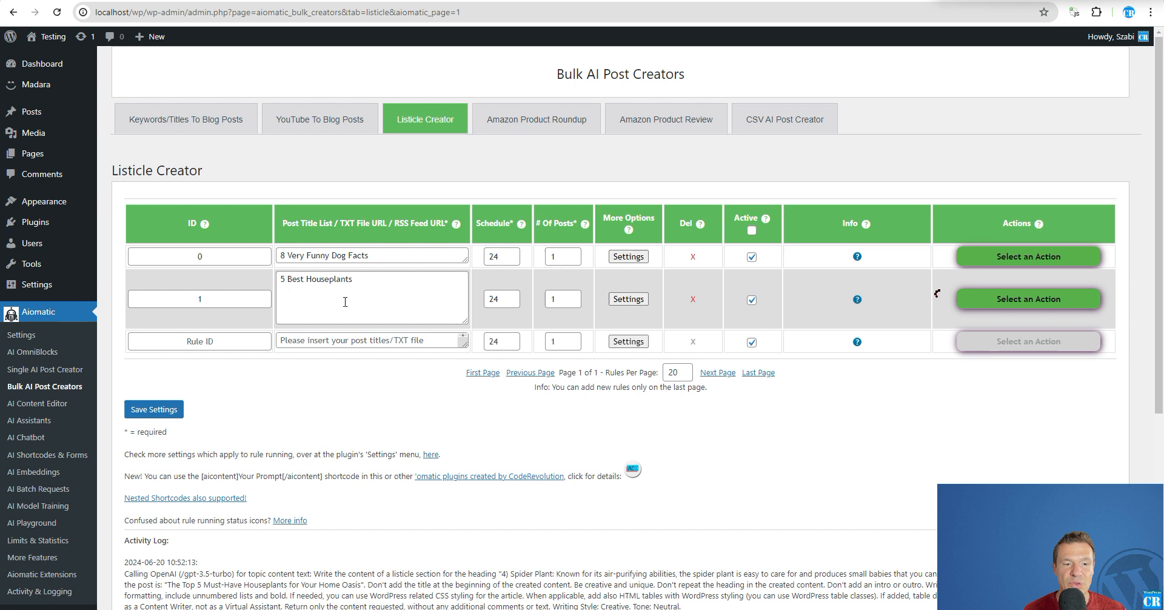
Run rule 1 so it creates 'The Top 5 Must-Have Houseplants for Your Home Oasis' post
double_click(315, 279)
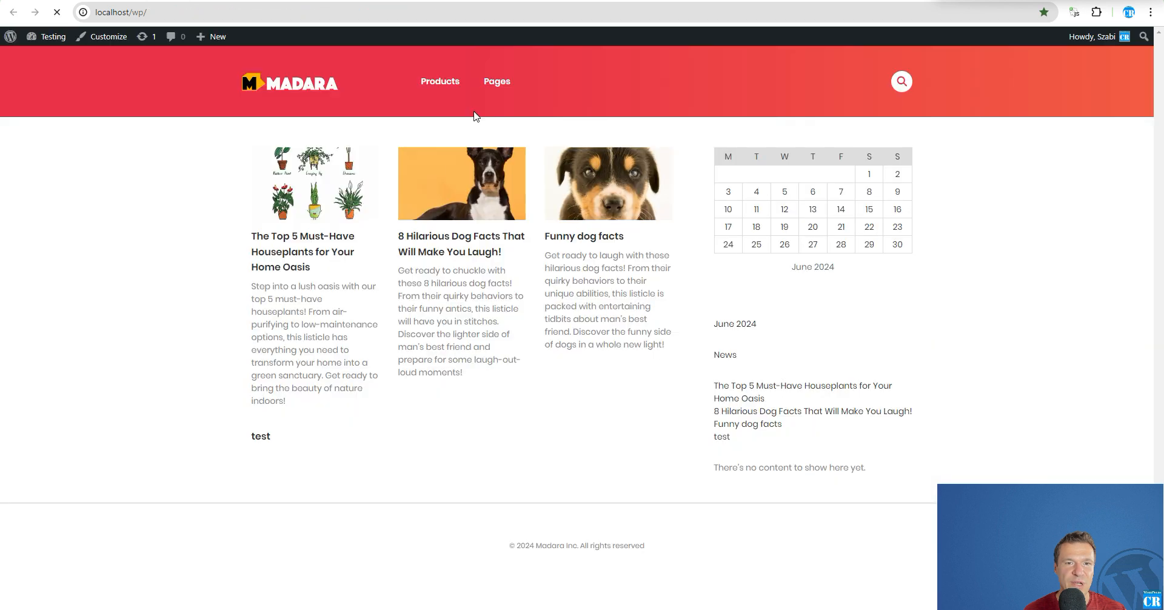
Read 'The Top 5 Must-Have Houseplants for Your Home Oasis' post, scrolling through its plant sections and images
click(302, 251)
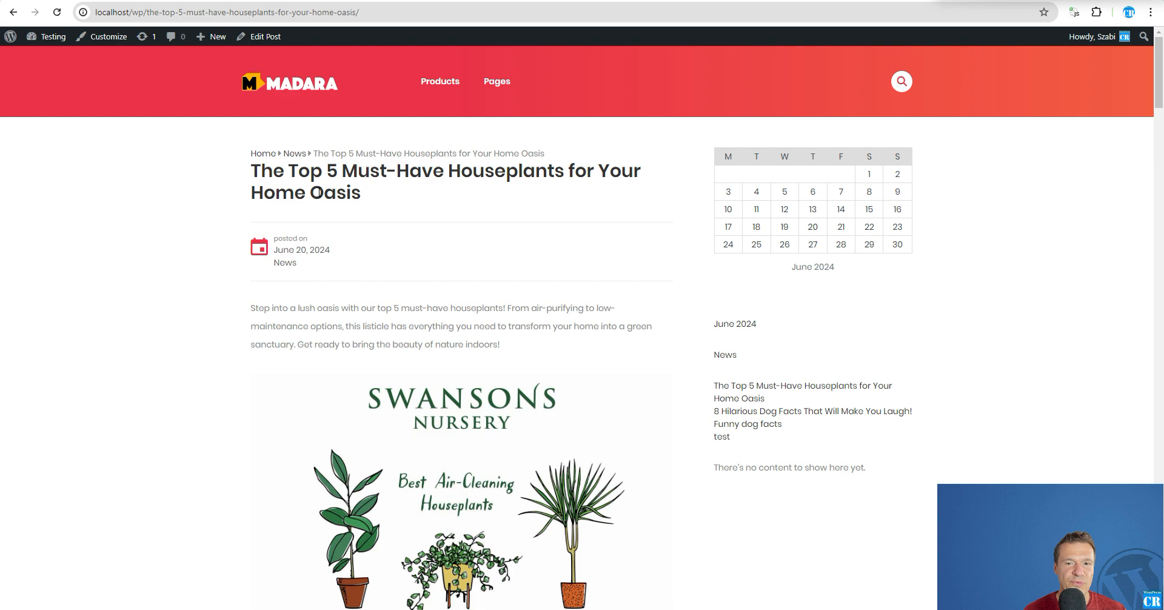
scroll(down, 3)
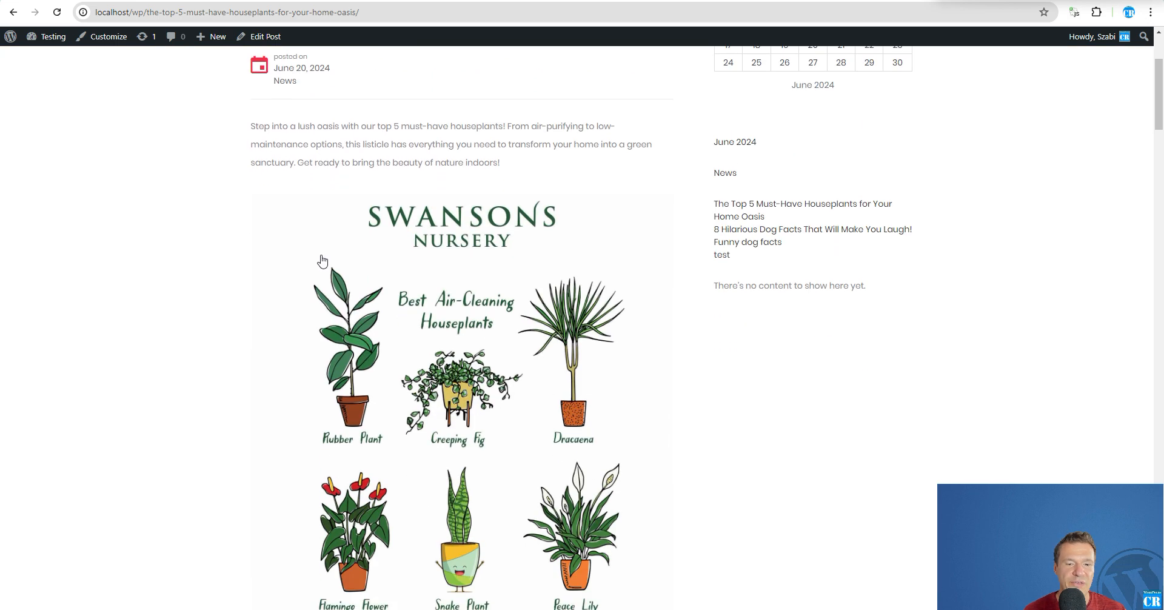
scroll(down, 3)
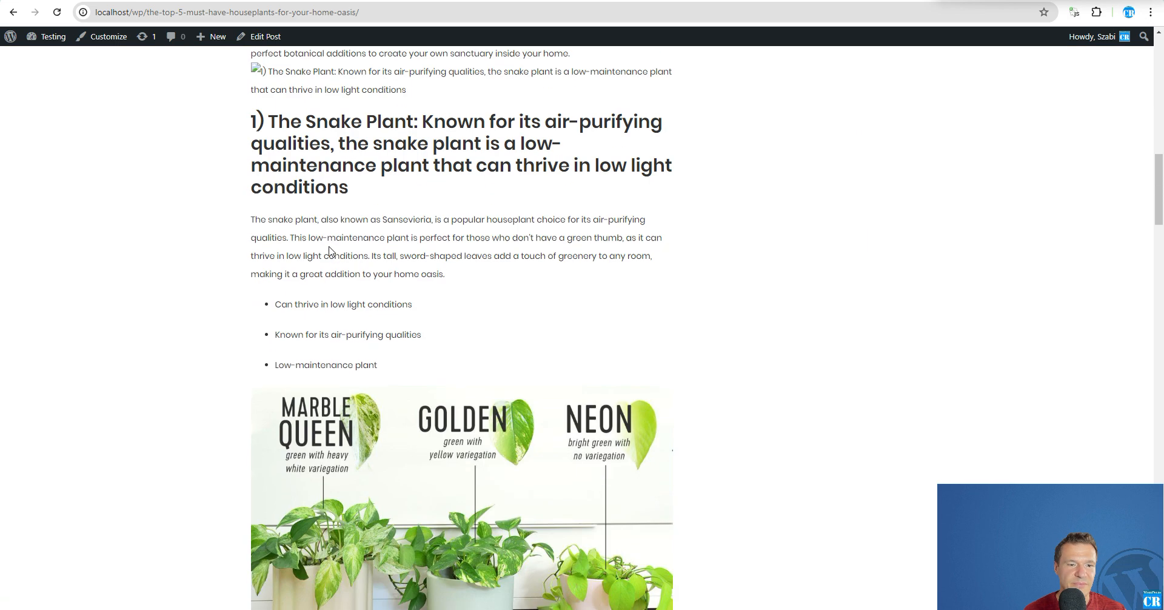
scroll(down, 3)
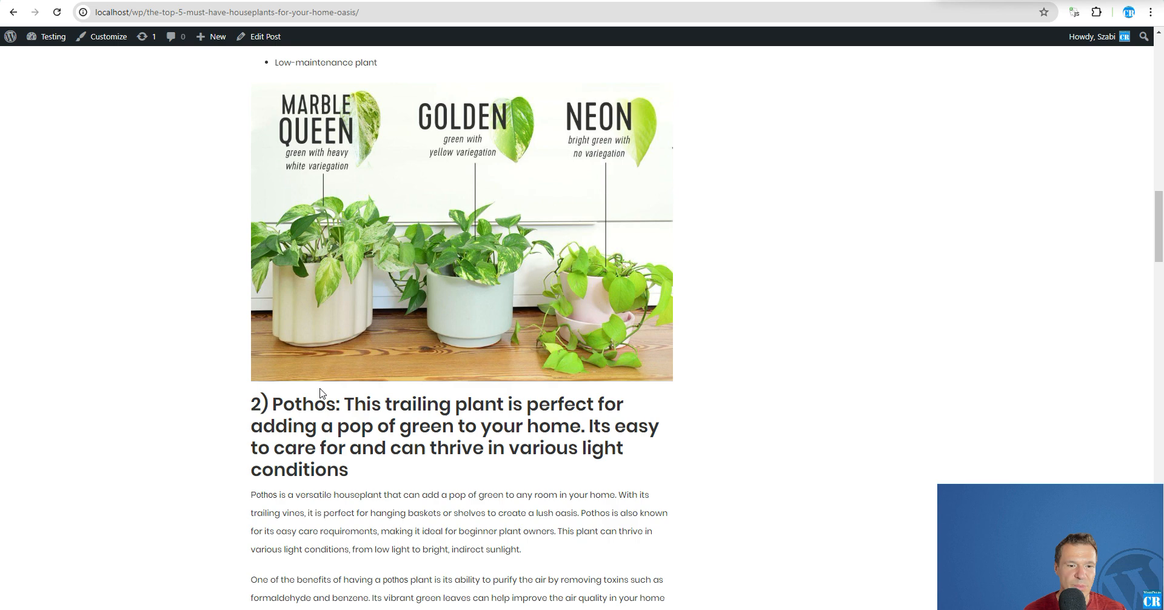
scroll(down, 3)
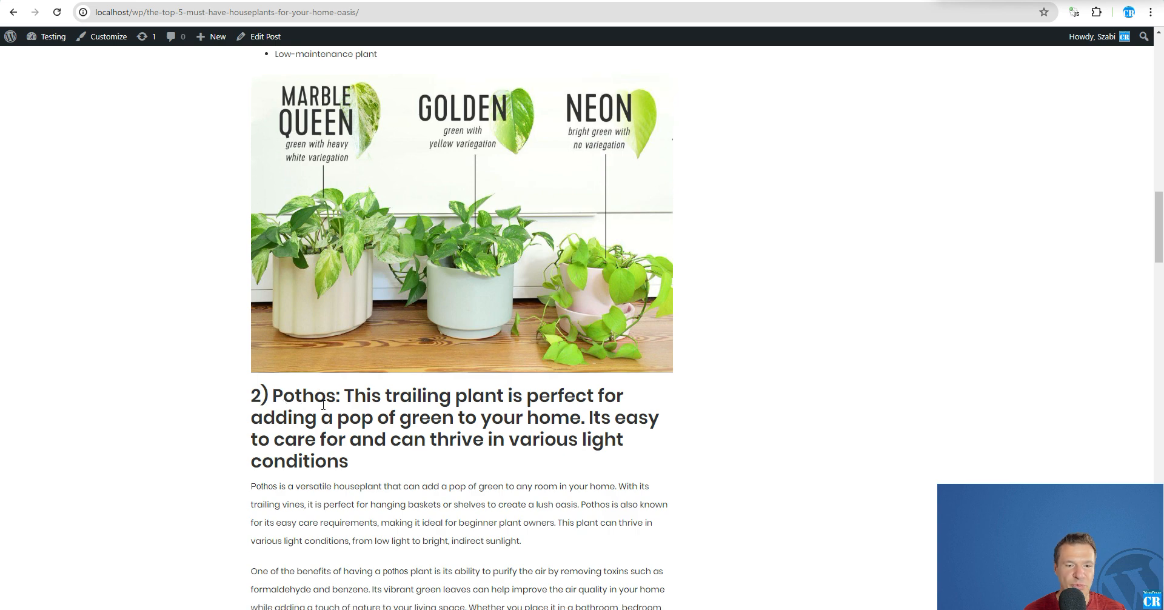
scroll(down, 3)
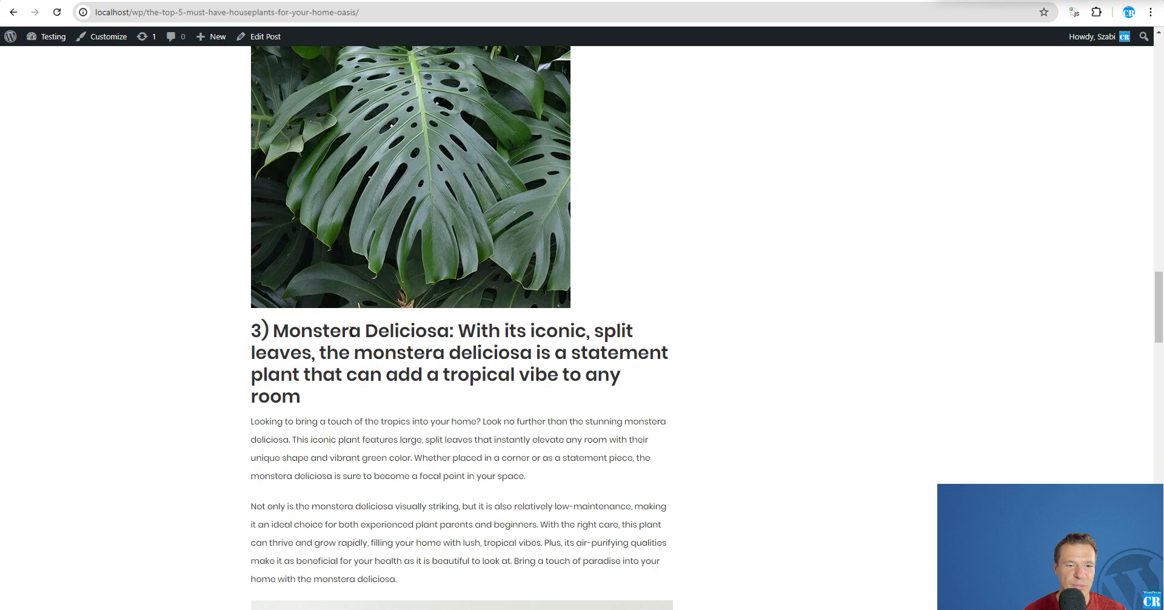
scroll(down, 3)
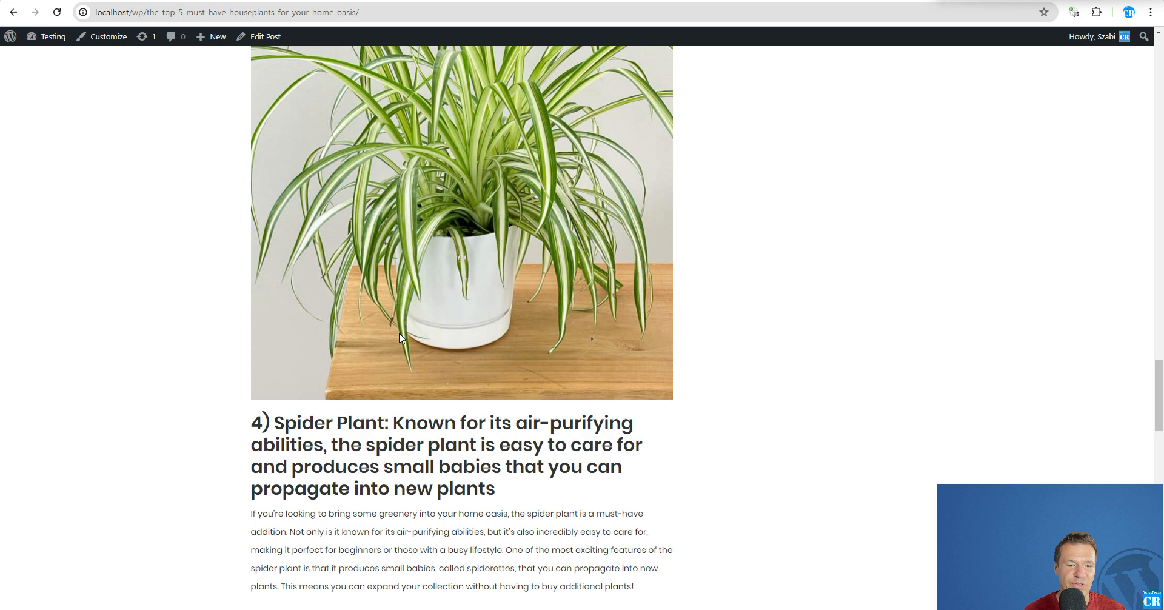
scroll(down, 3)
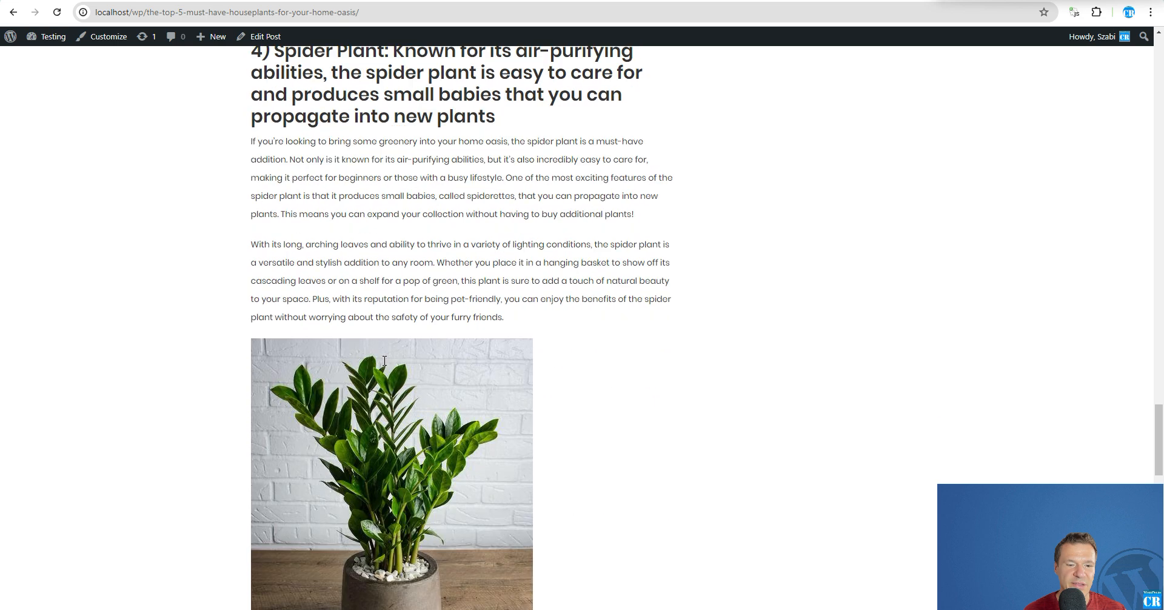
scroll(down, 3)
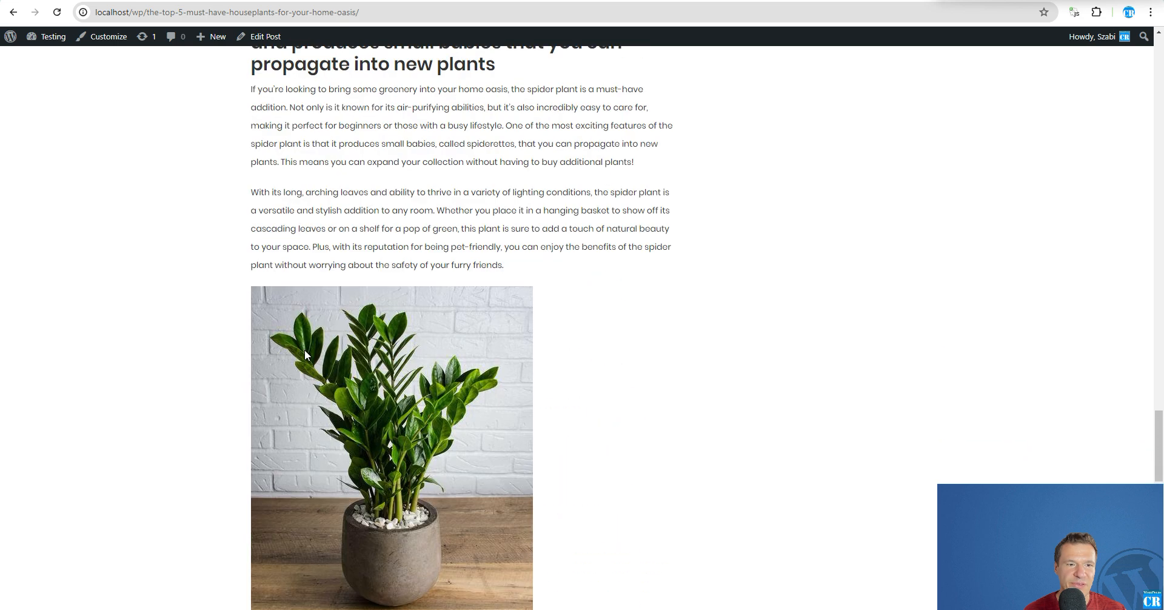
scroll(down, 3)
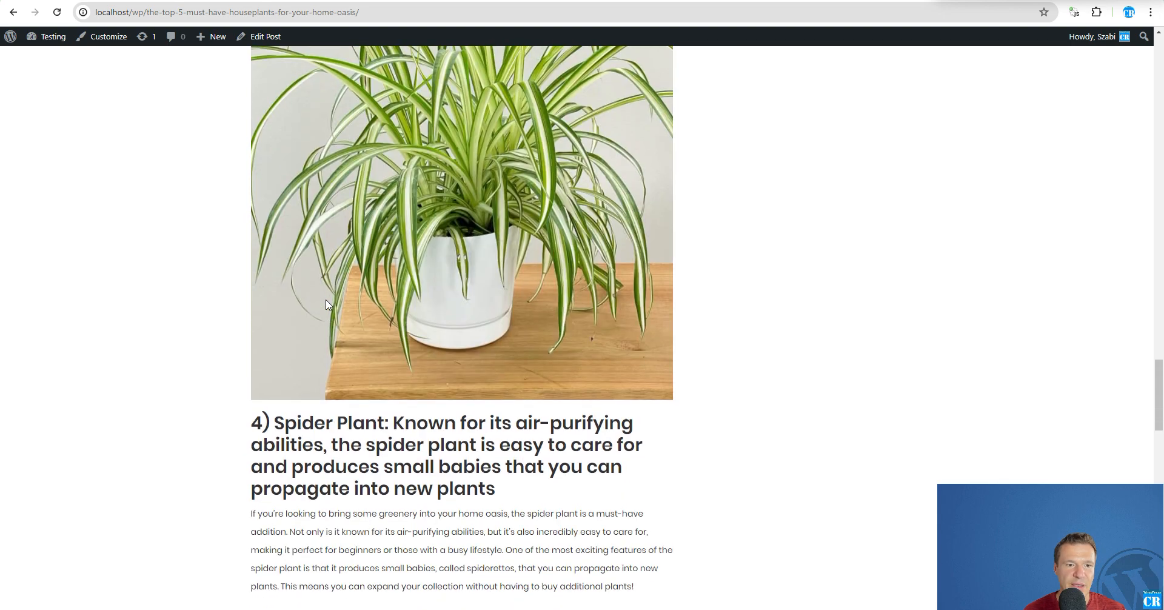
scroll(up, 3)
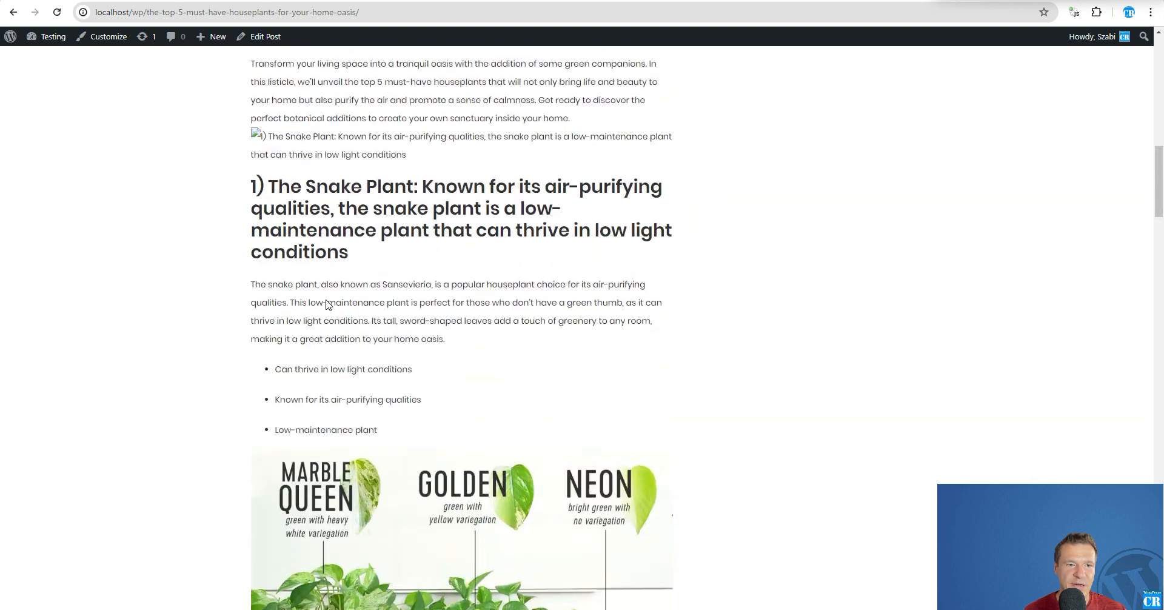
scroll(up, 3)
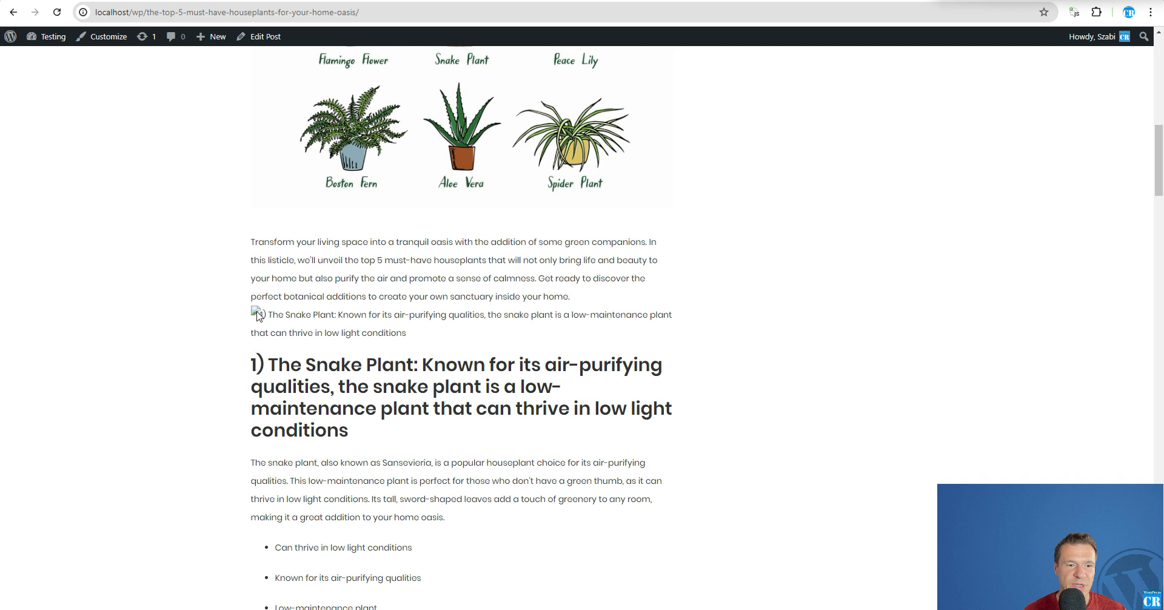
mouse_move(278, 332)
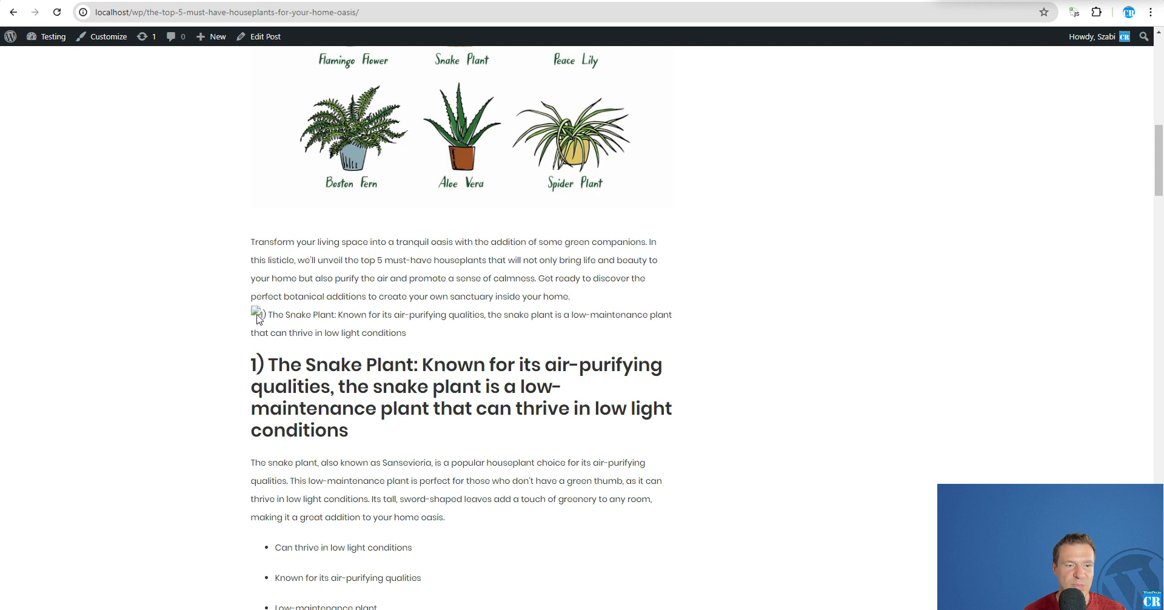
mouse_move(262, 319)
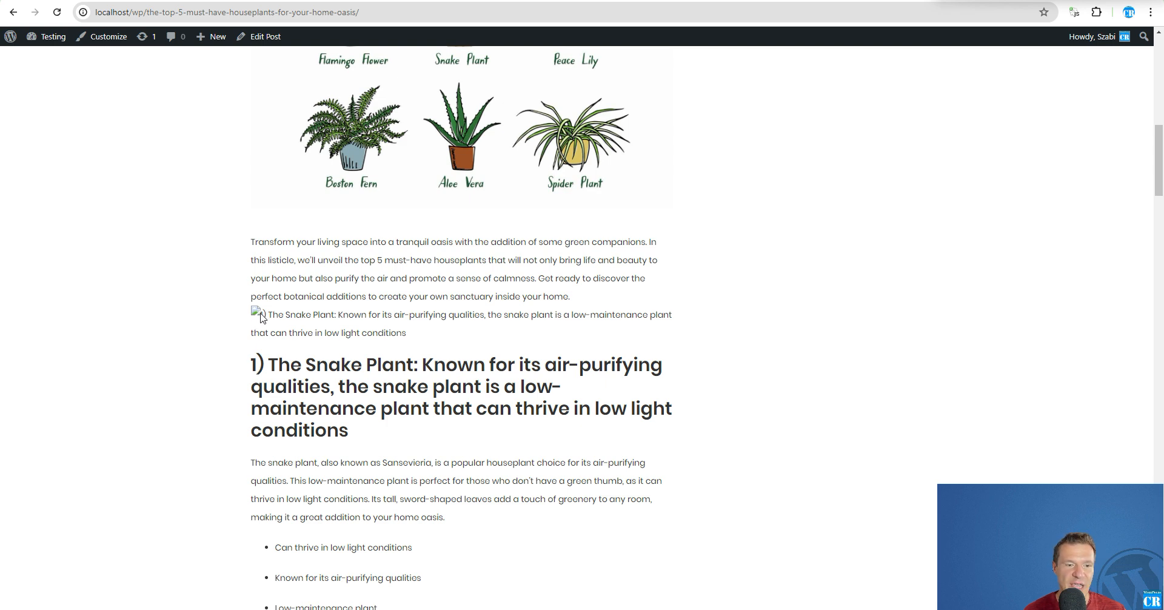
scroll(down, 3)
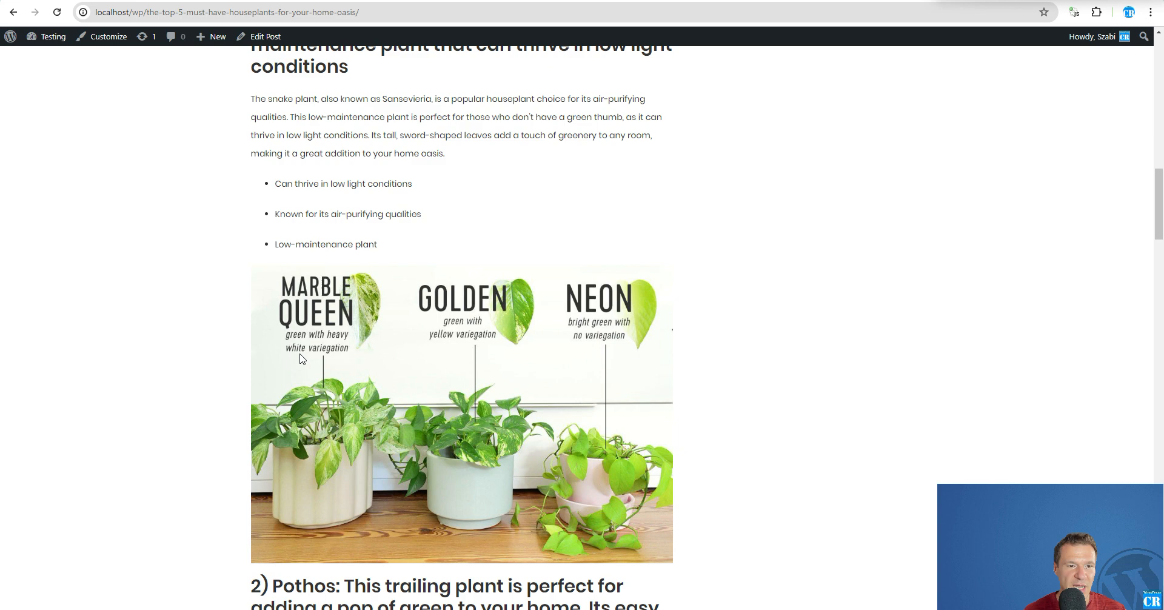
scroll(down, 3)
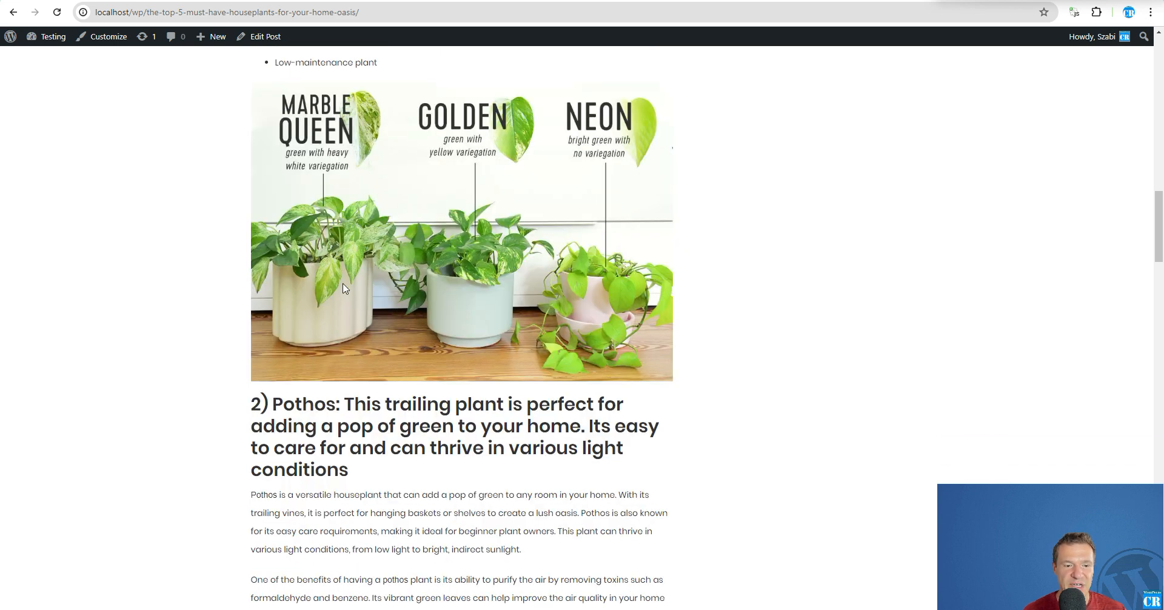
mouse_move(348, 289)
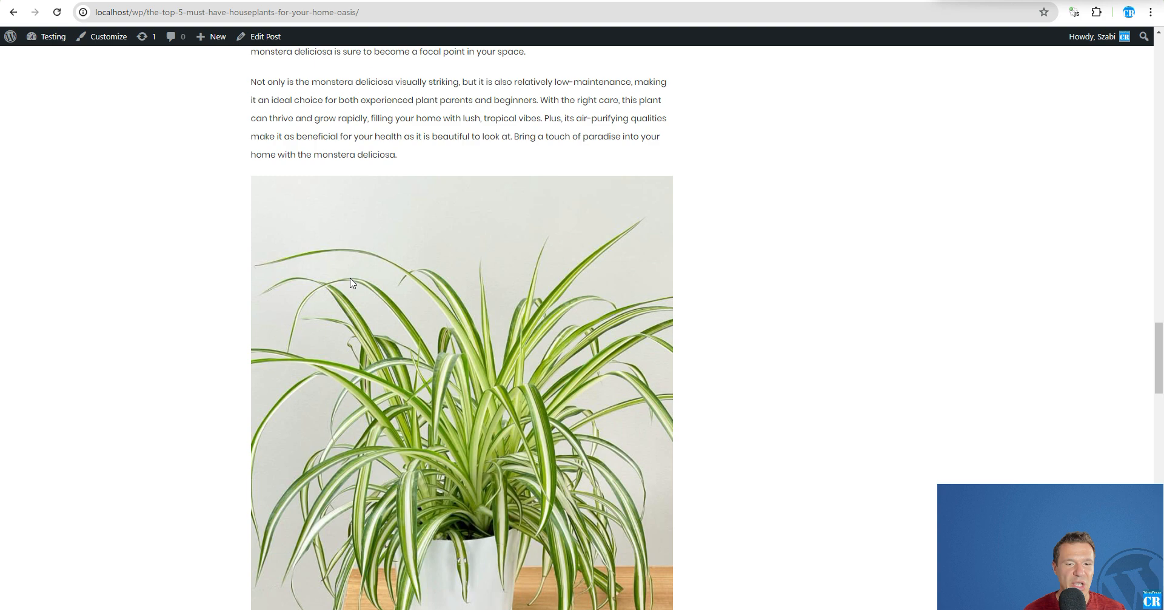
scroll(down, 3)
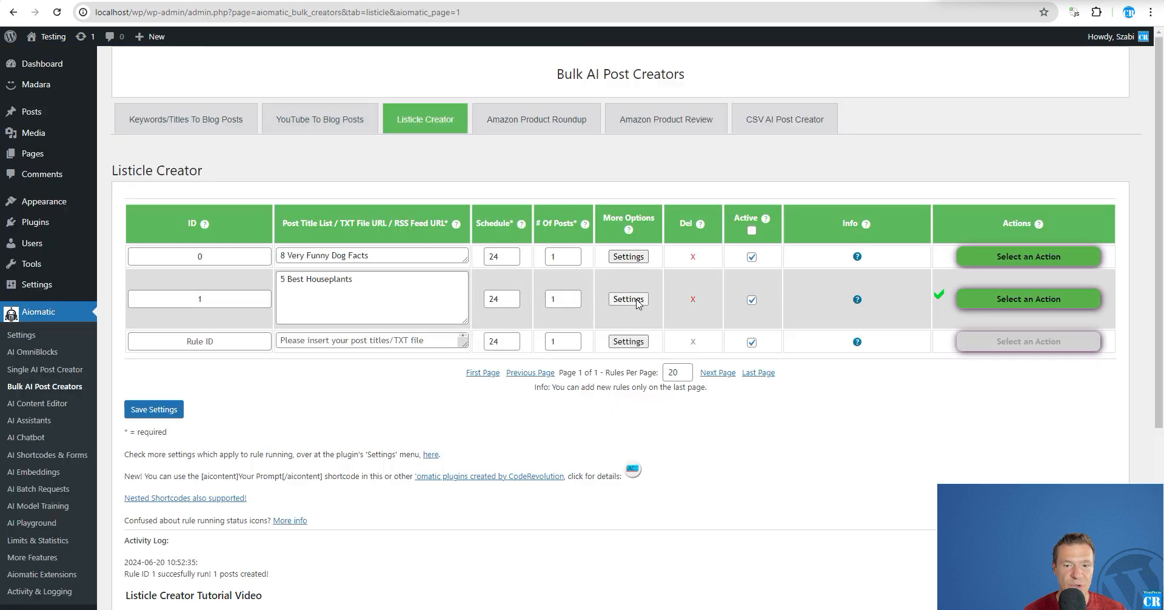
click(628, 299)
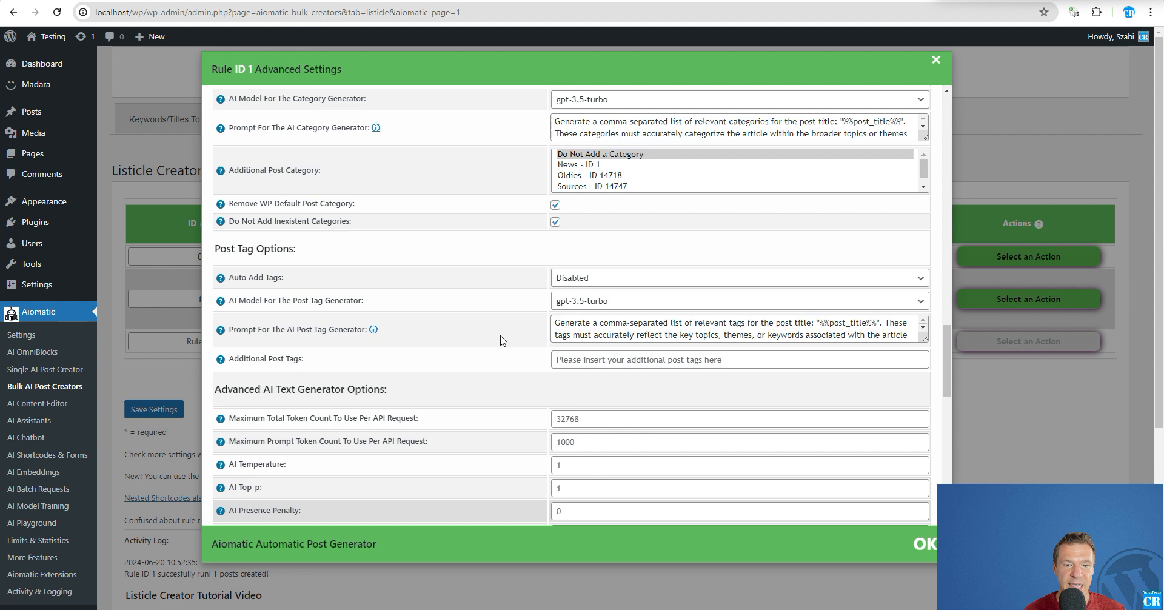
scroll(down, 3)
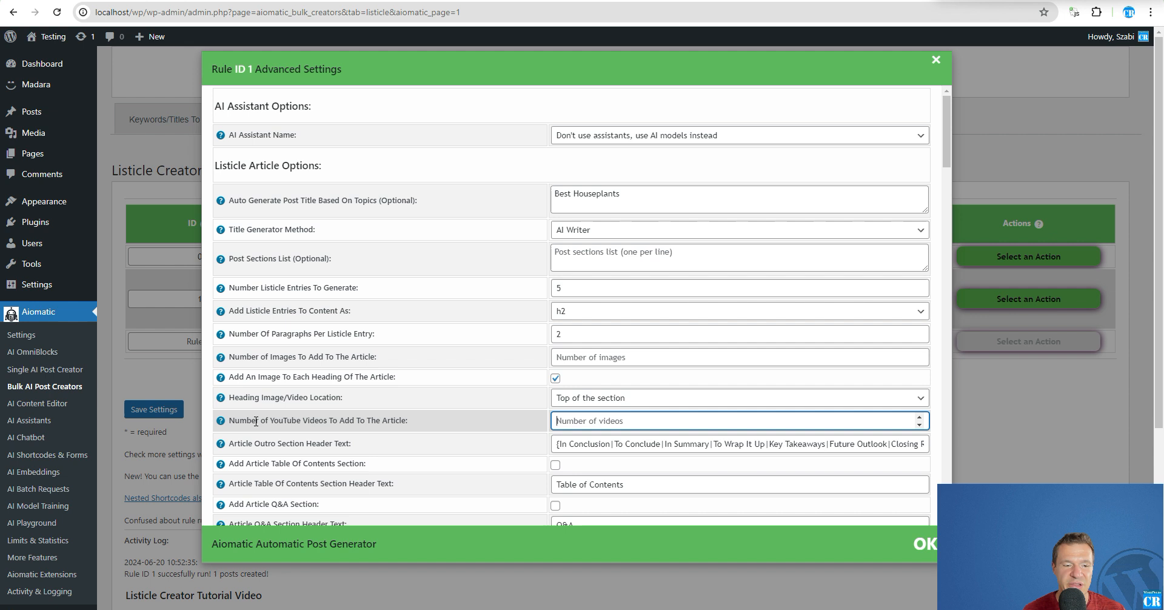
double_click(257, 420)
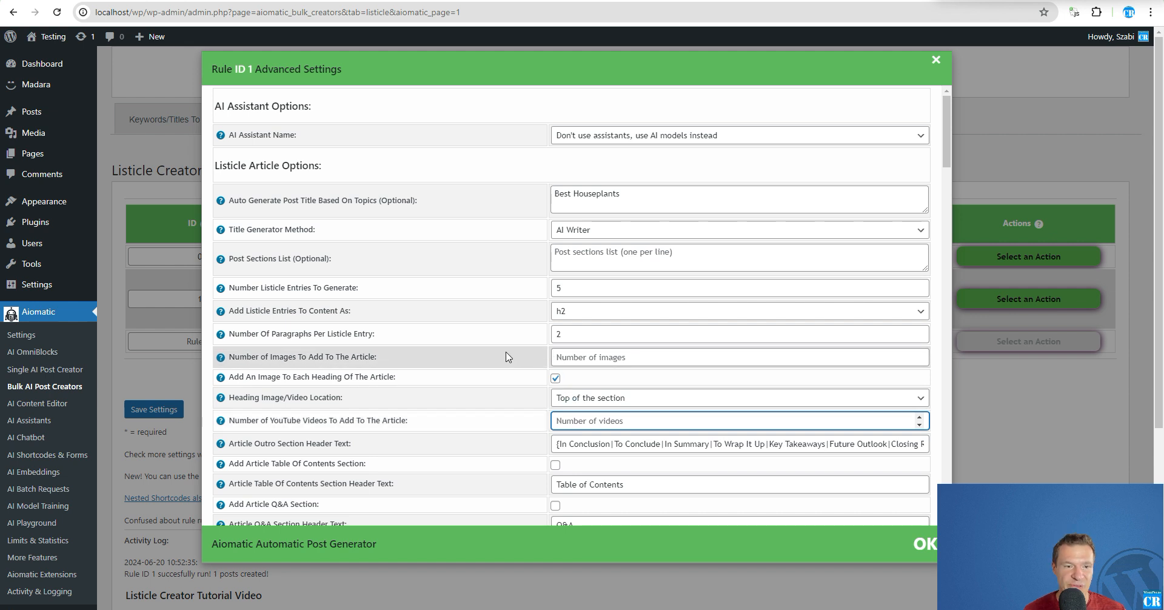
click(936, 60)
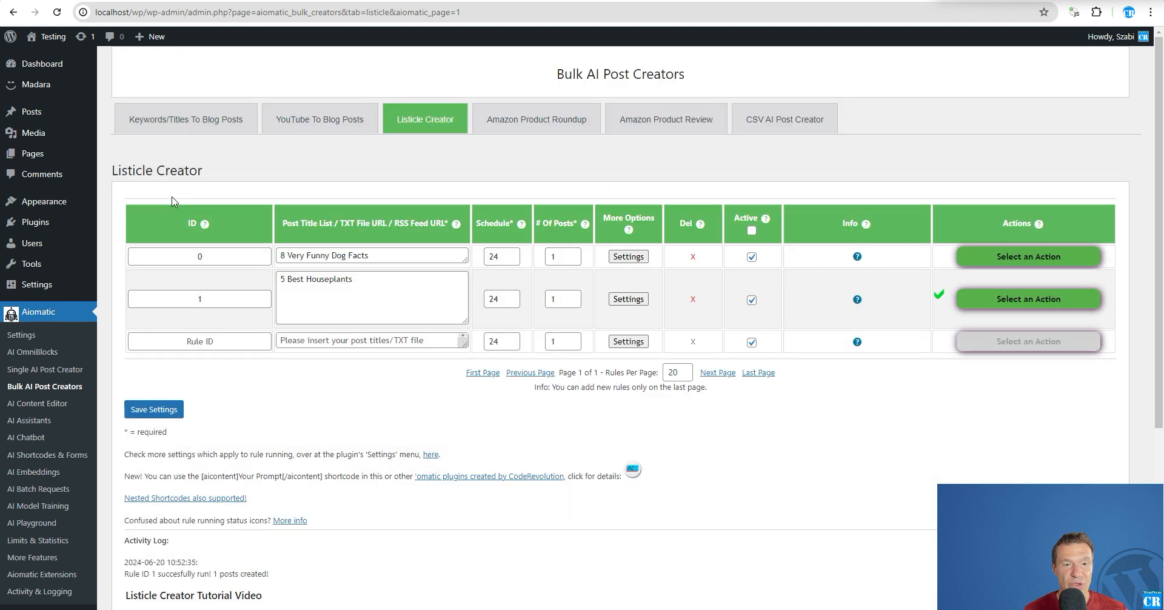